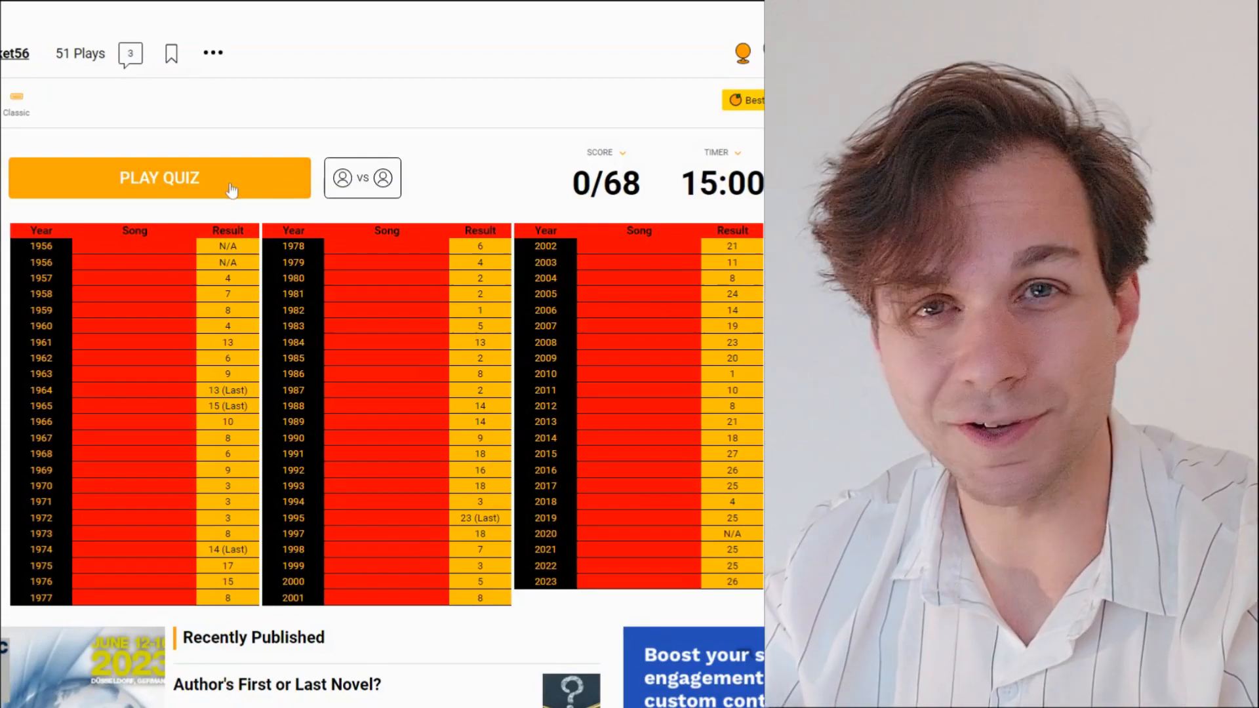
Step: Start the quiz and enter Bonne nuit ma chérie (1960) and Marcel (1963) for 2/68
{"action": "left_click", "coordinate": [159, 177]}
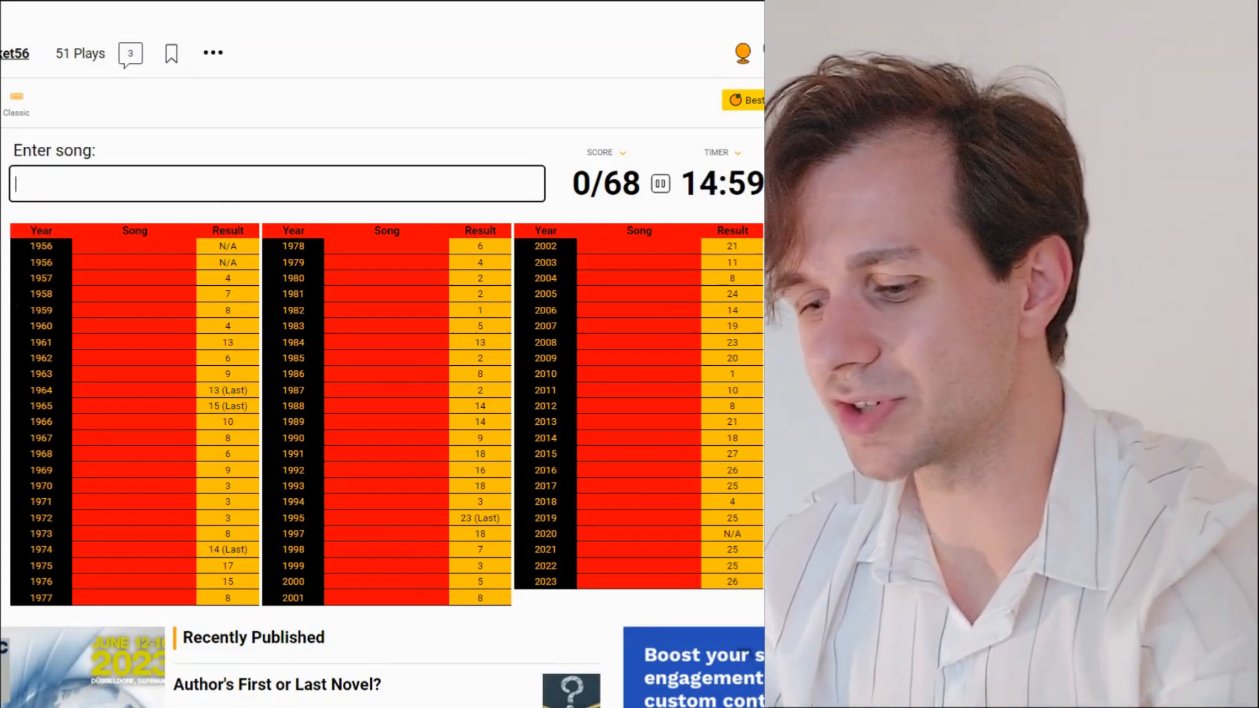
{"action": "type", "text": "bd"}
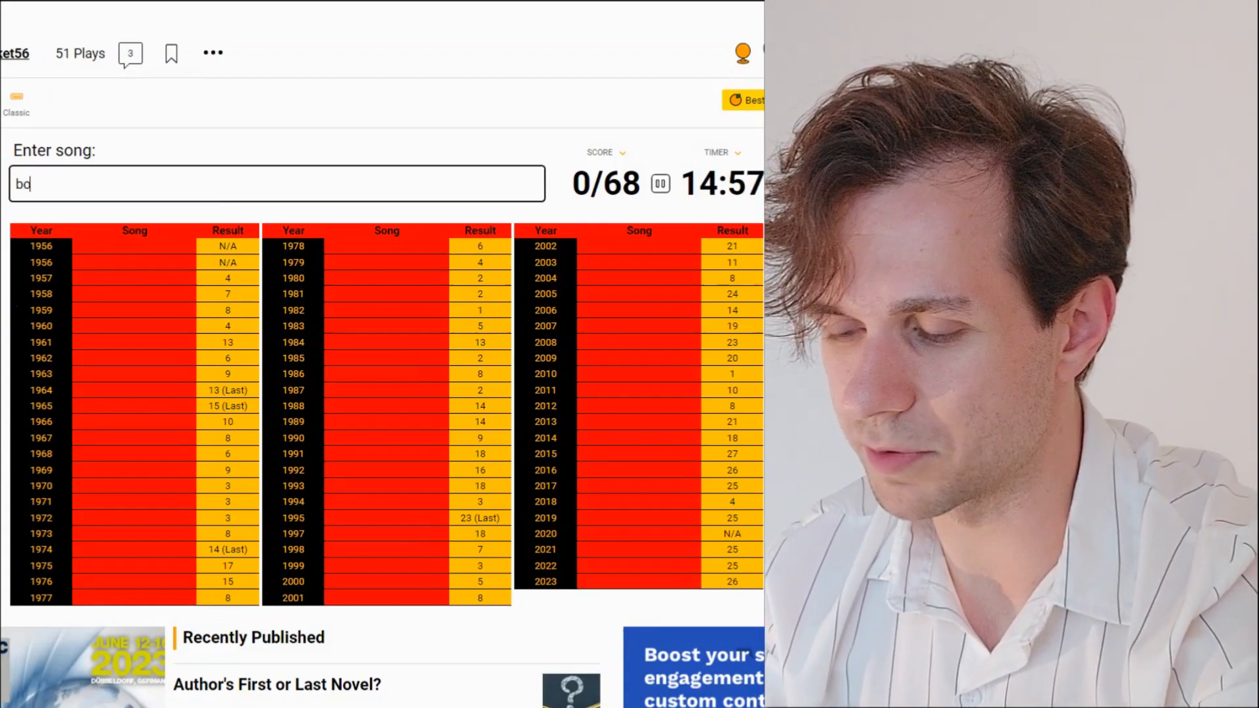
{"action": "type", "text": "onne nuit ma"}
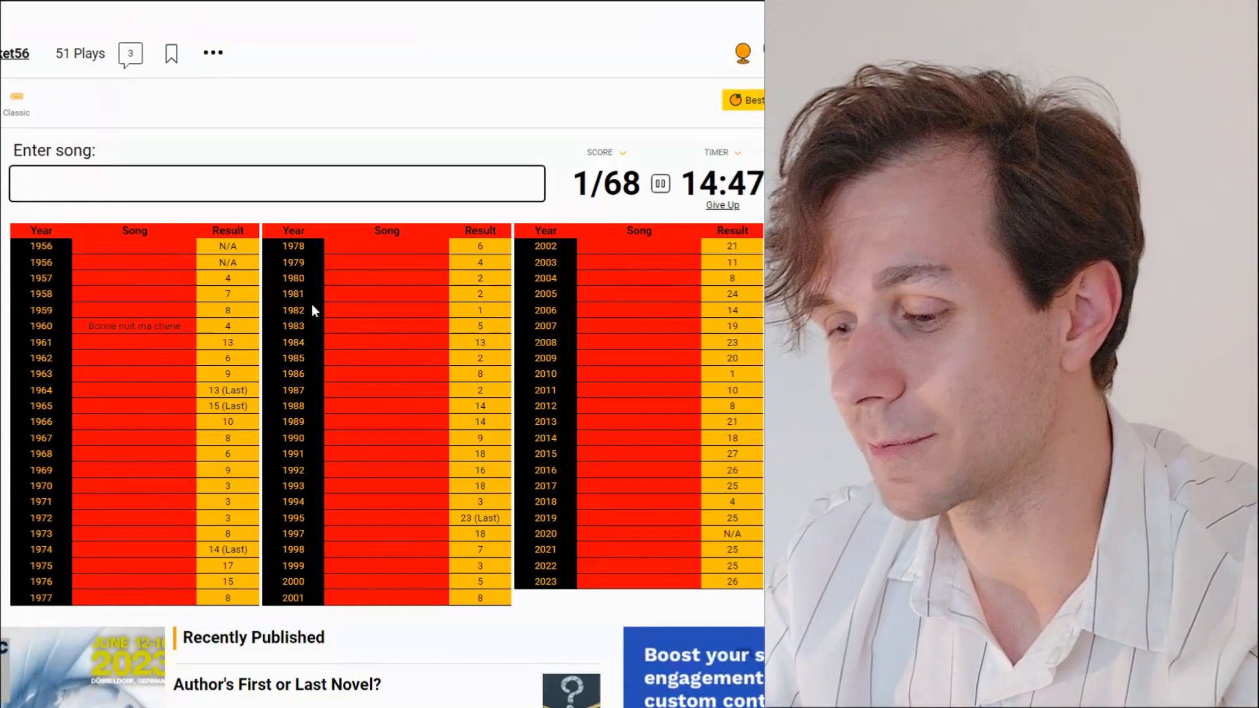
{"action": "type", "text": "Marcel"}
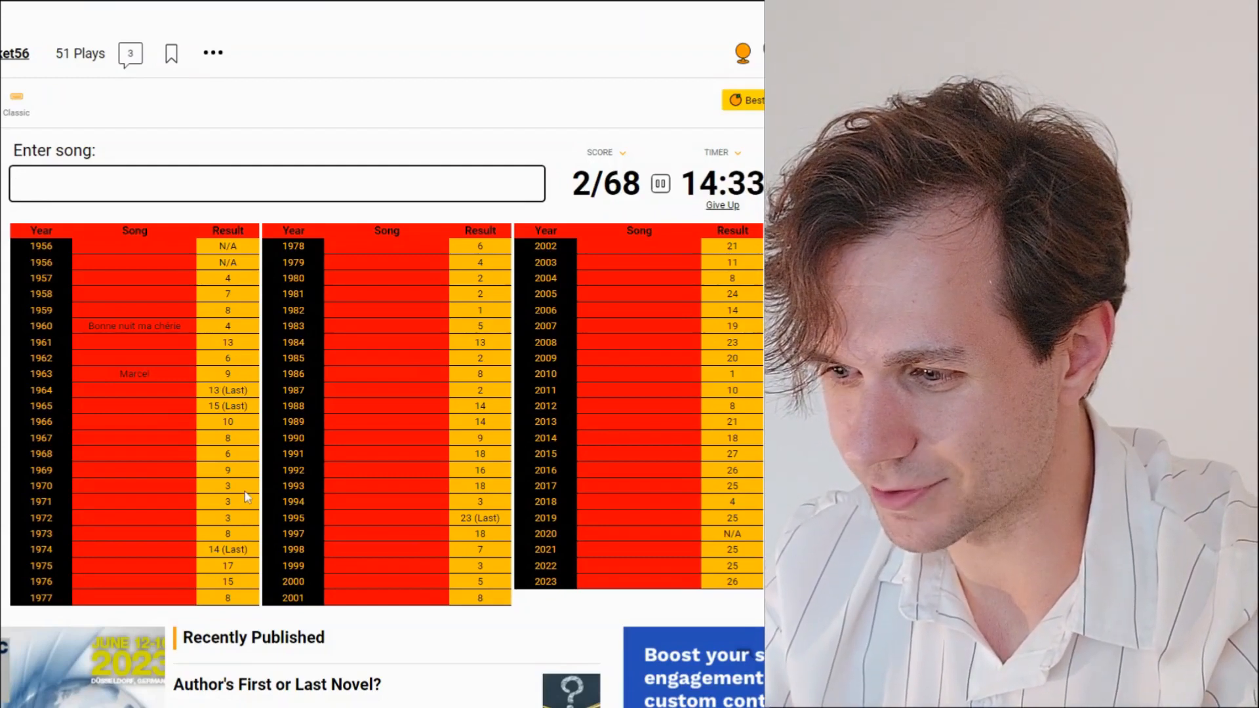
Step: Enter Theater, Johnny Blue, Ein bißchen Frieden, Rücksicht and Für alle to reach 7/68
{"action": "left_click", "coordinate": [277, 184]}
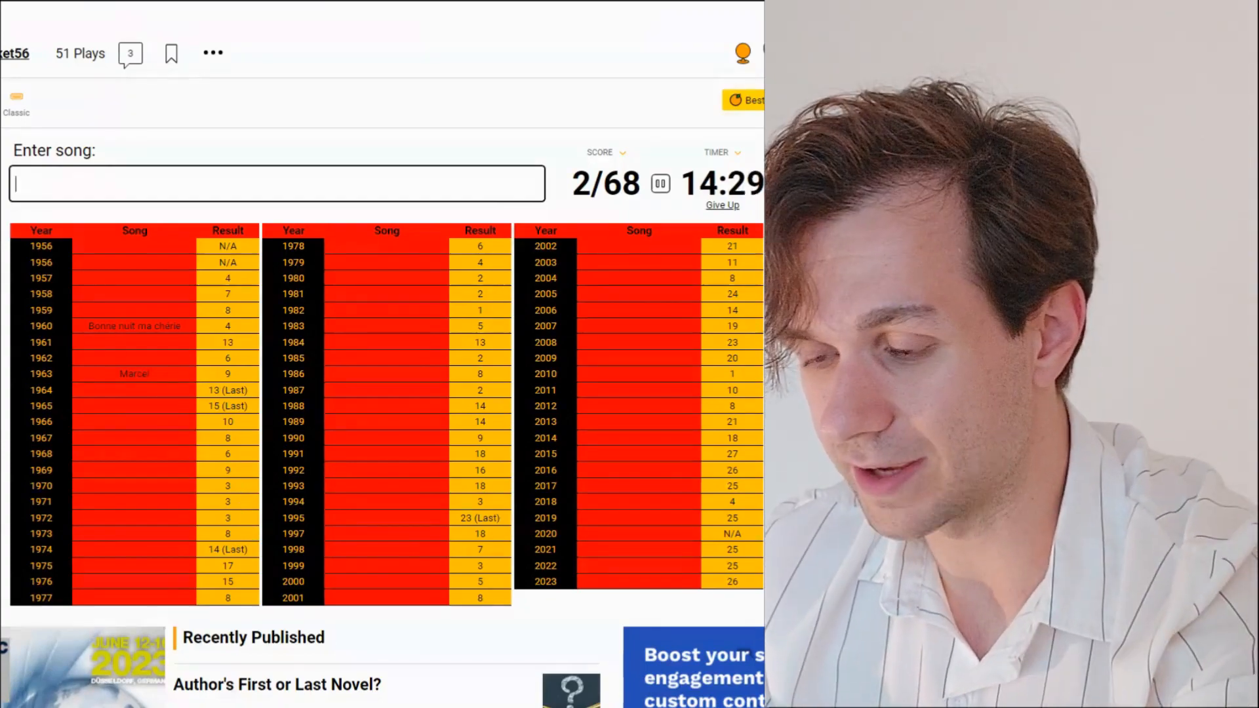
{"action": "type", "text": "Theater"}
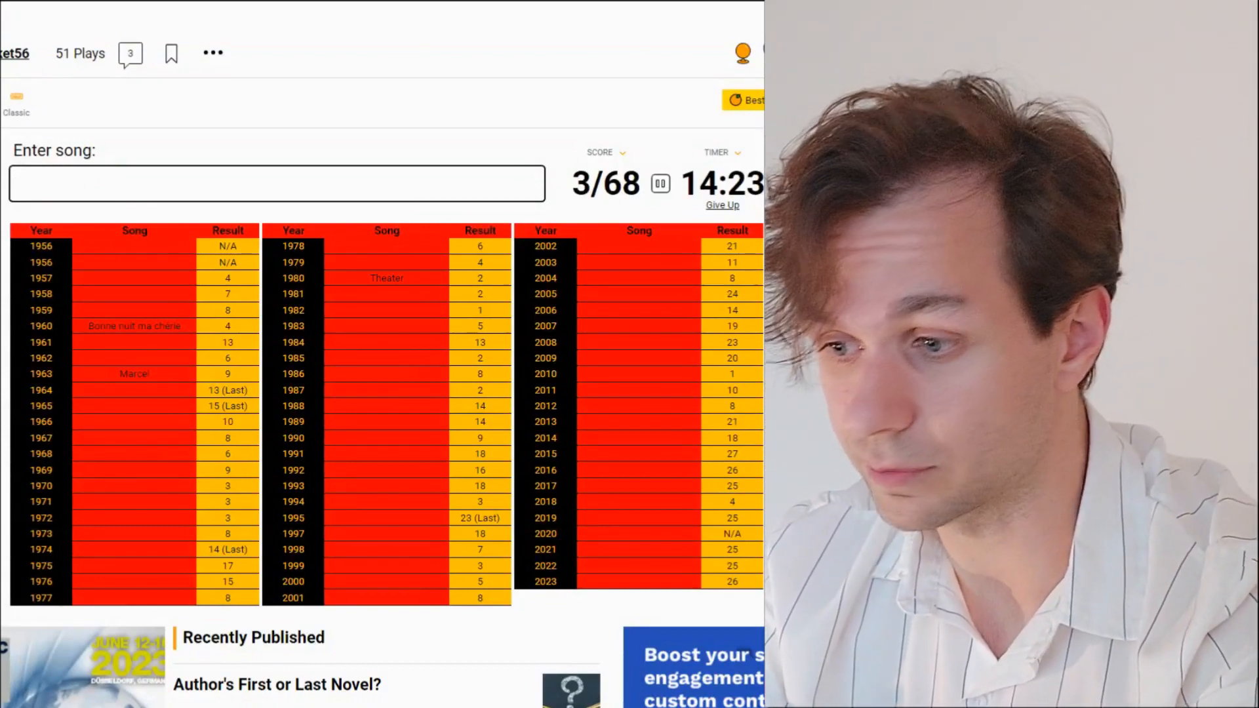
{"action": "type", "text": "joy"}
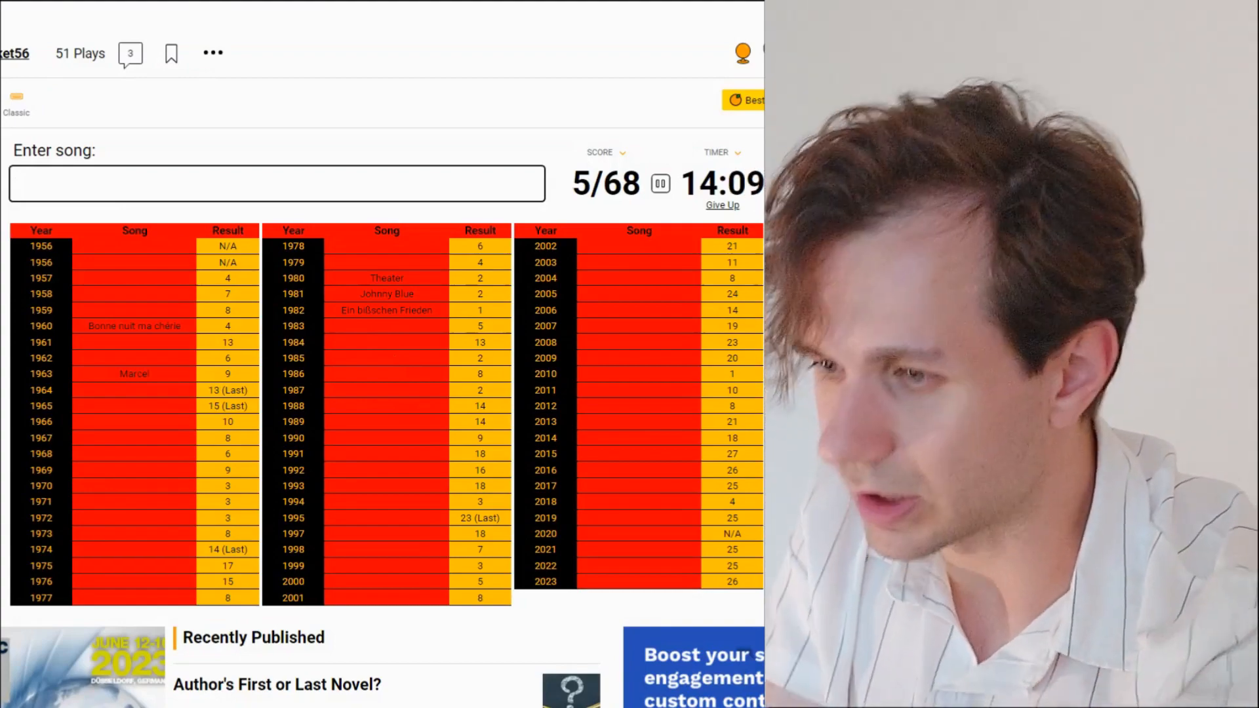
{"action": "type", "text": "rucksi"}
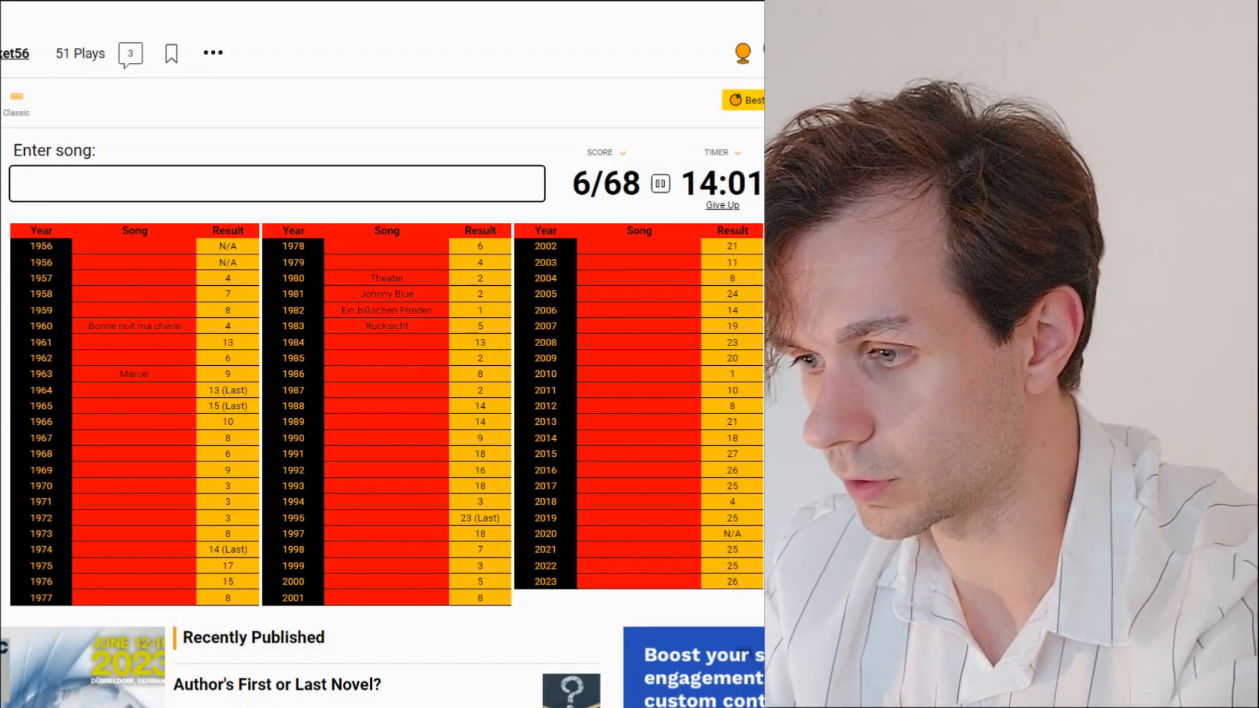
{"action": "type", "text": "Für alle"}
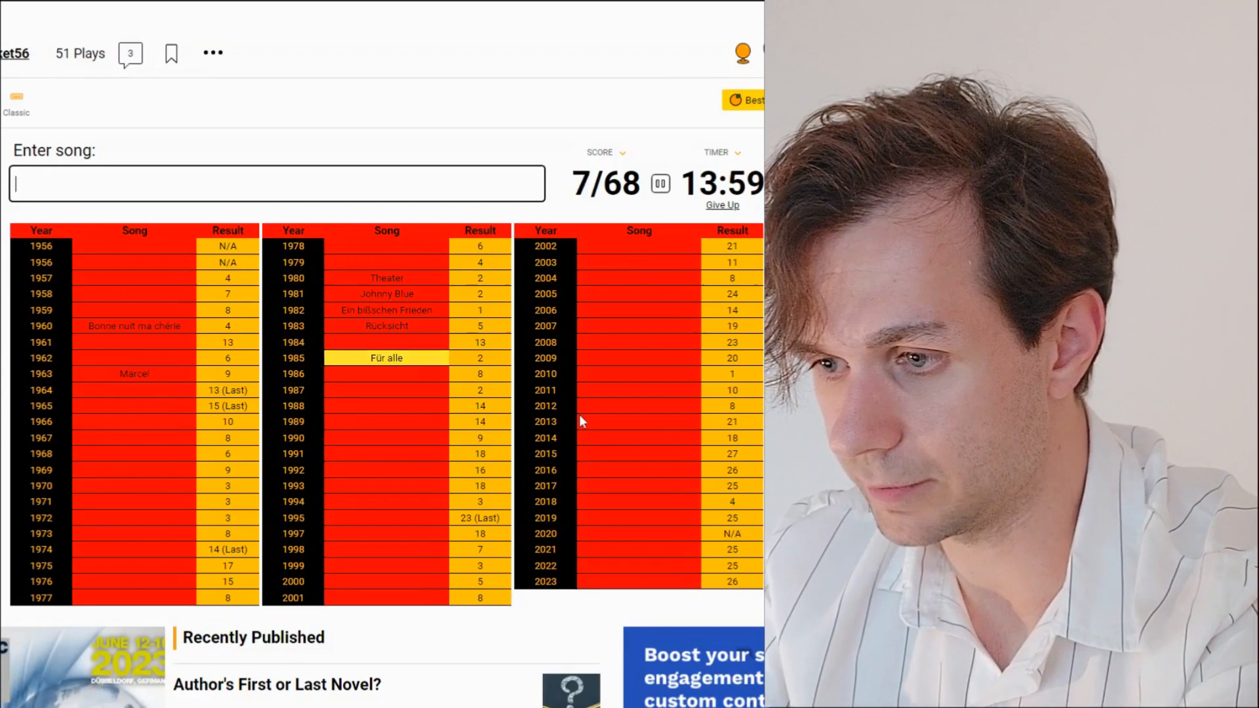
Step: Enter Laß die Sonne in dein Herz for 1987, reaching 8/68
{"action": "type", "text": "lass die sonne in dein"}
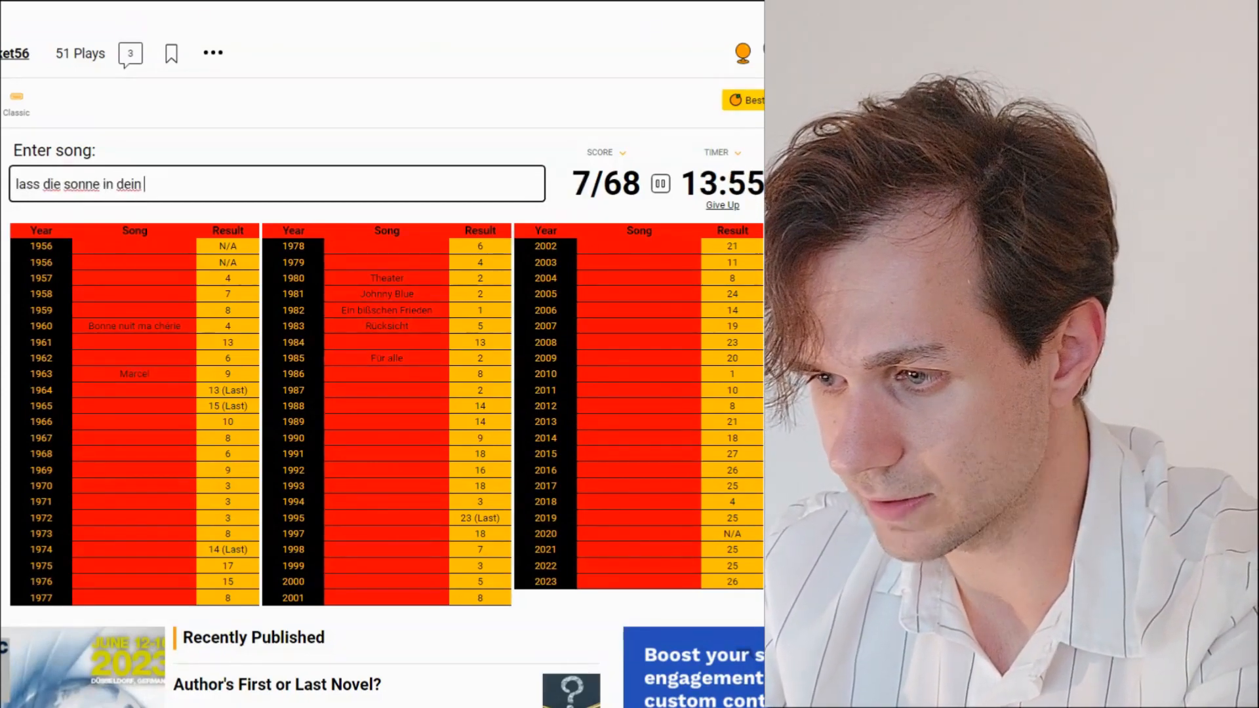
{"action": "key", "text": "enter"}
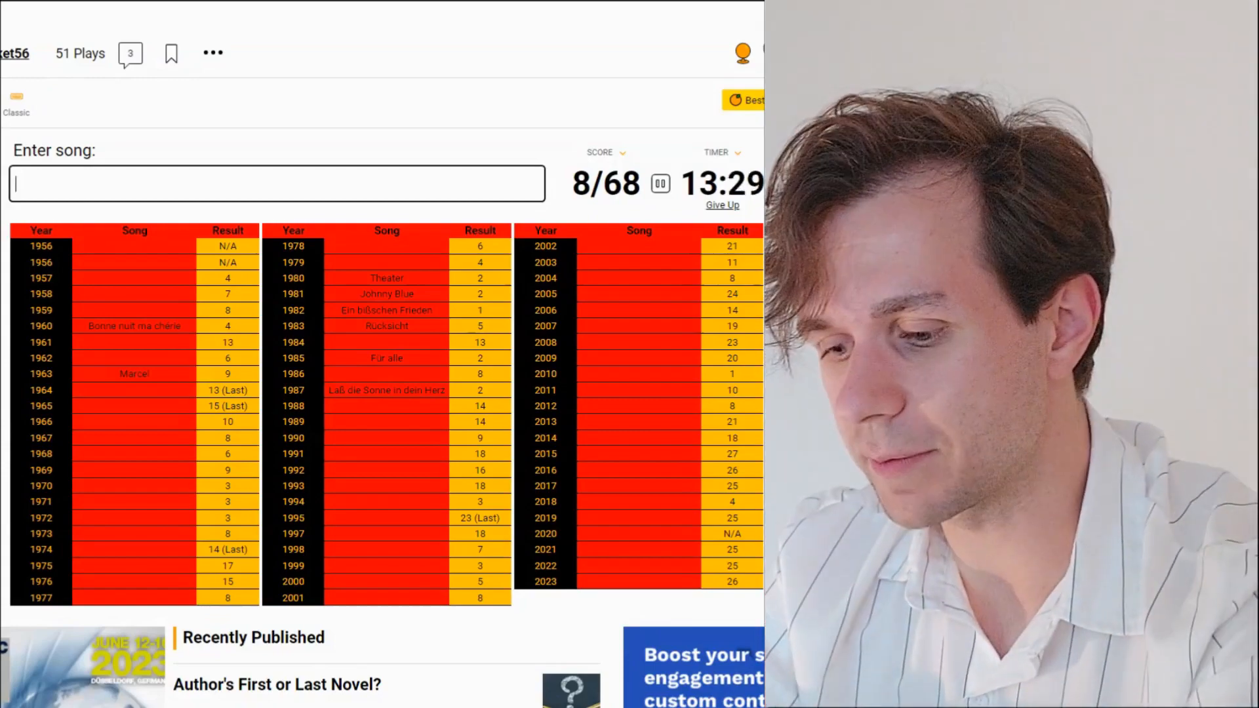
{"action": "type", "text": "sind fur alle"}
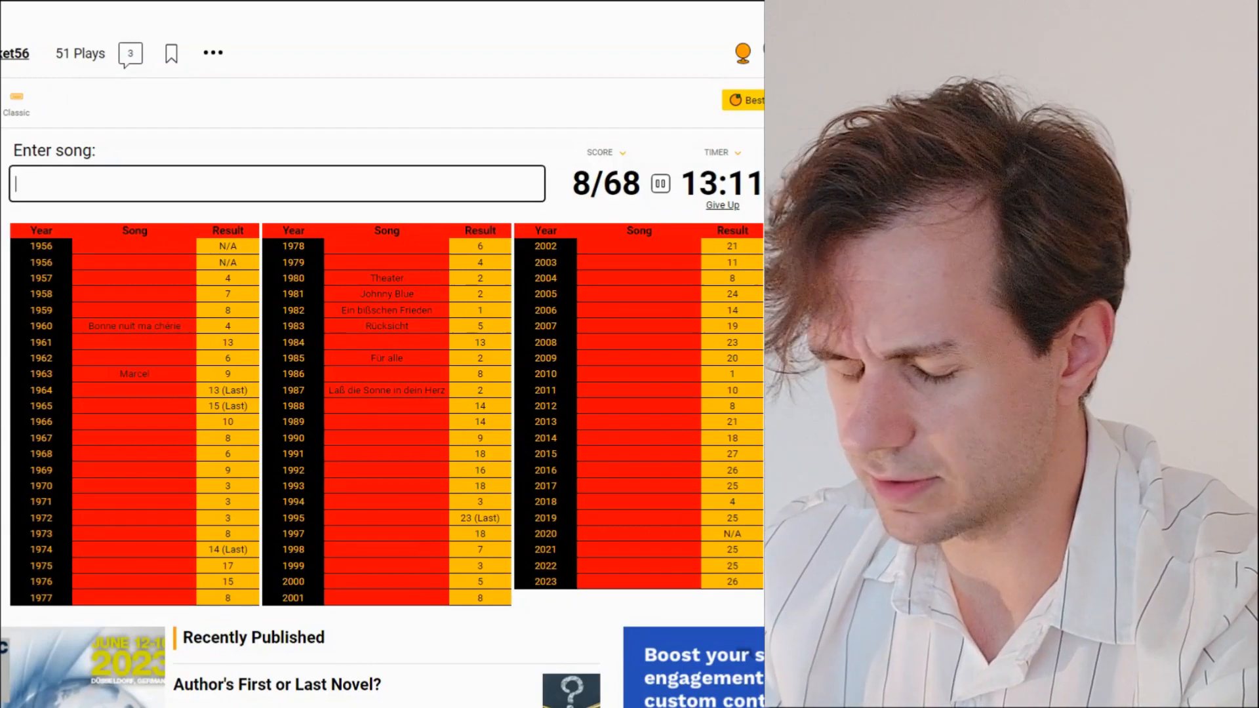
{"action": "type", "text": "brucke gehn"}
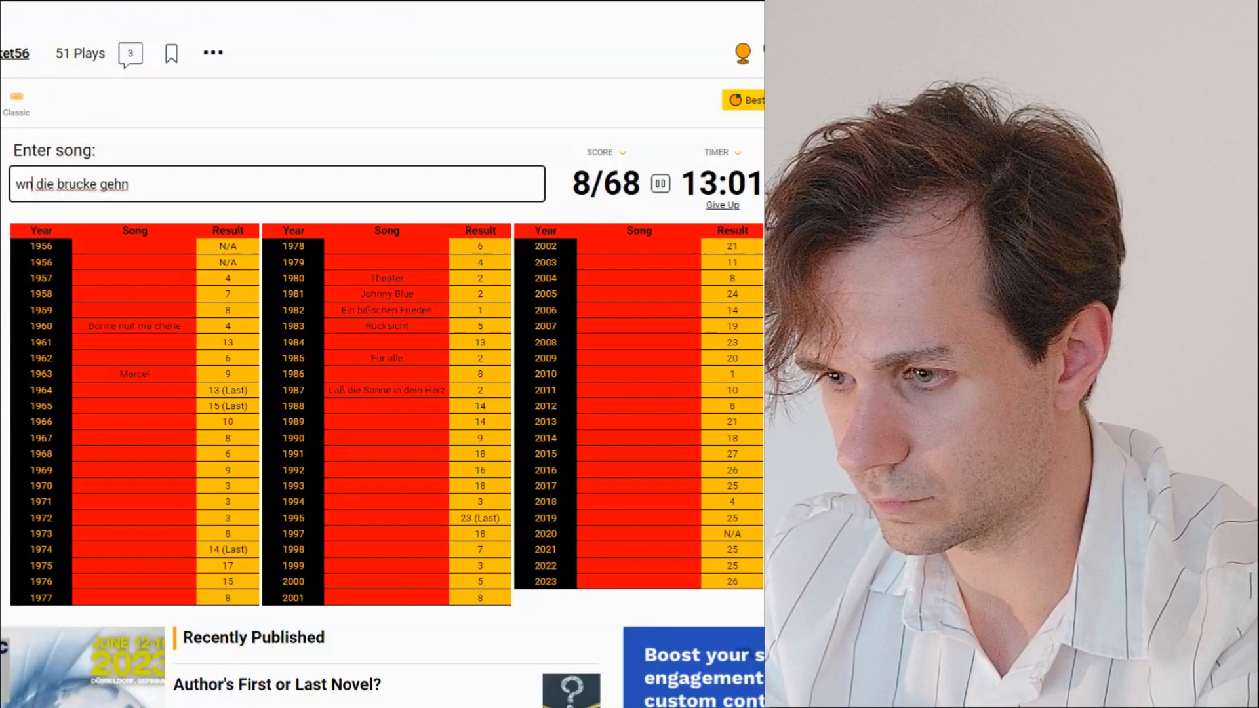
{"action": "type", "text": "wenn die brucke geht"}
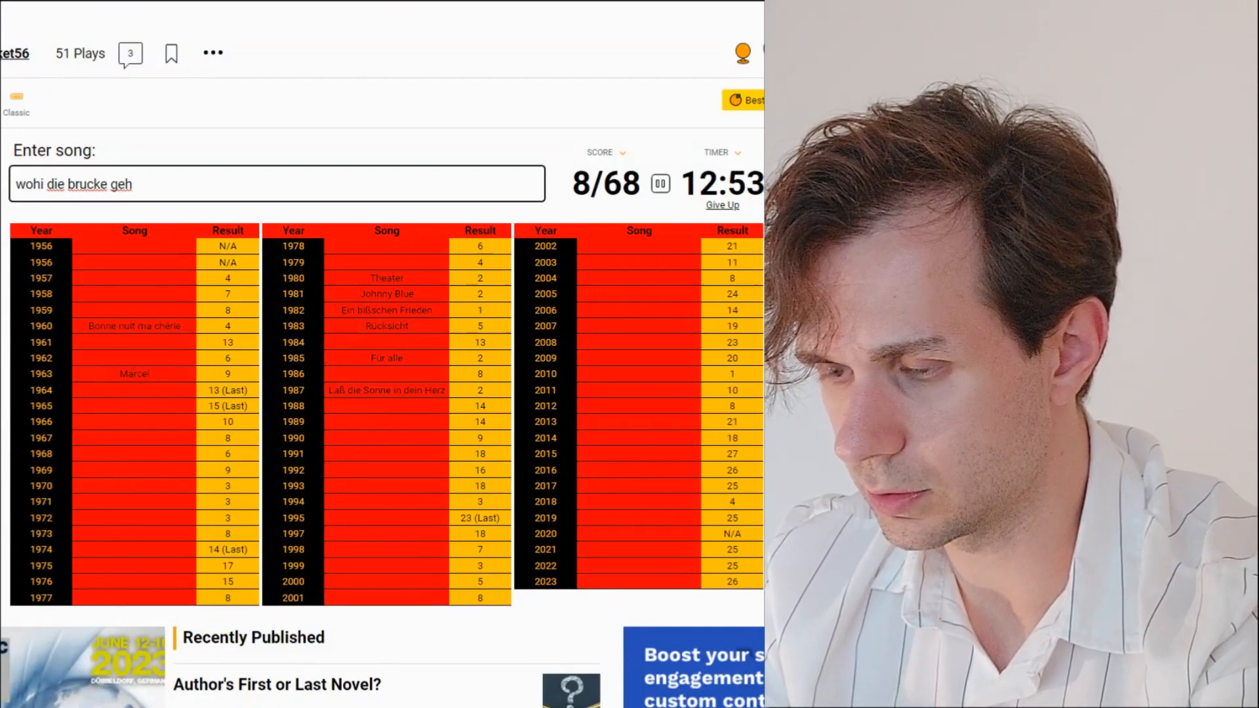
{"action": "key", "text": "Backspace"}
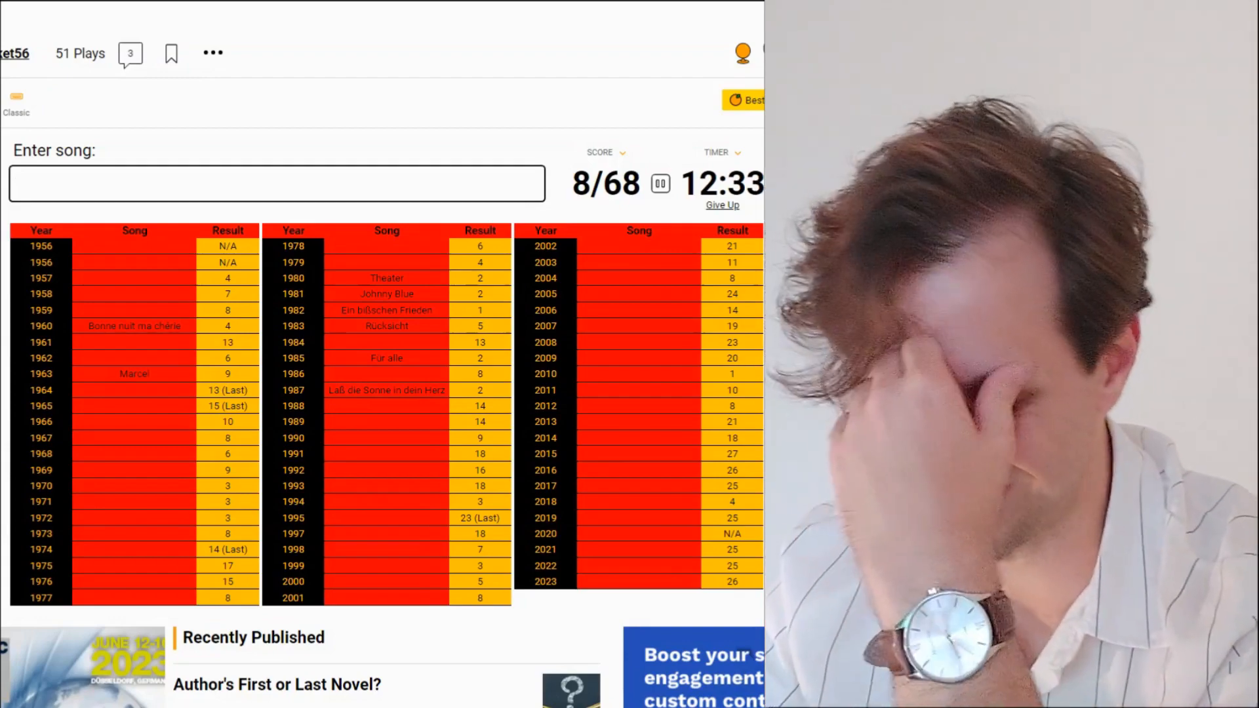
{"action": "type", "text": "einen lied fur einen freund"}
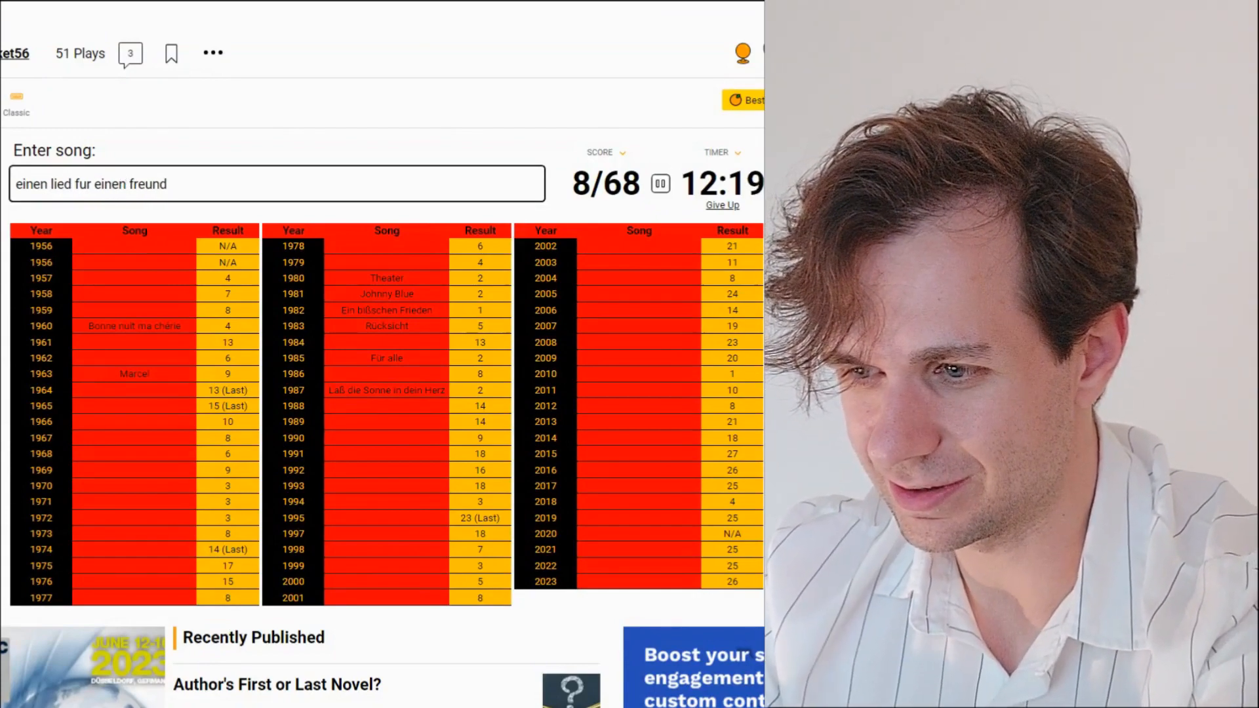
{"action": "key", "text": "backspace"}
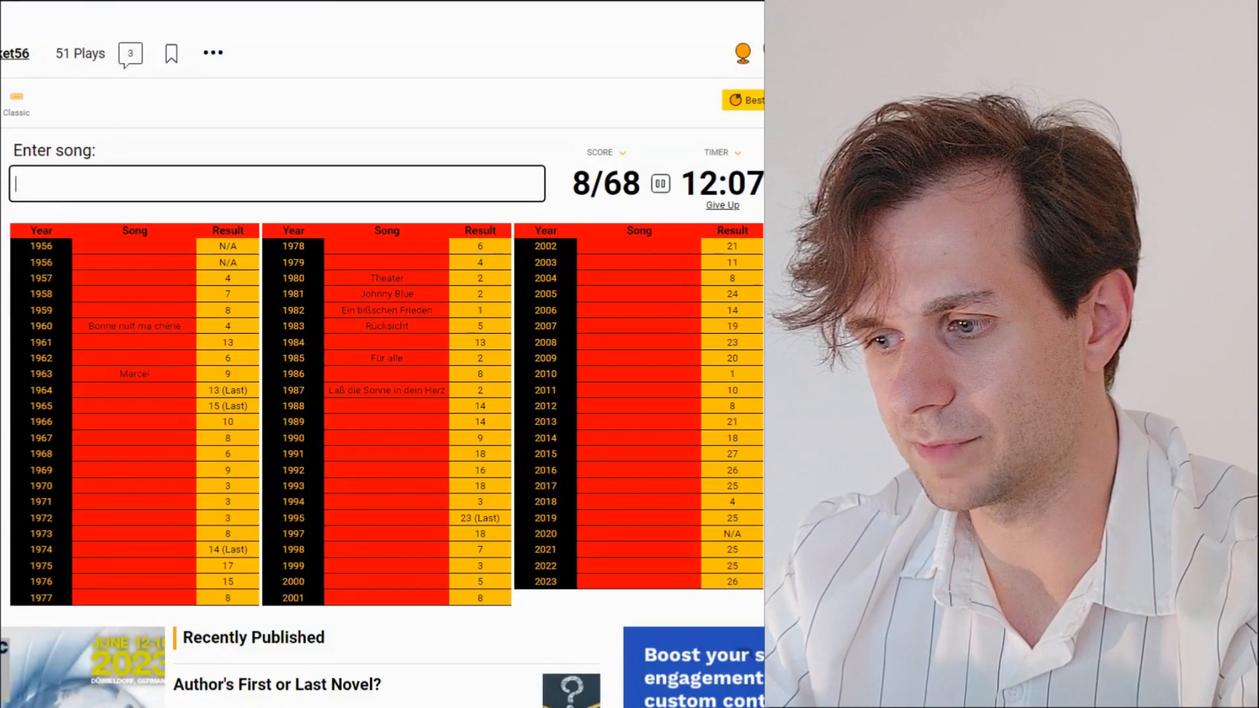
Step: Try 'wer geben ne party' and clear the rejected guess
{"action": "type", "text": "w"}
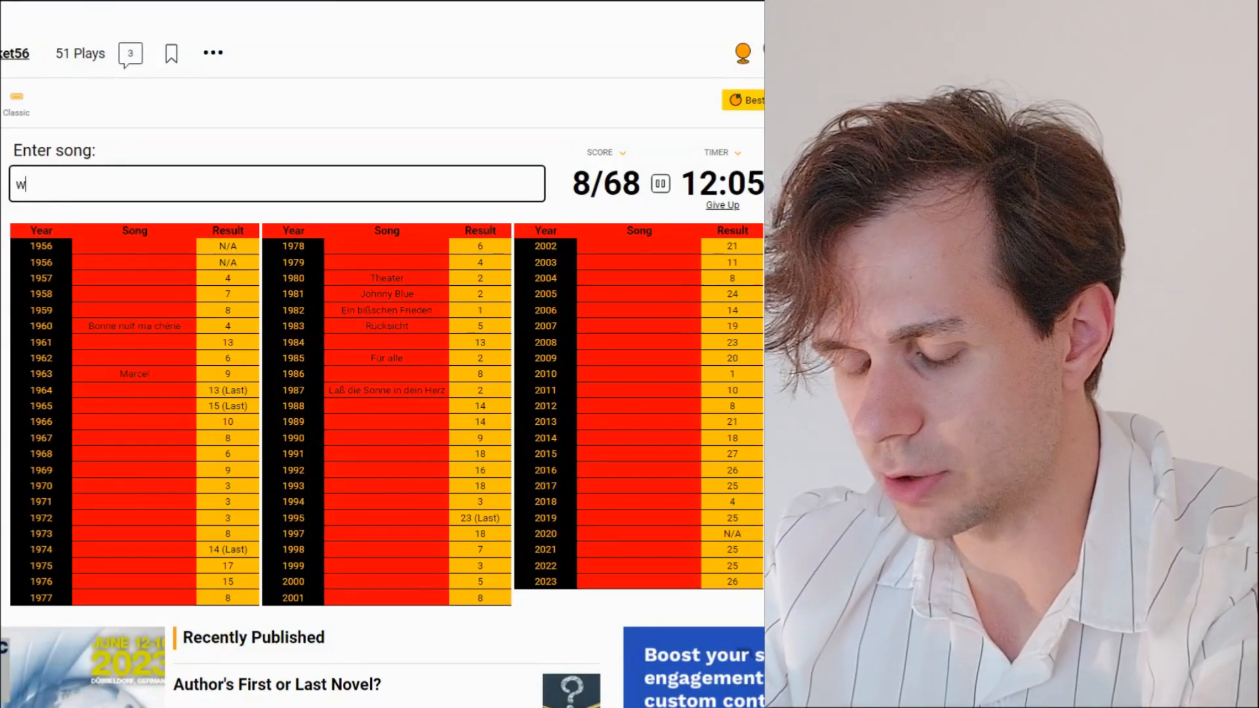
{"action": "type", "text": "er geben ne p"}
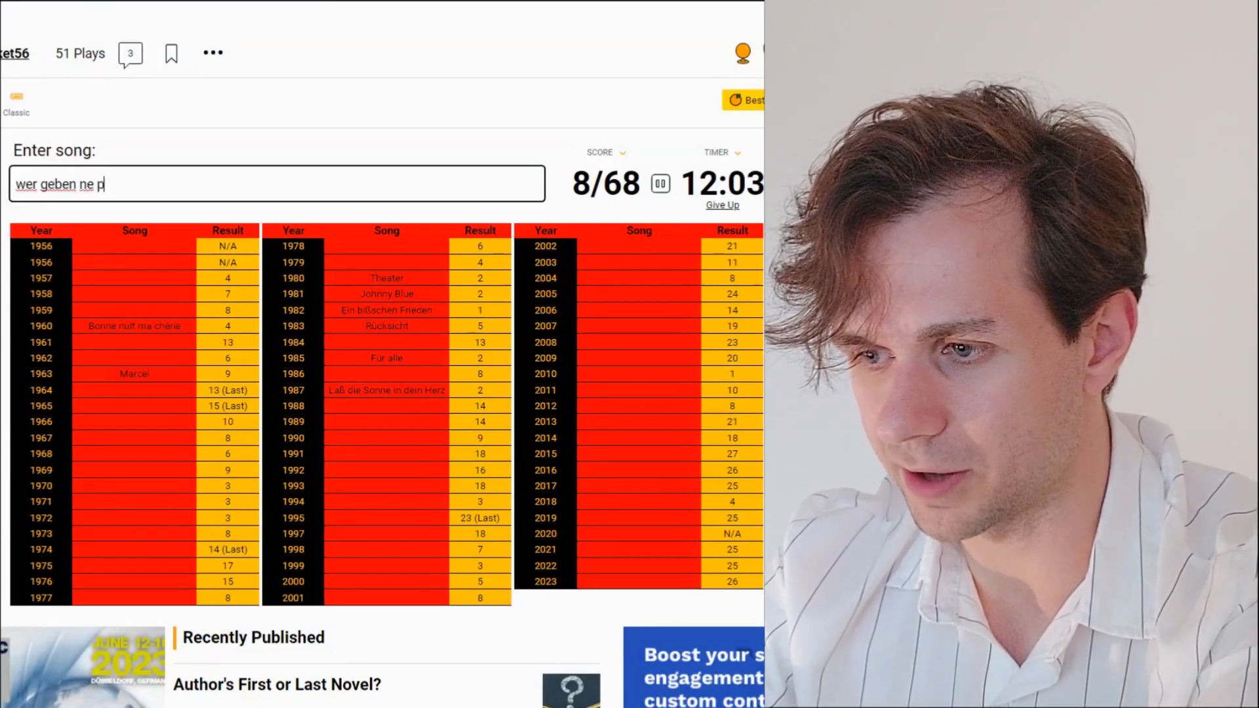
{"action": "type", "text": "arty"}
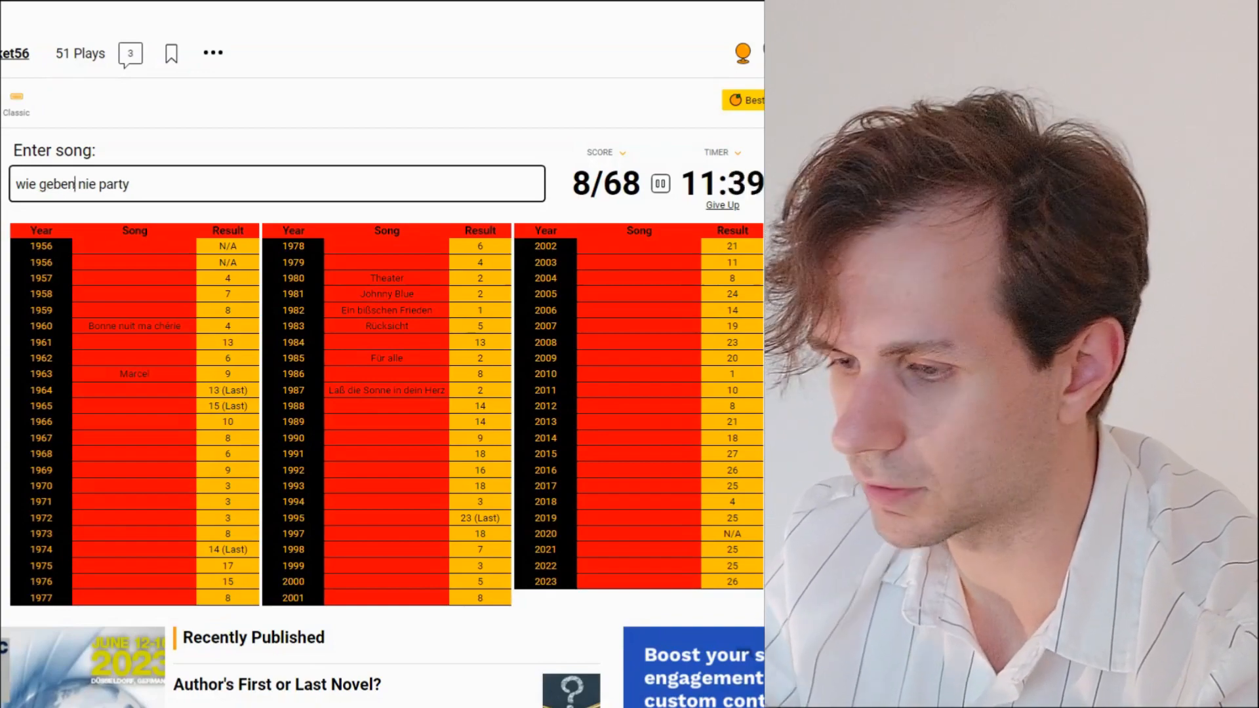
{"action": "key", "text": "Backspace"}
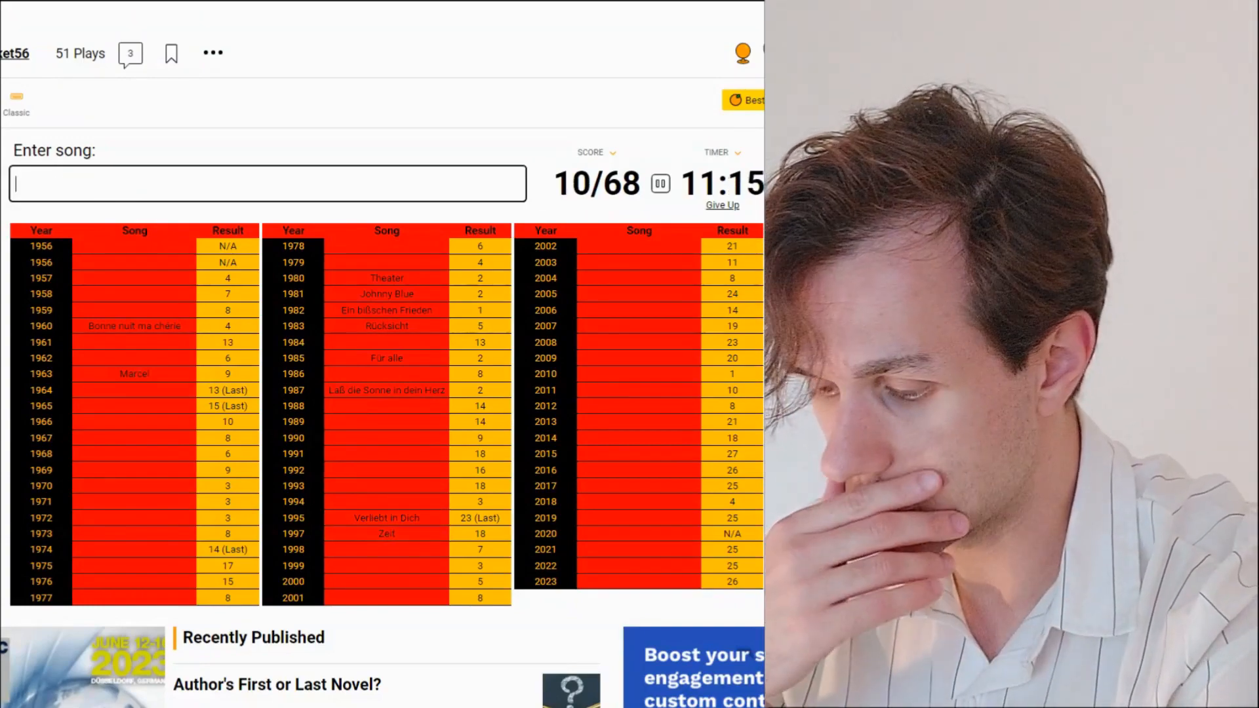
Step: Enter Wer Liebe lebt, Wadde hadde, Reise nach Jerusalem and Can't Live Without Music, reaching 15/68
{"action": "type", "text": "wer lie"}
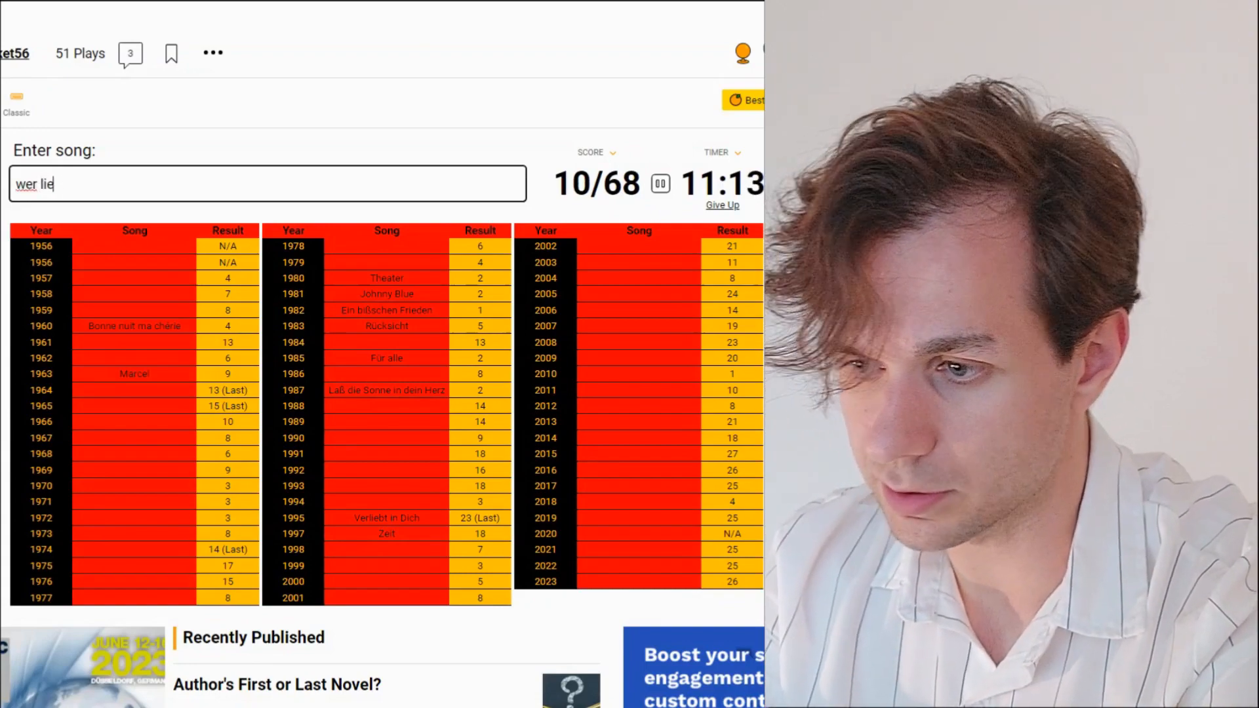
{"action": "type", "text": "gu"}
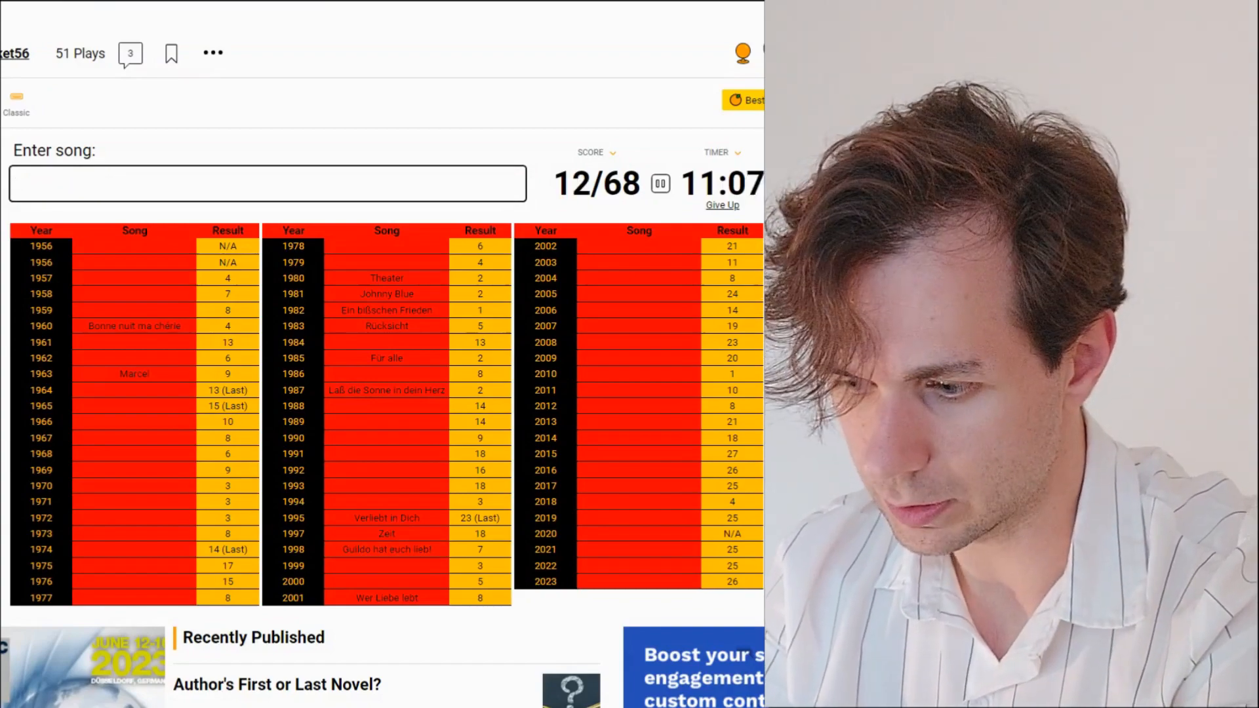
{"action": "type", "text": "wadde hadd"}
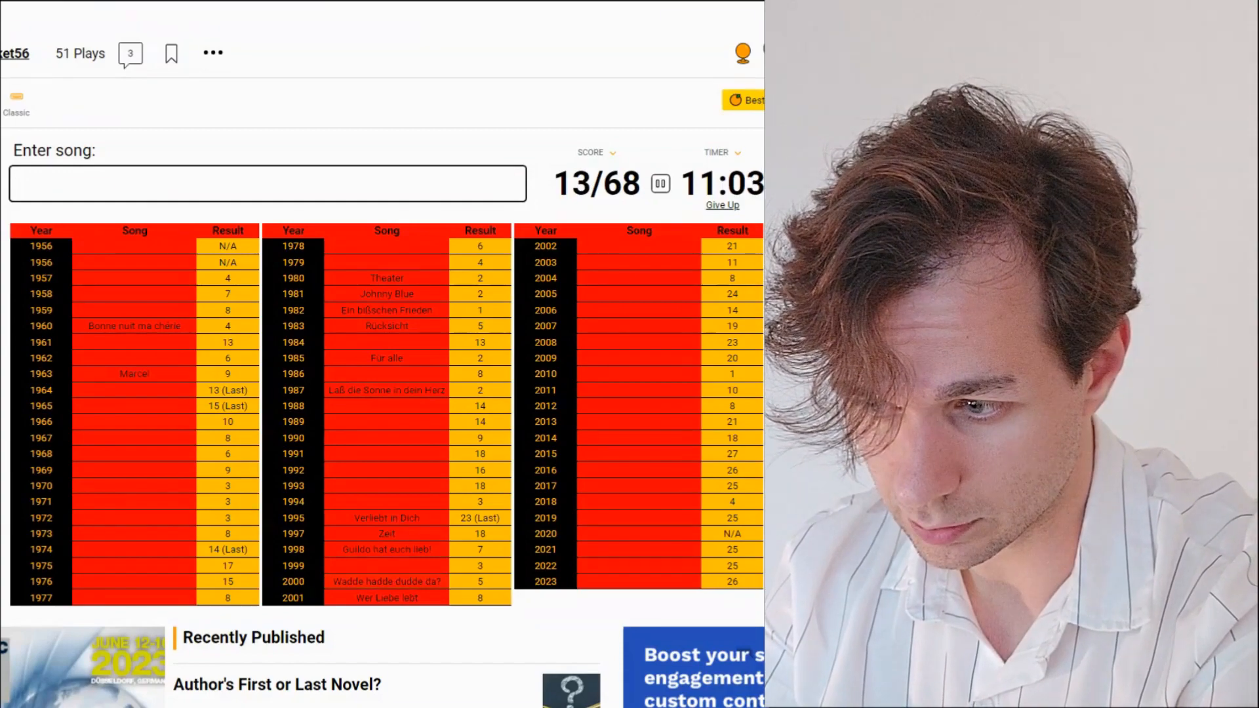
{"action": "type", "text": "rei"}
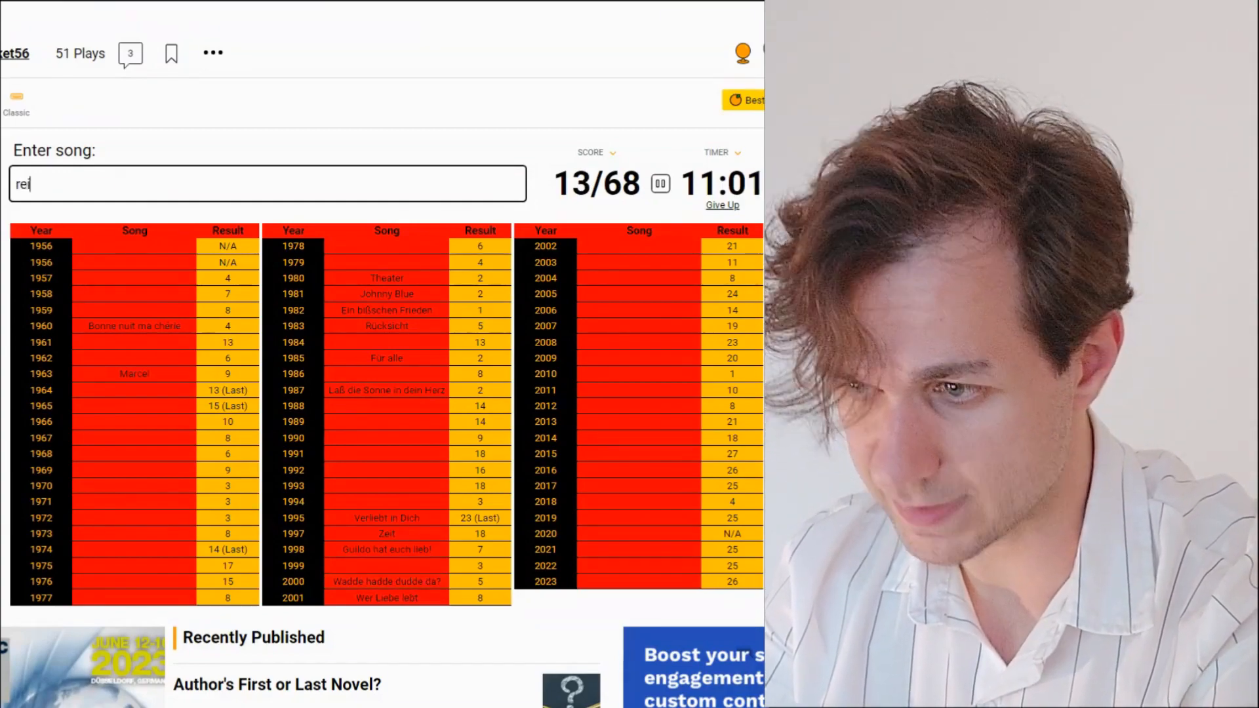
{"action": "type", "text": "reise nach jerusalem"}
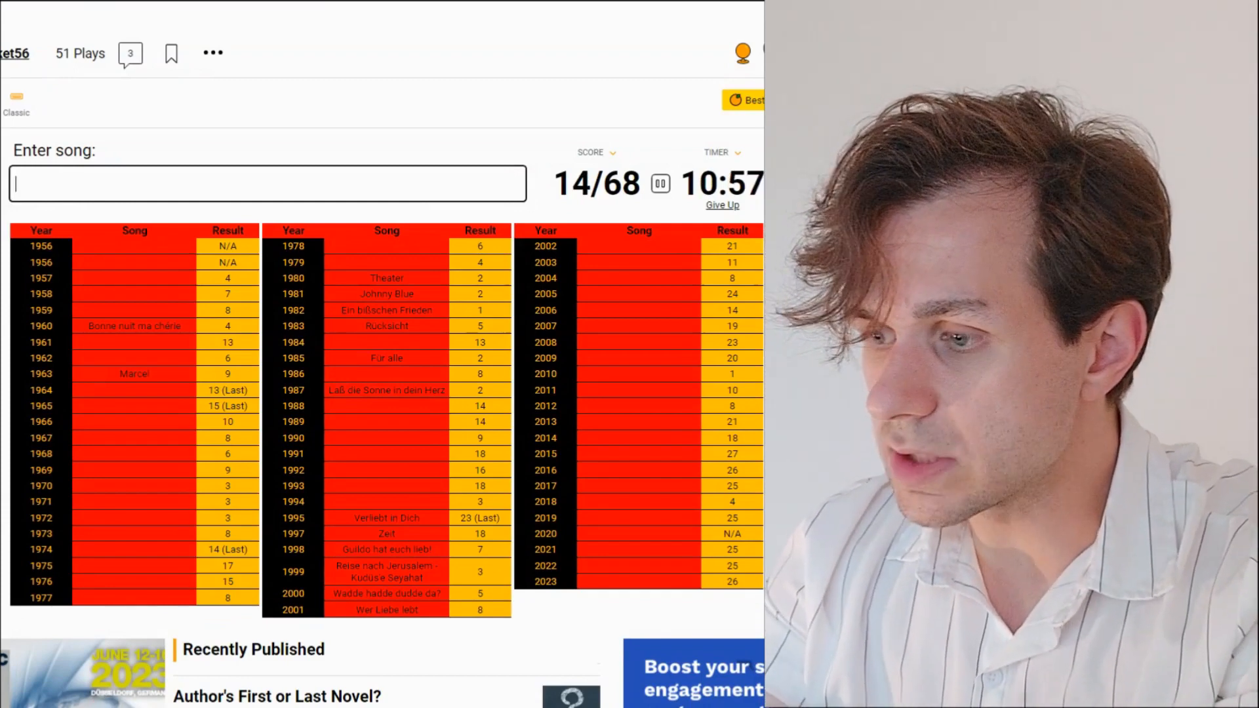
{"action": "type", "text": "cant live without music"}
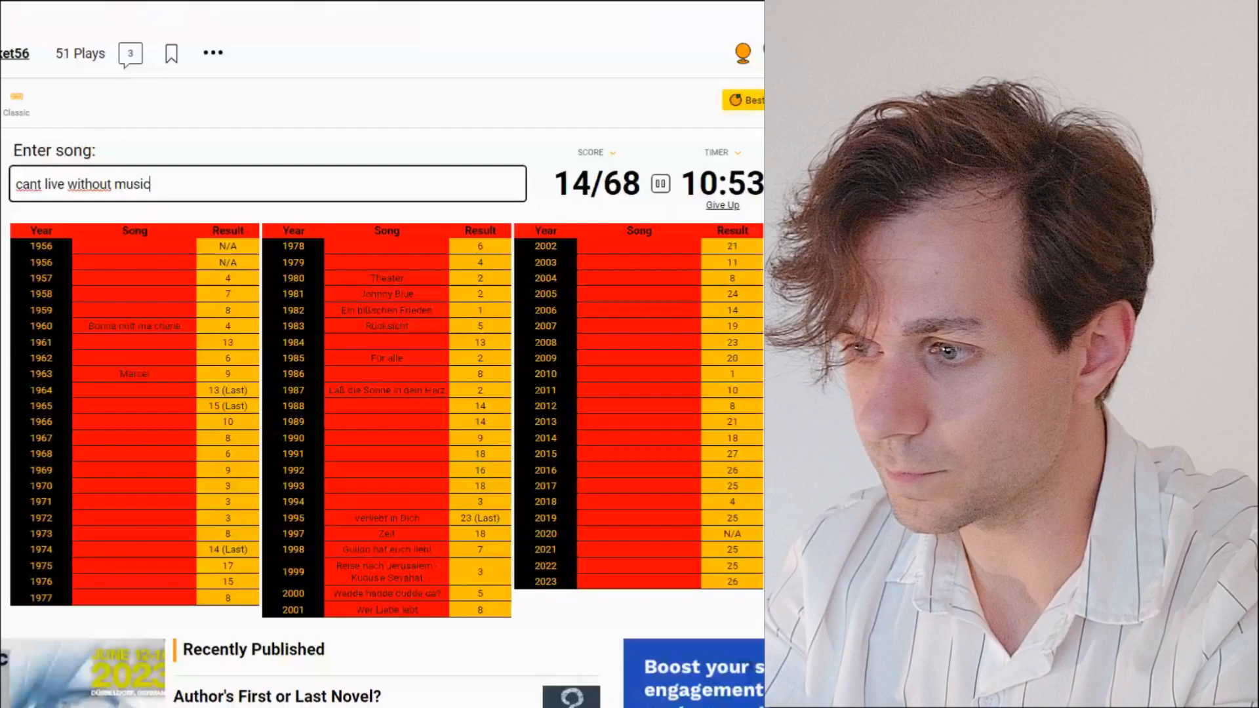
{"action": "key", "text": "enter"}
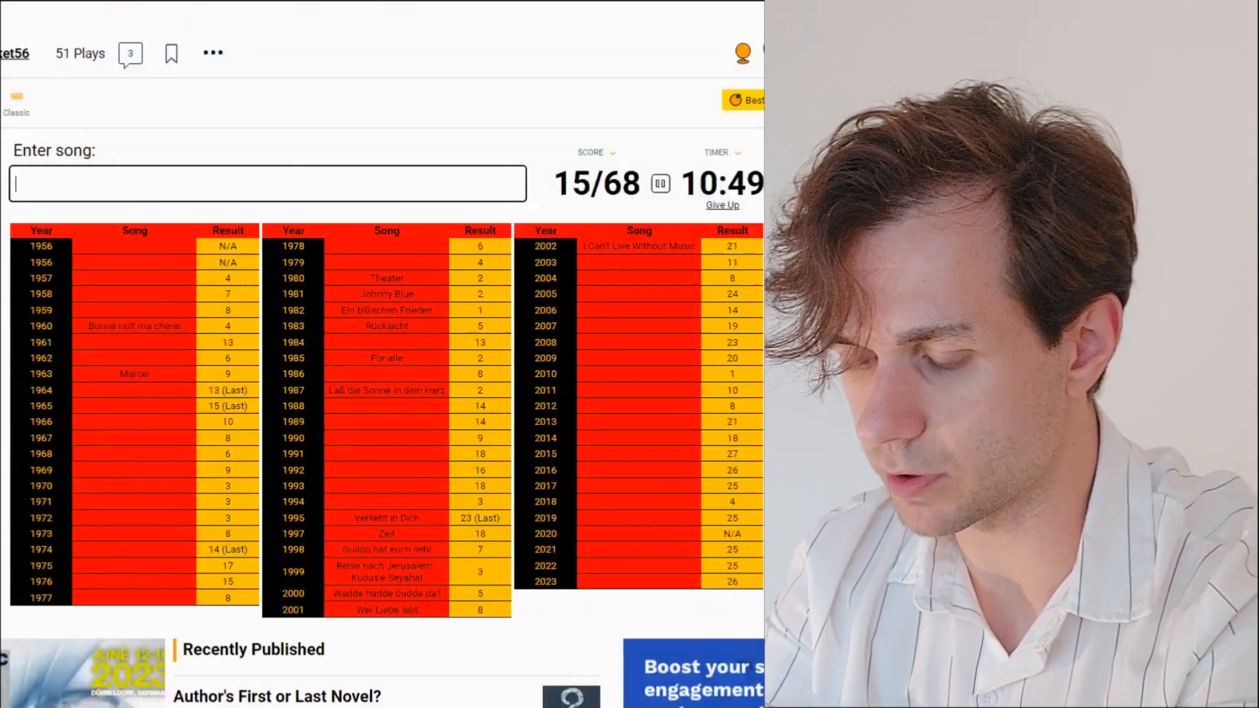
Step: Enter Let's Get Happy, Can't Wait Until Tonight and Run & Hide
{"action": "type", "text": "lets"}
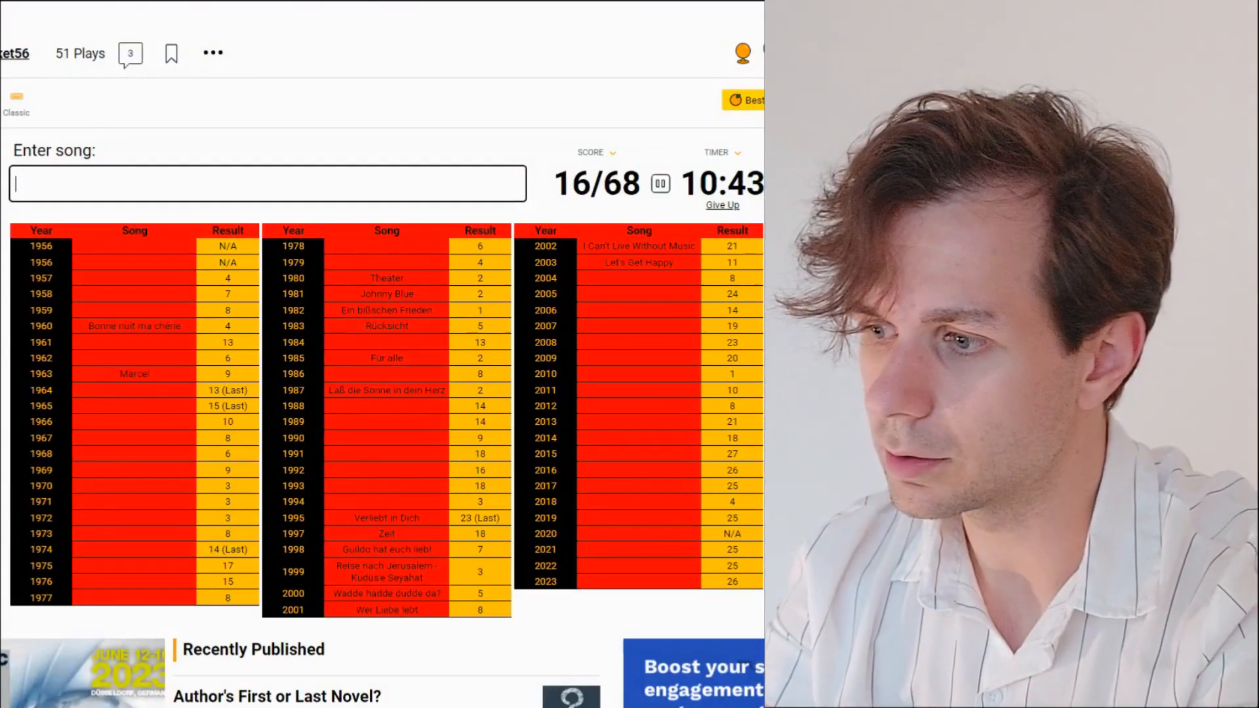
{"action": "type", "text": "cant wait"}
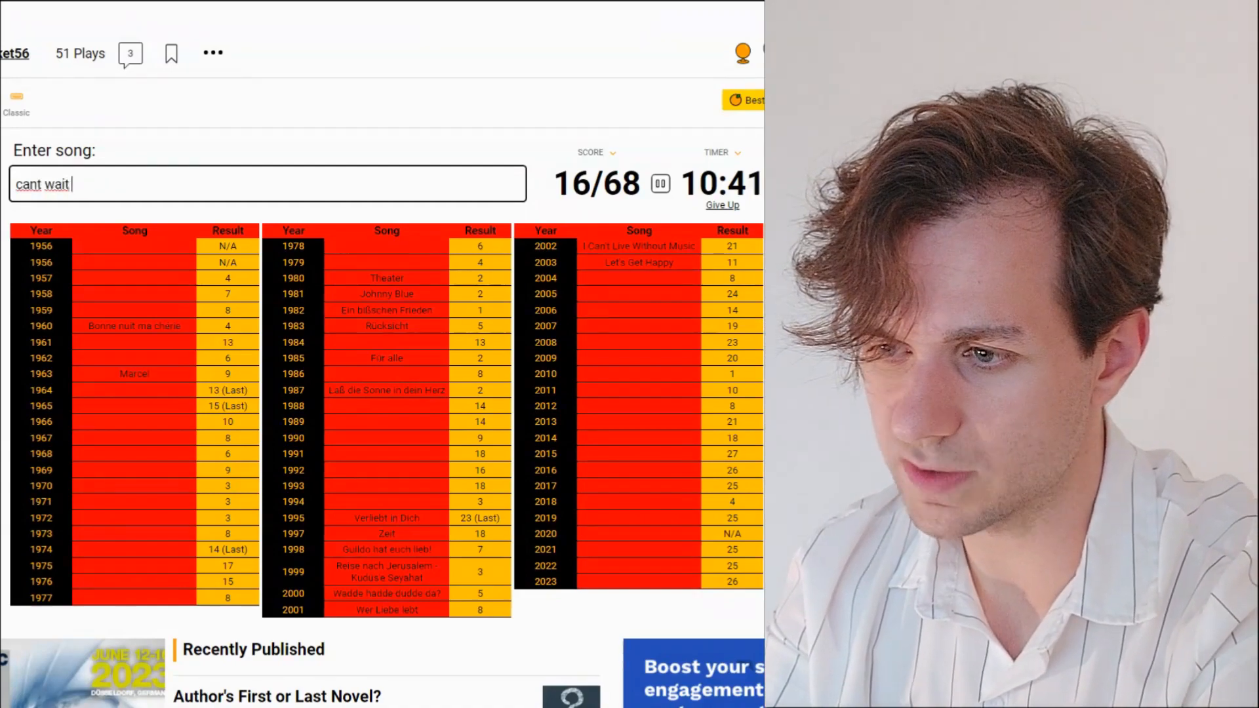
{"action": "key", "text": "enter"}
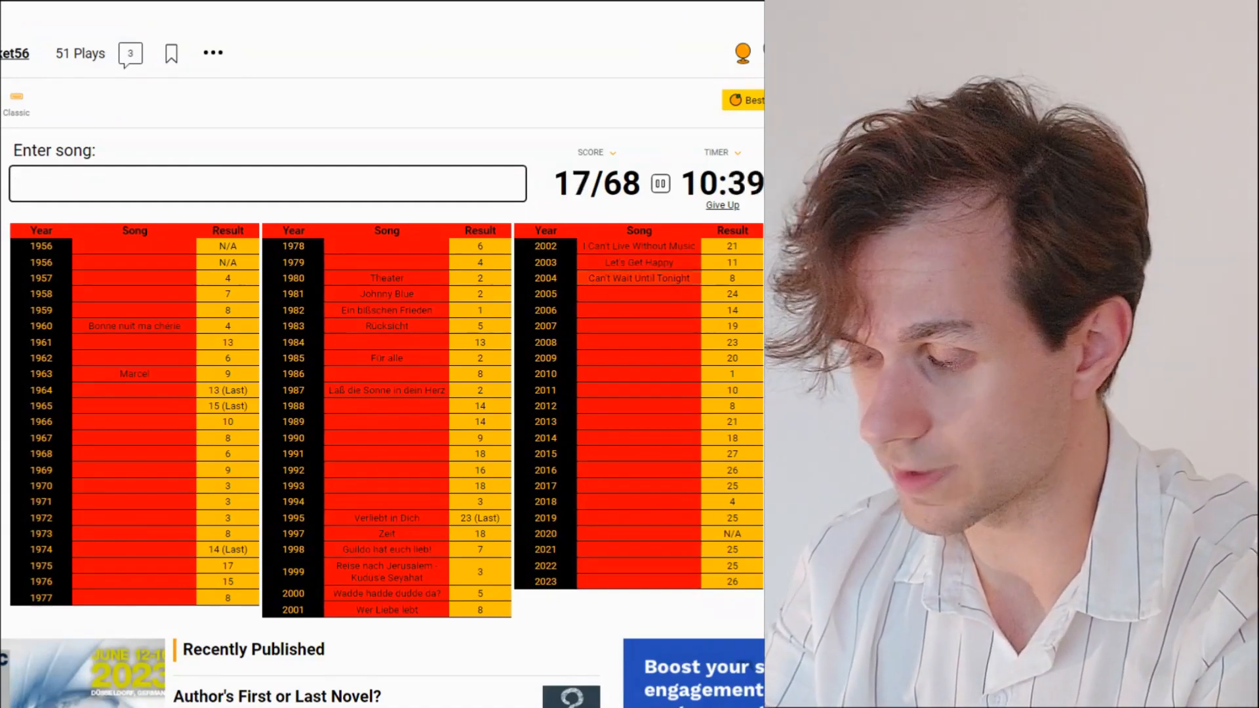
{"action": "type", "text": "run and"}
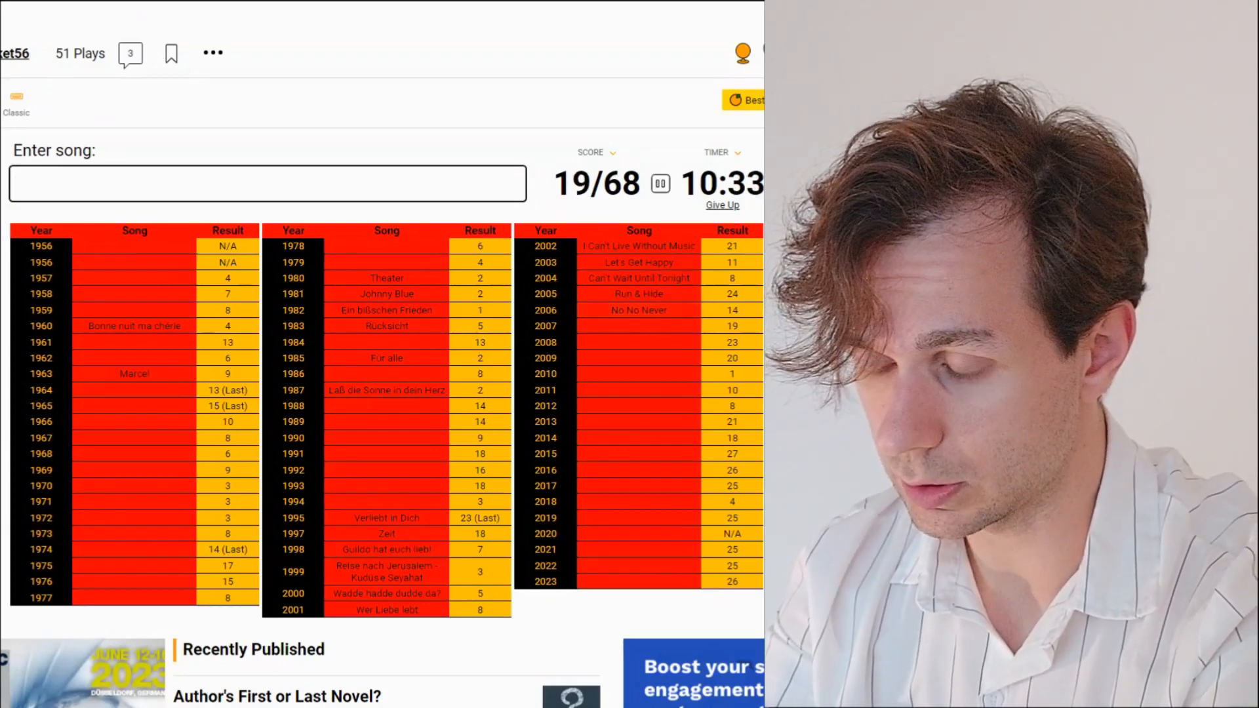
Step: Attempt 'frauen regiern der welt', then clear the rejected guess to start over
{"action": "type", "text": "frauen regiert"}
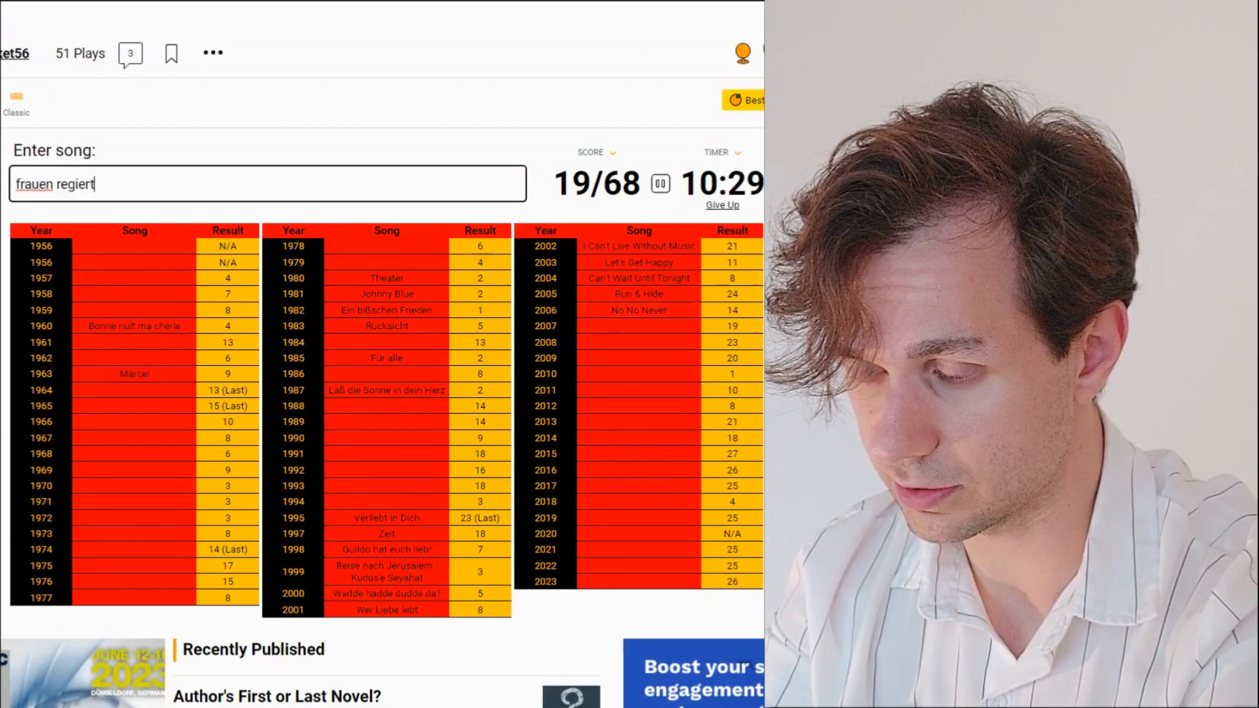
{"action": "type", "text": "der weld"}
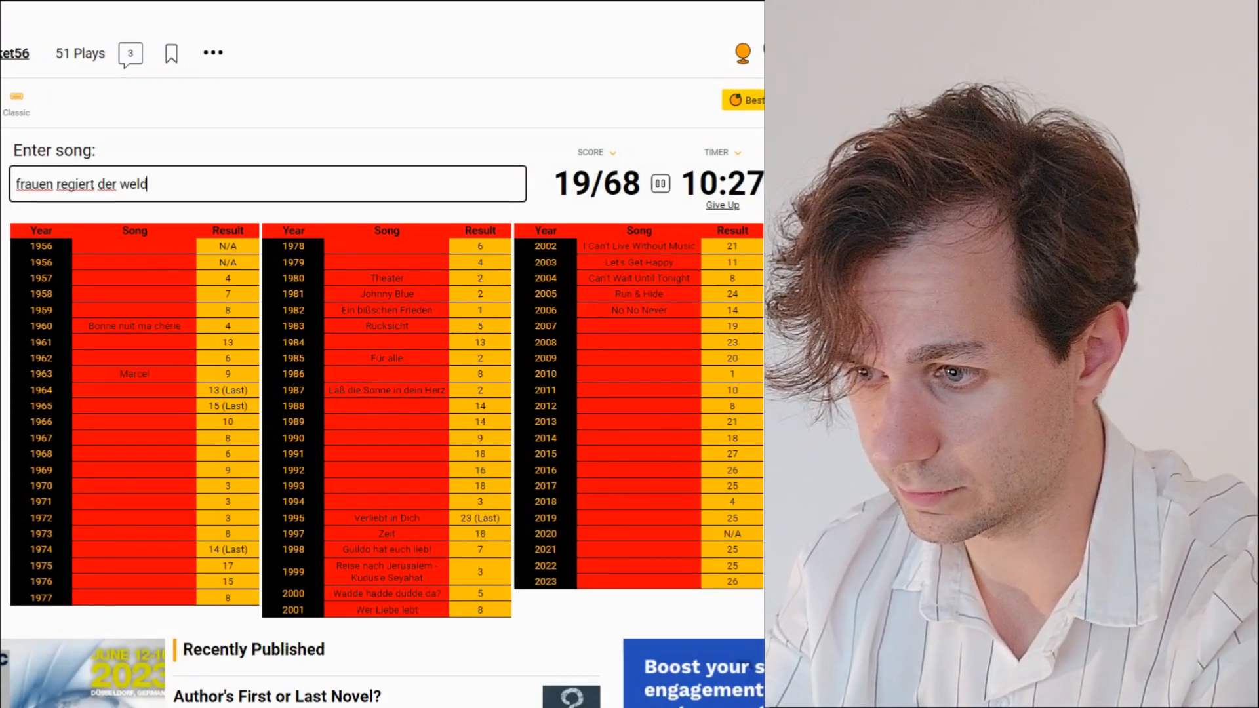
{"action": "key", "text": "Backspace"}
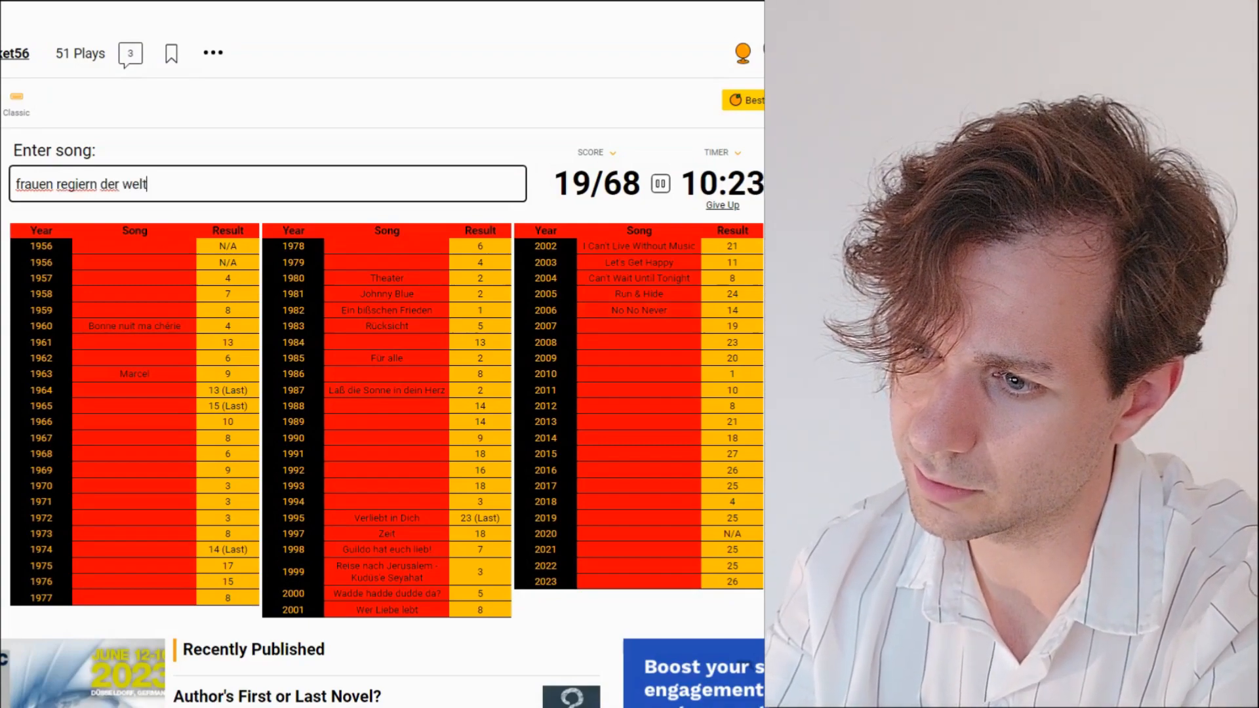
{"action": "key", "text": "Backspace"}
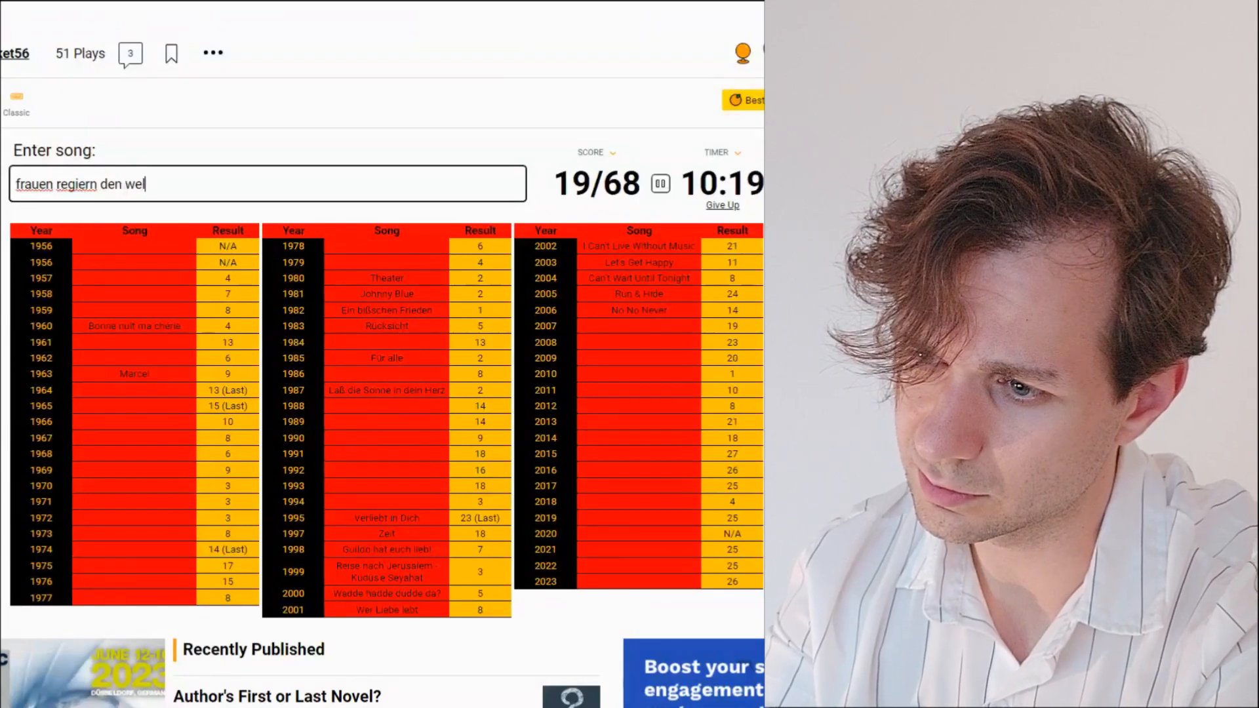
{"action": "key", "text": "Ctrl+a"}
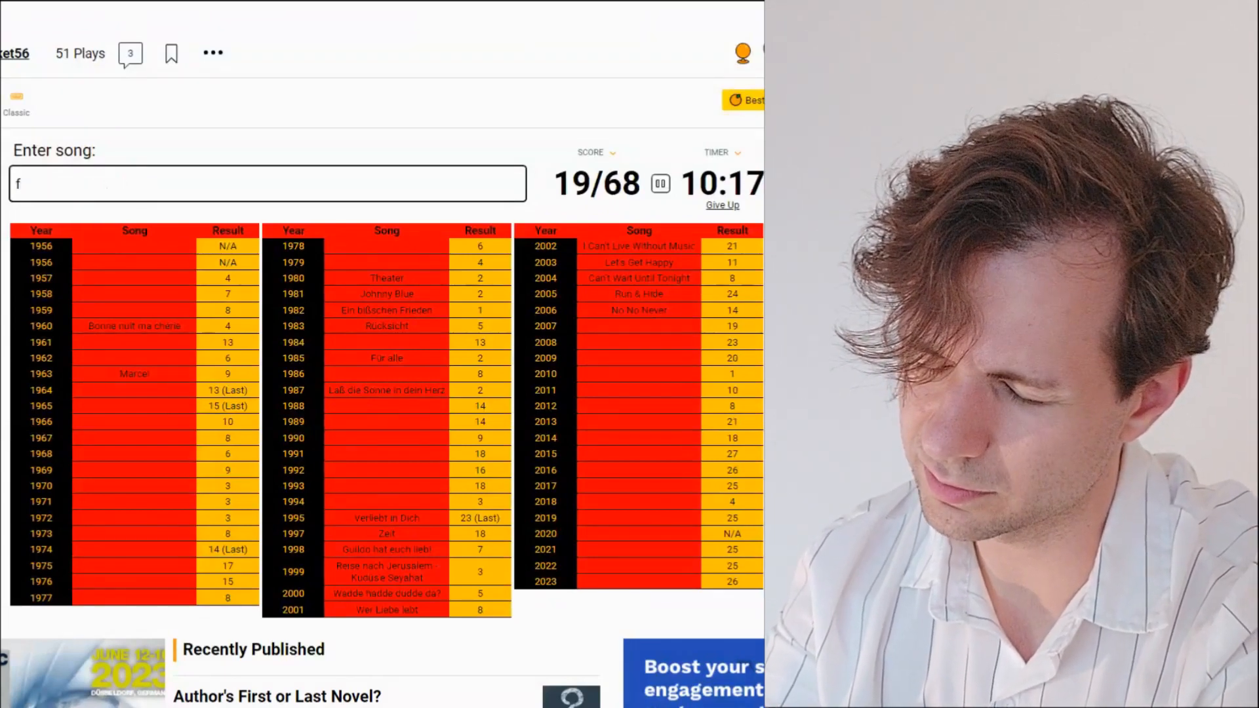
Step: Enter Disappear, Miss Kiss Kiss Bang, Satellite, Taken by a Stranger and Is It Right
{"action": "type", "text": "Disappear"}
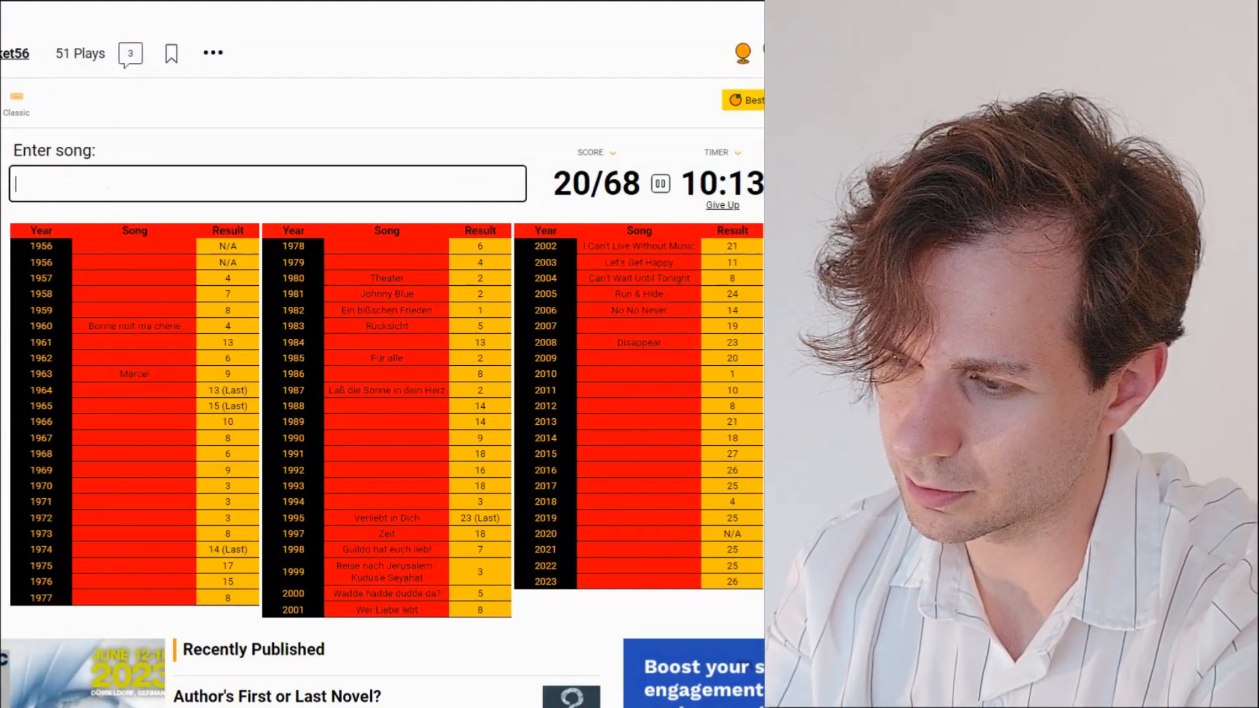
{"action": "type", "text": "miss kiss kiss"}
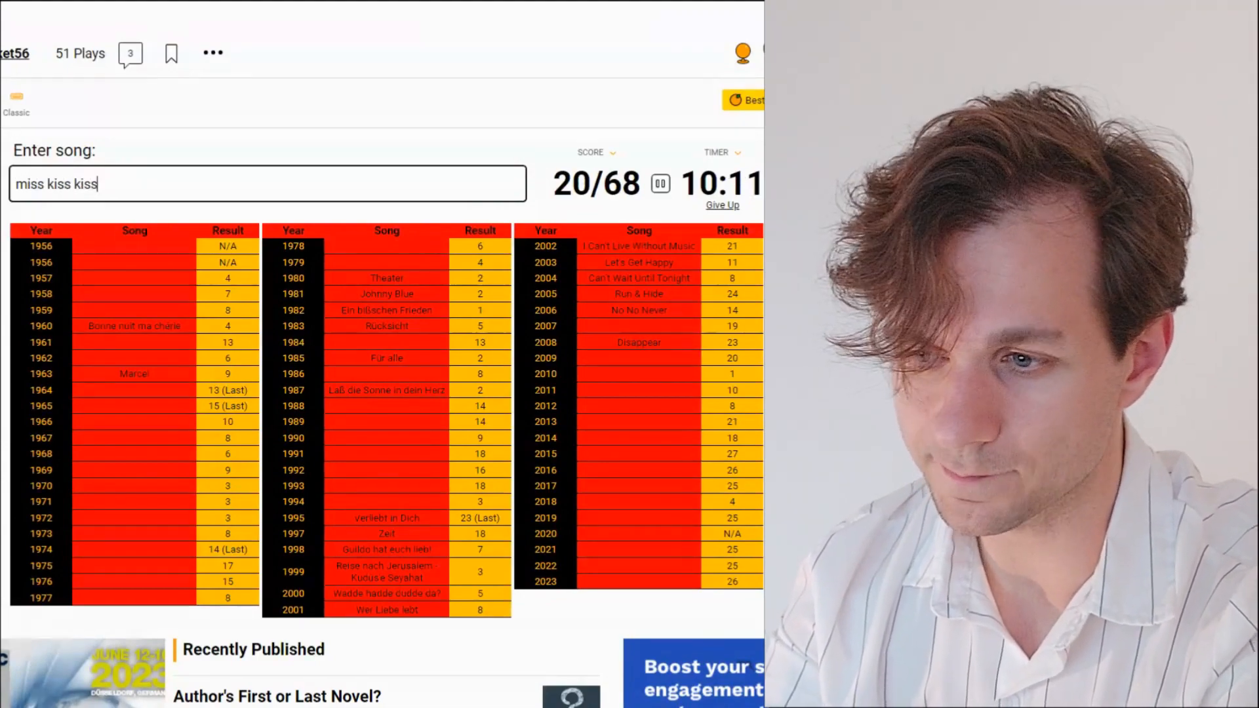
{"action": "type", "text": "sa"}
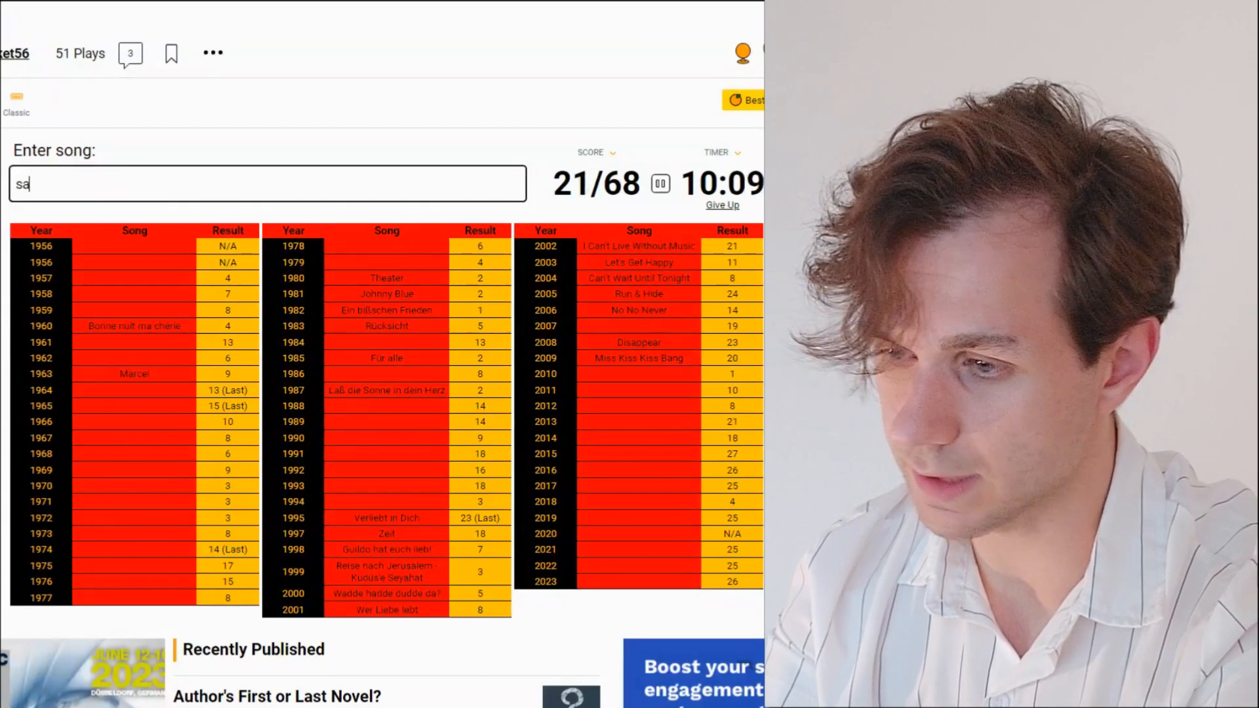
{"action": "type", "text": "take"}
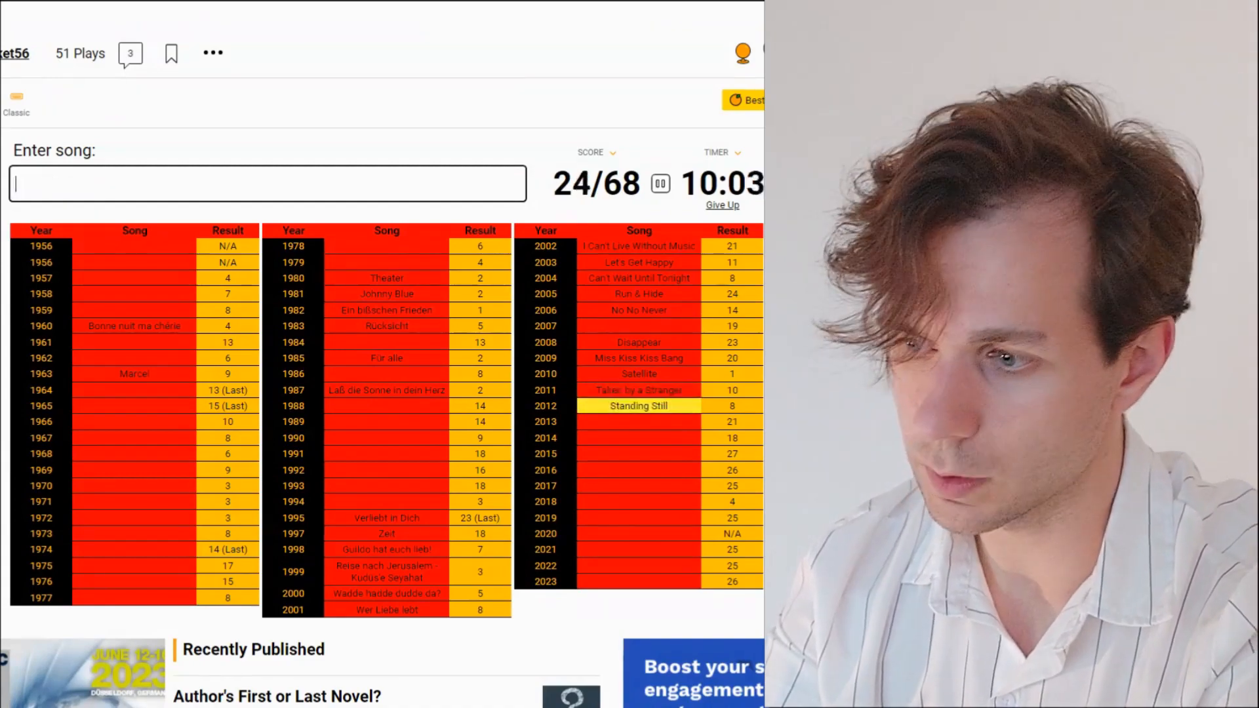
{"action": "type", "text": "is"}
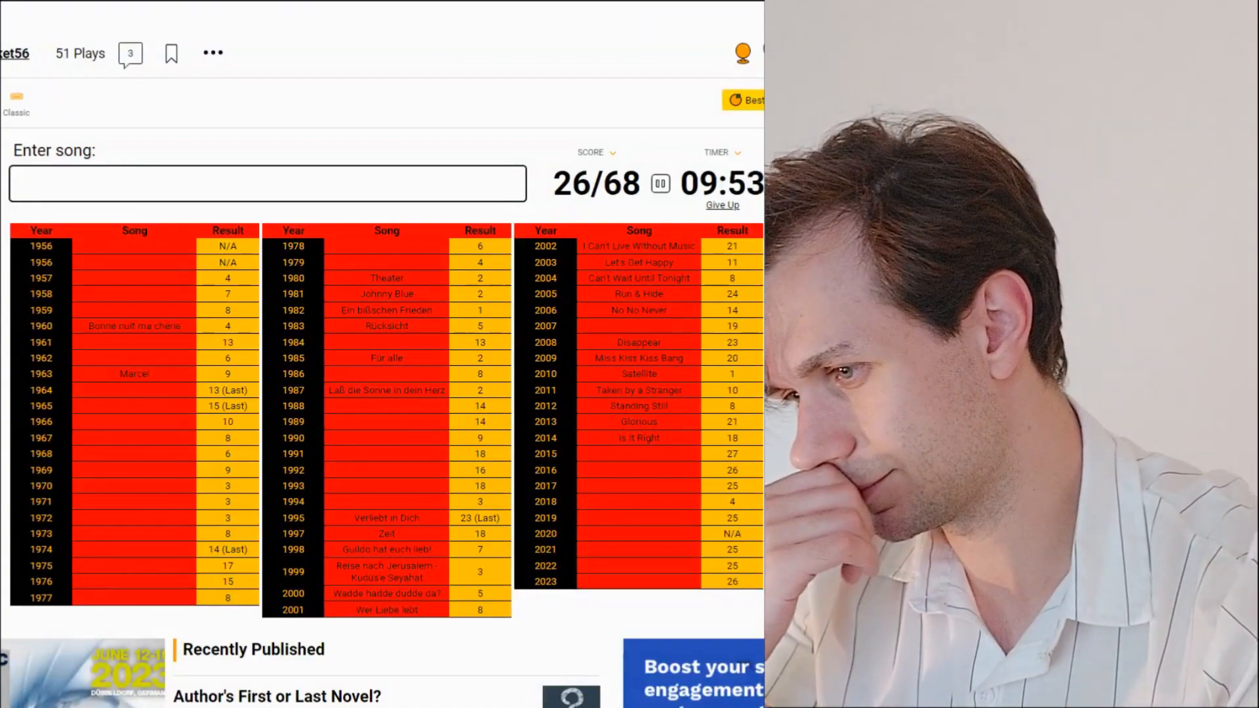
Step: Enter Ghost, You Let Me Walk Alone, Rockstars, I Don't Feel Hate and Blood & Glitter
{"action": "type", "text": "ghd"}
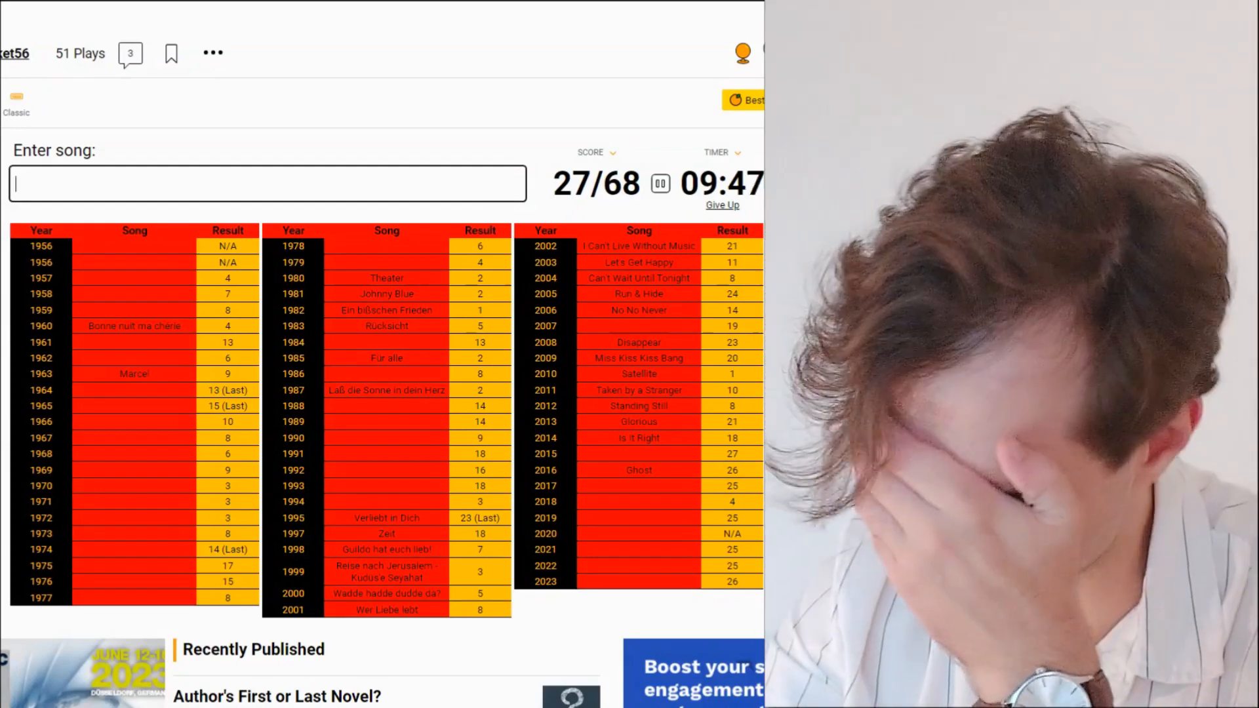
{"action": "type", "text": "you"}
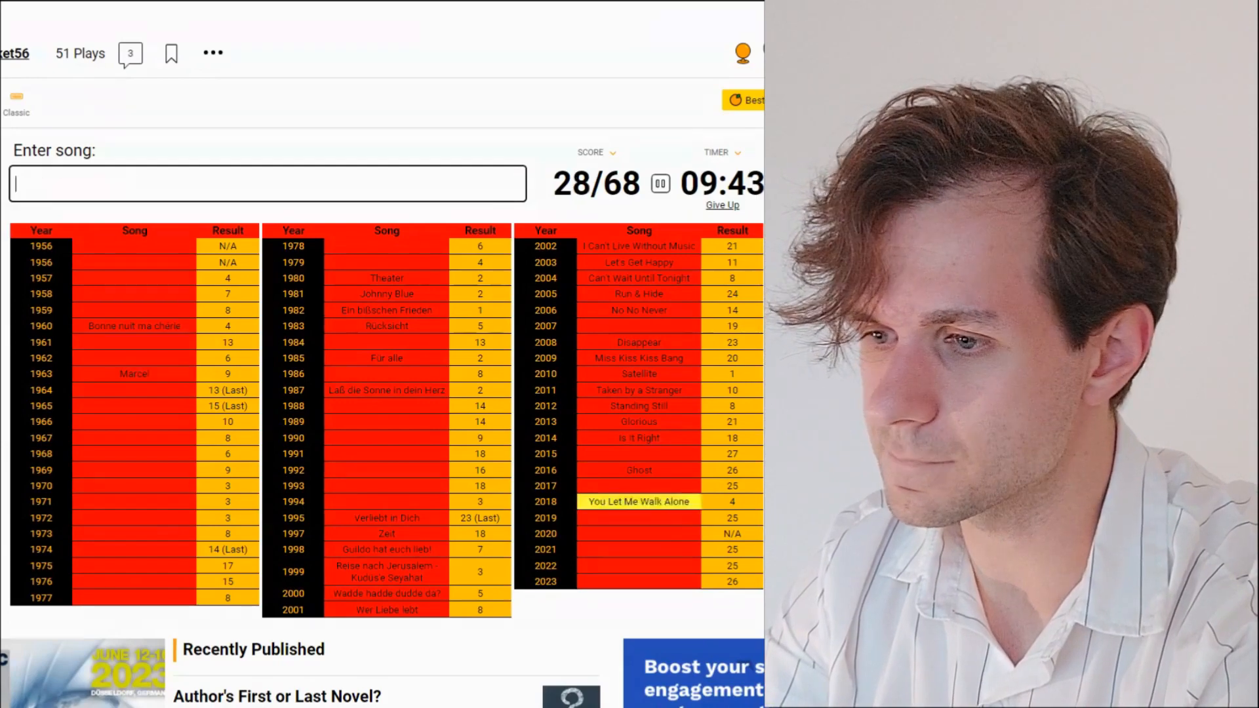
{"action": "type", "text": "Rockstars"}
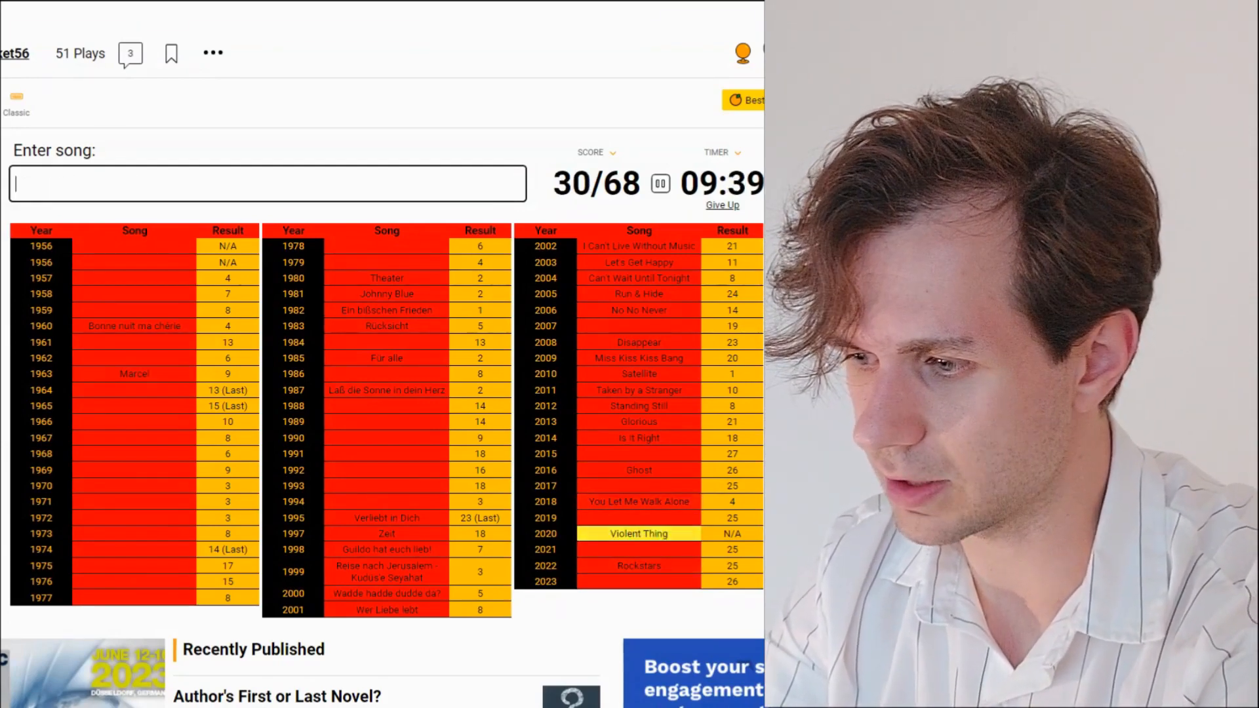
{"action": "type", "text": "i dont fe"}
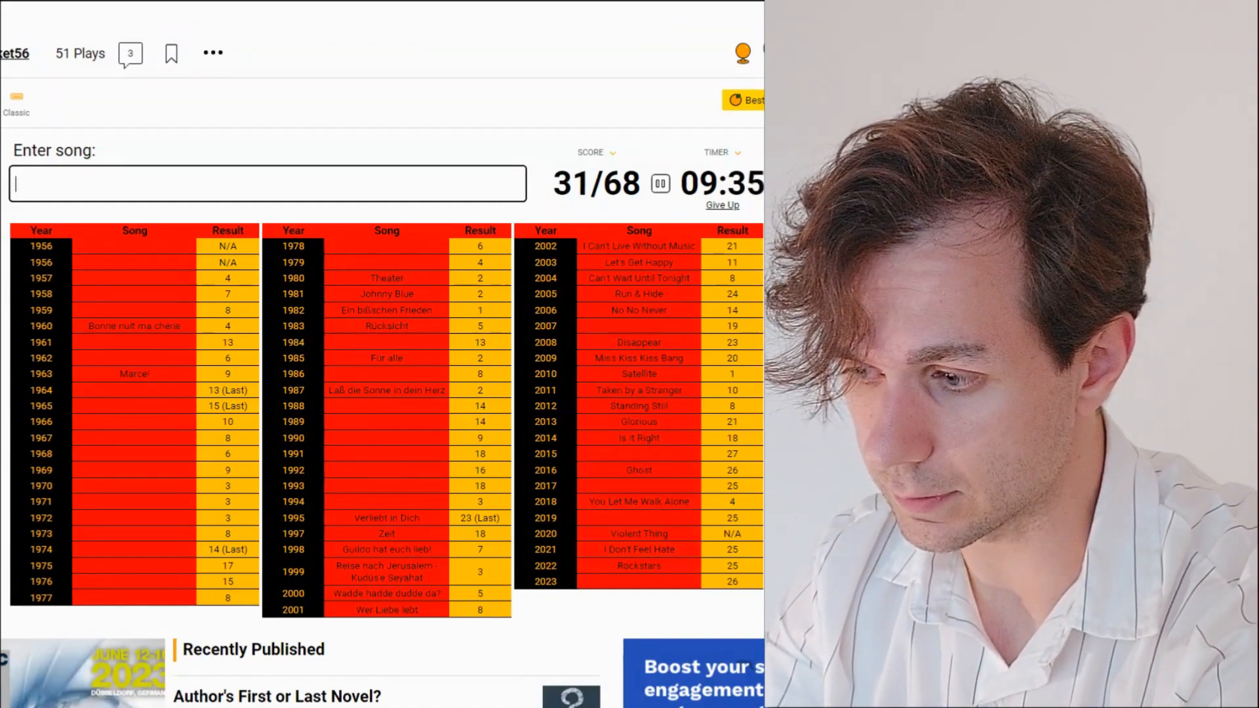
{"action": "type", "text": "blood glit"}
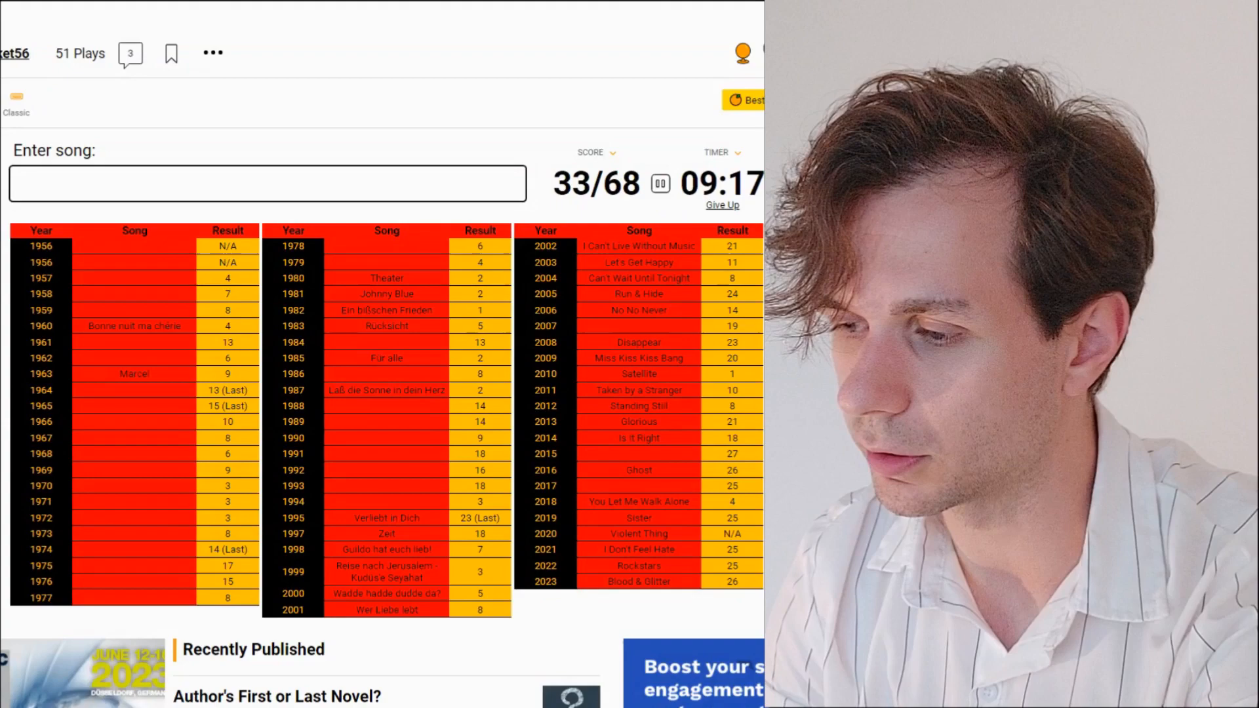
Step: Get Frauen regier'n die Welt accepted for 2007, reaching 34/68
{"action": "type", "text": "frauen"}
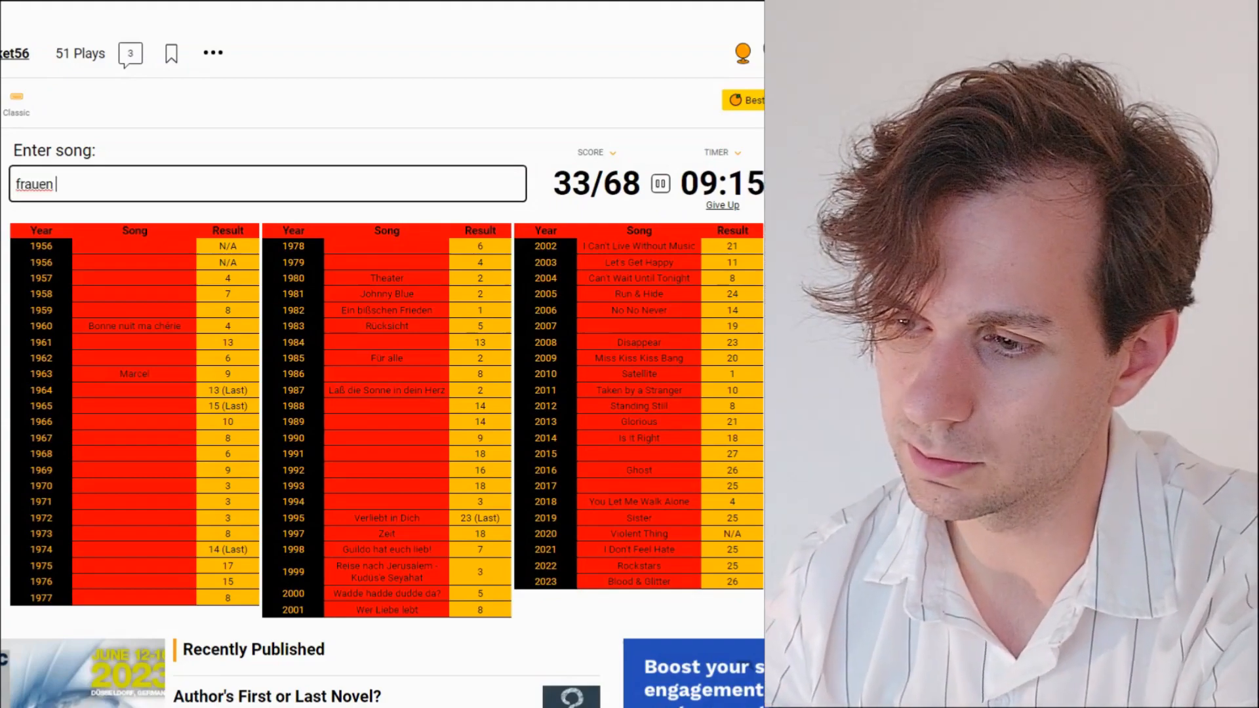
{"action": "type", "text": "regier d"}
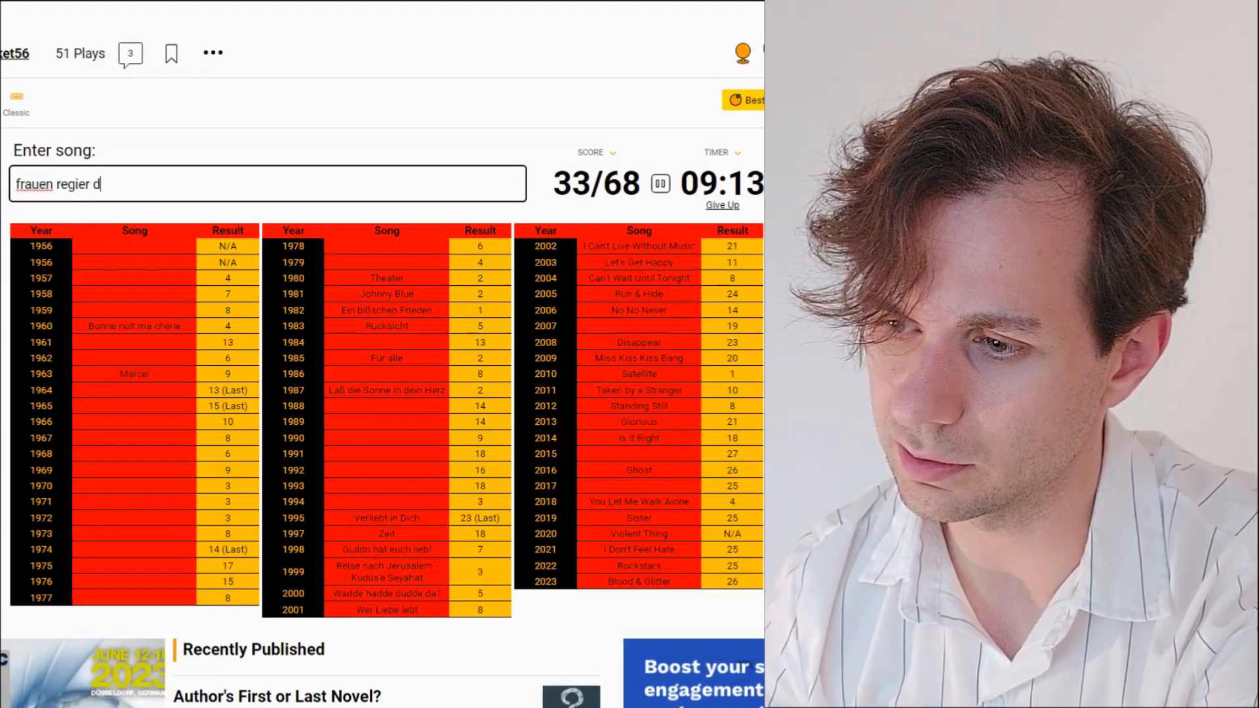
{"action": "type", "text": "er w"}
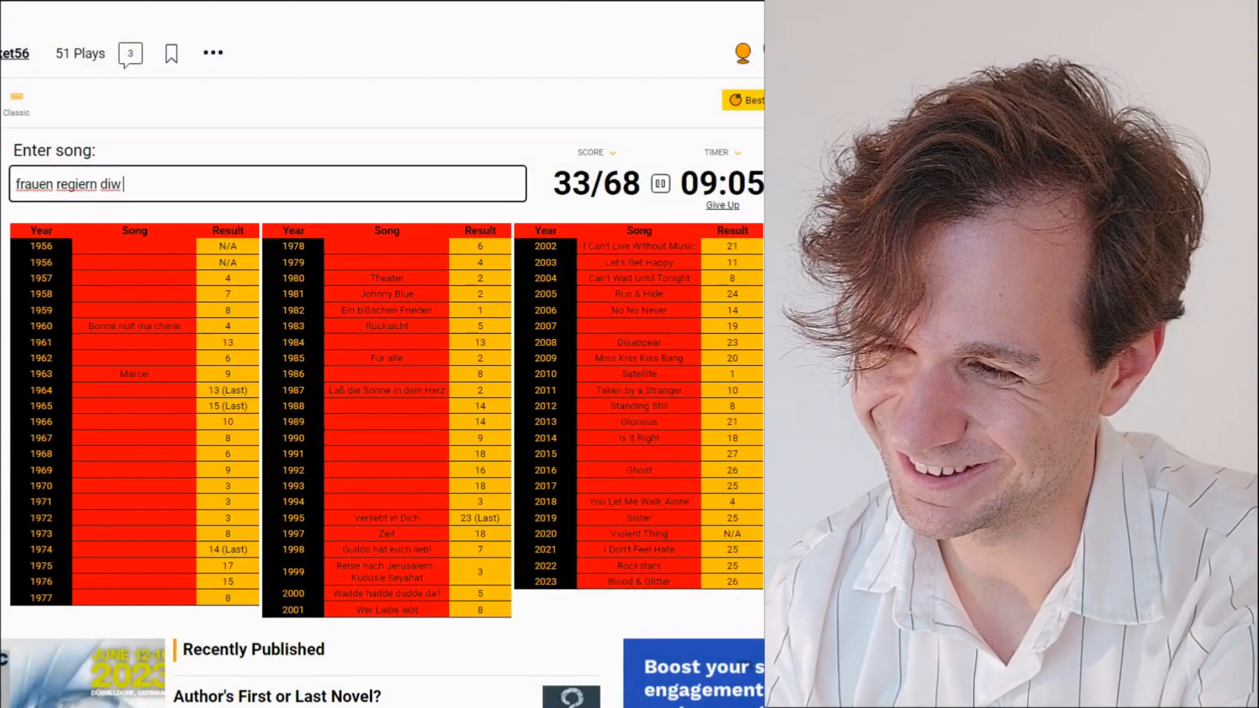
{"action": "key", "text": "Enter"}
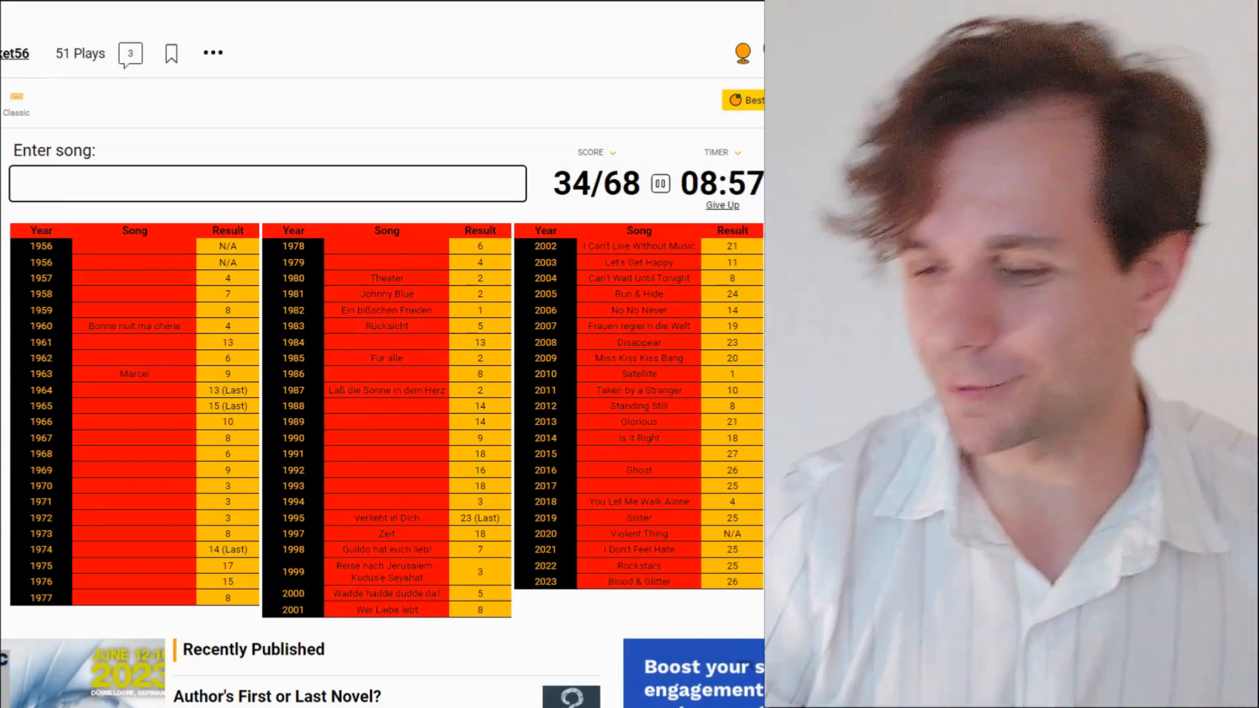
{"action": "type", "text": "pr"}
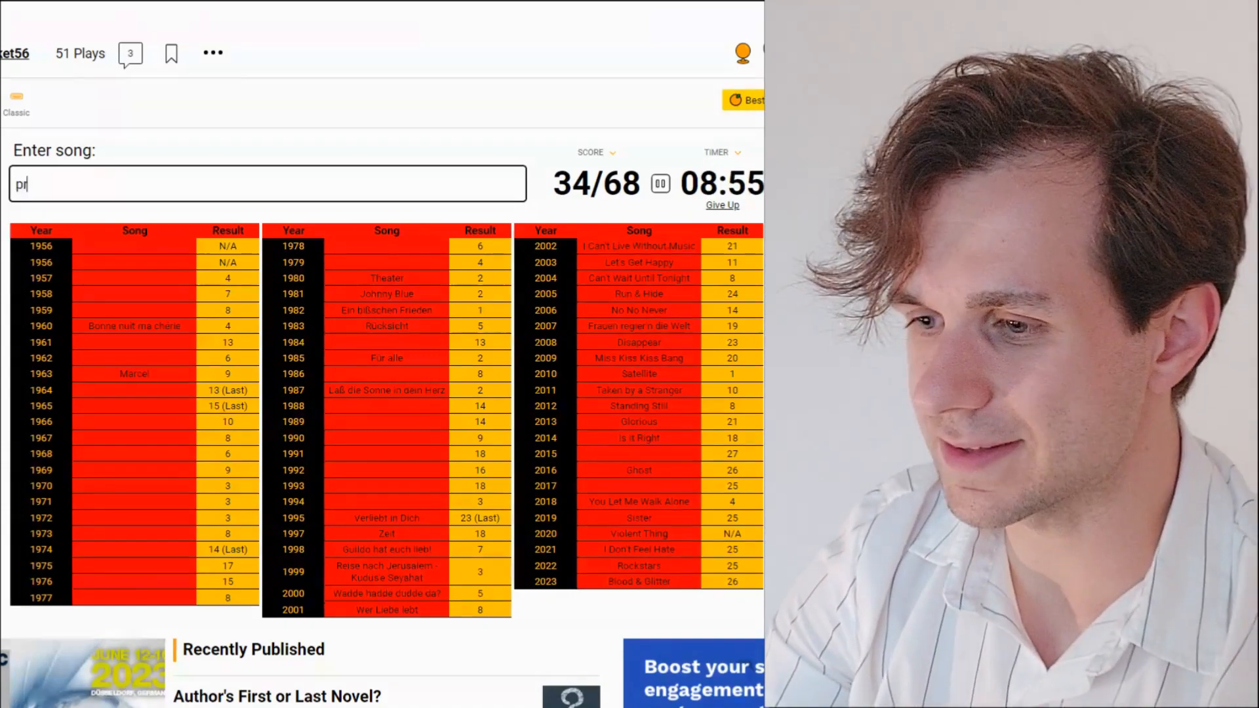
Step: Enter Primaballerina for 1969, reaching 35/68
{"action": "type", "text": "Primaballerina"}
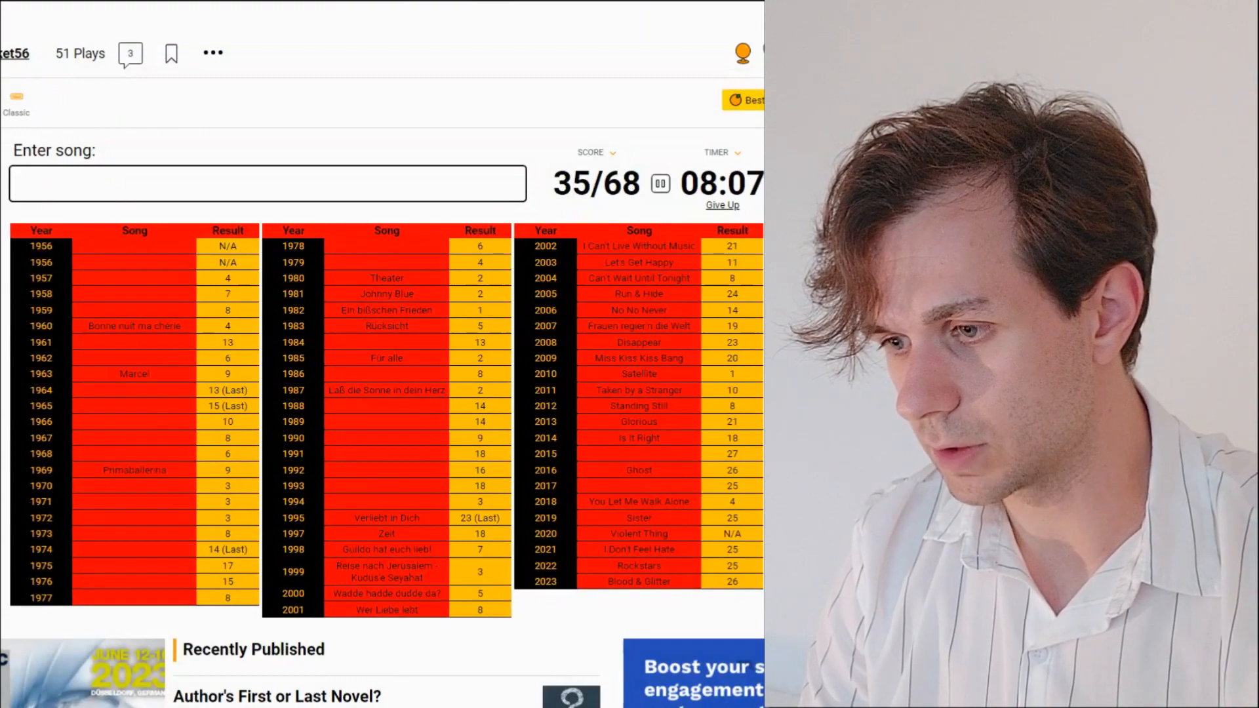
Step: Get Wir geben 'ne Party accepted for 1994 after rewording and clearing wrong attempts
{"action": "type", "text": "s"}
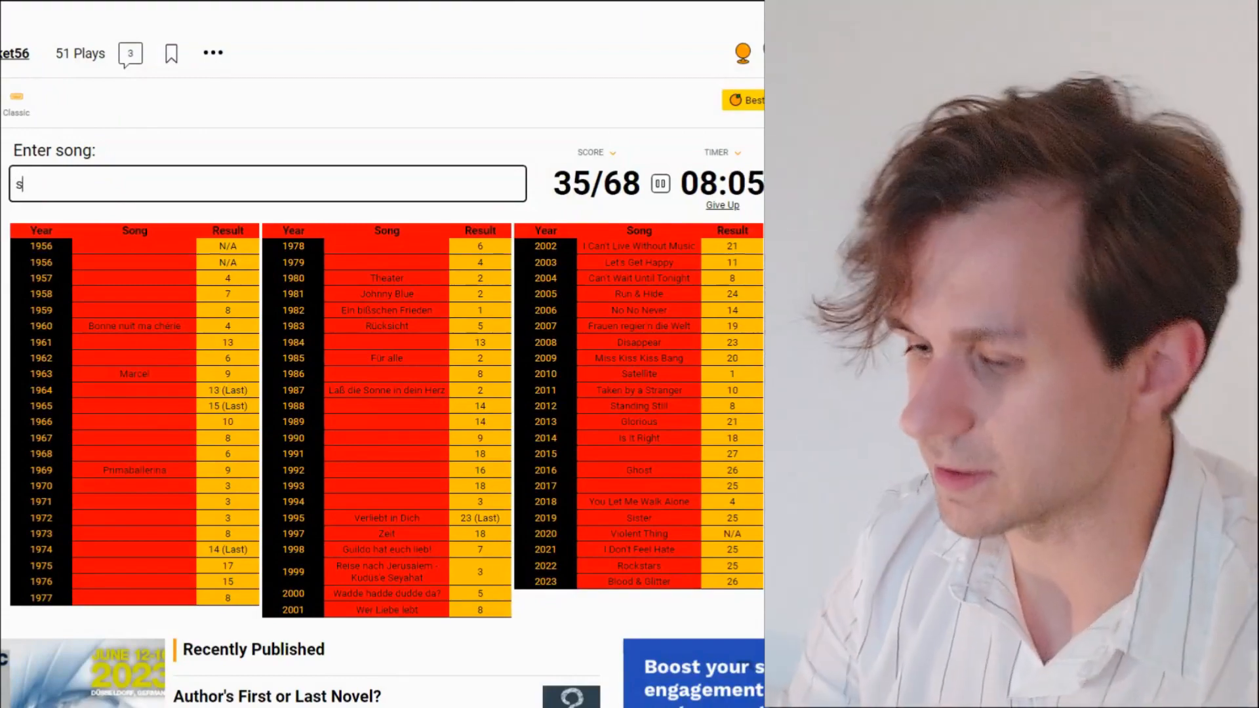
{"action": "type", "text": "wer geben eine par"}
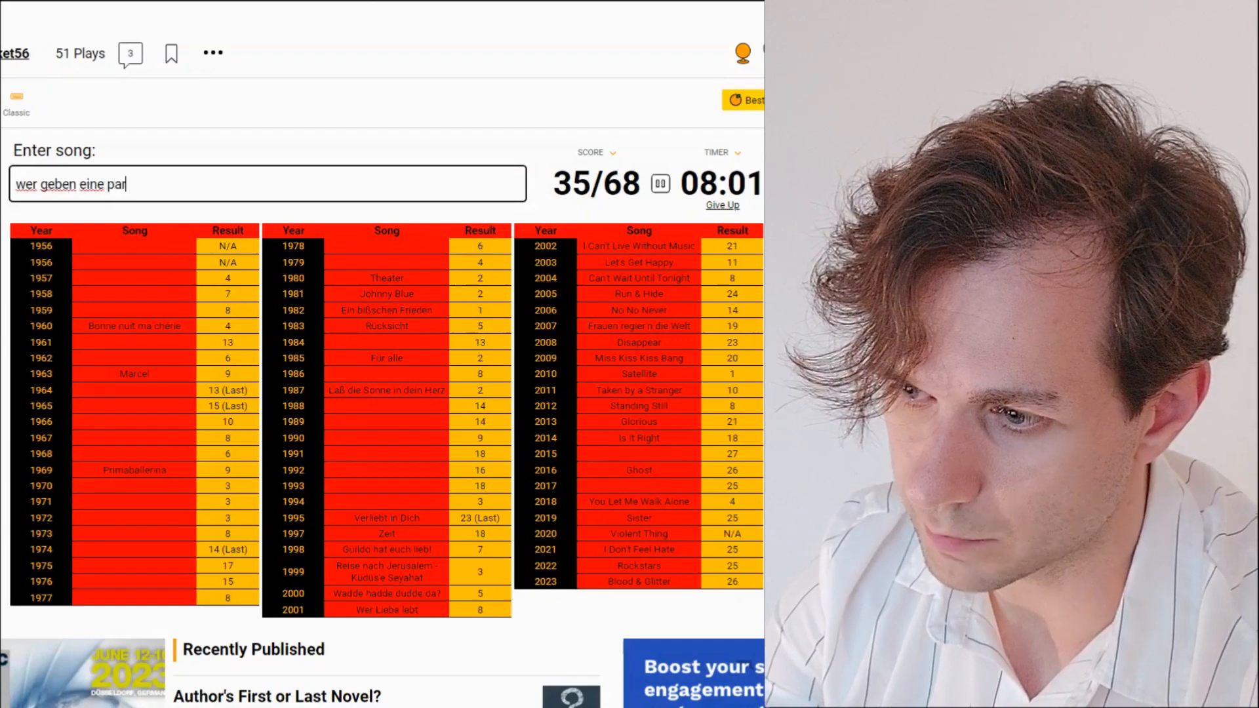
{"action": "key", "text": "Backspace"}
{"action": "type", "text": "ty"}
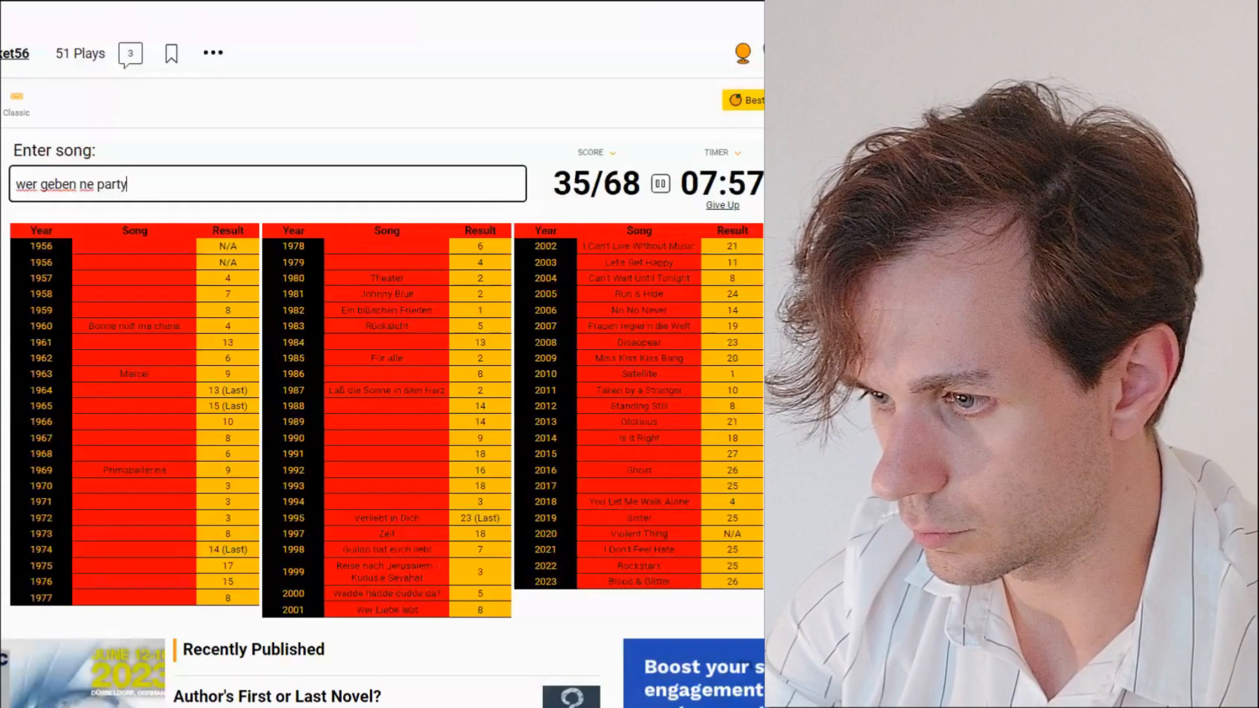
{"action": "type", "text": "?"}
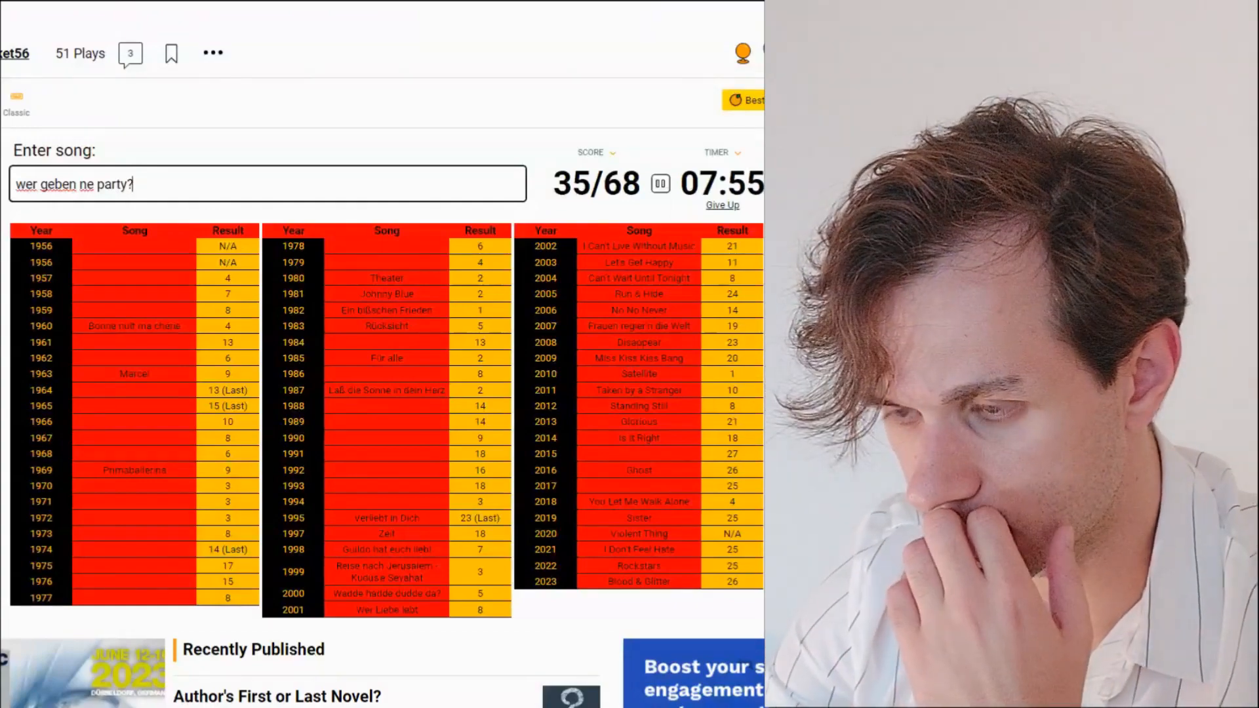
{"action": "key", "text": "backspace"}
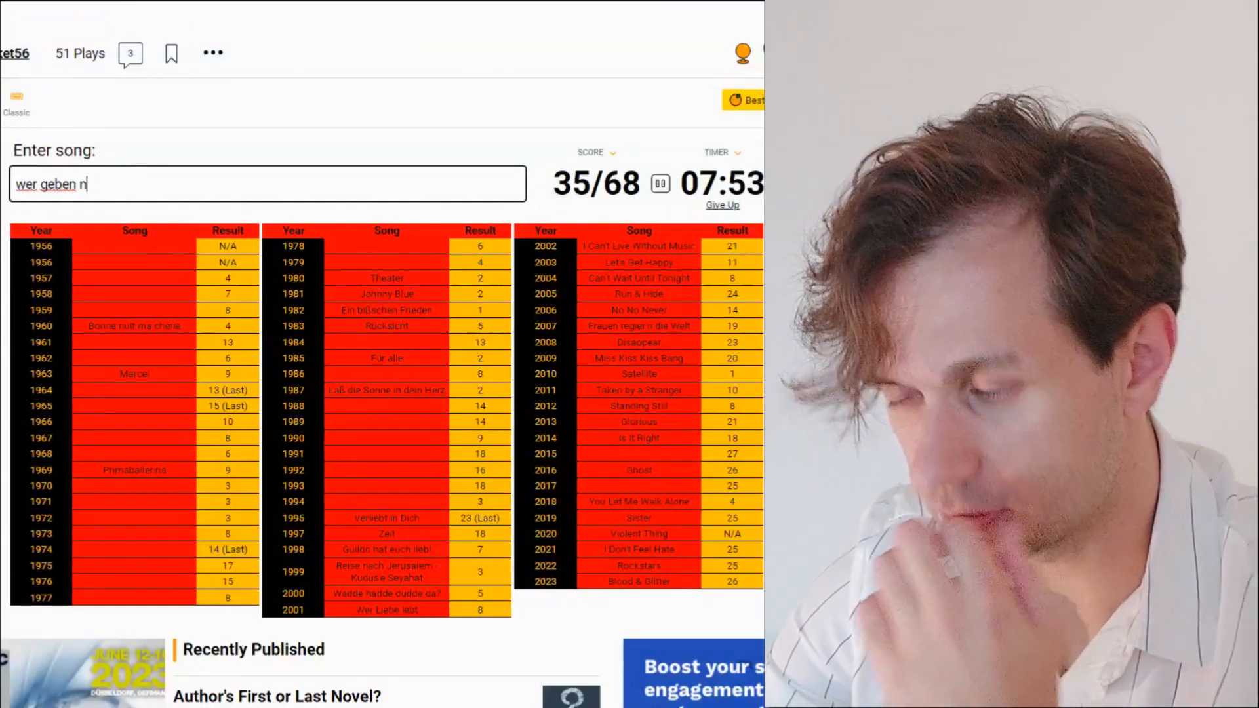
{"action": "key", "text": "Backspace"}
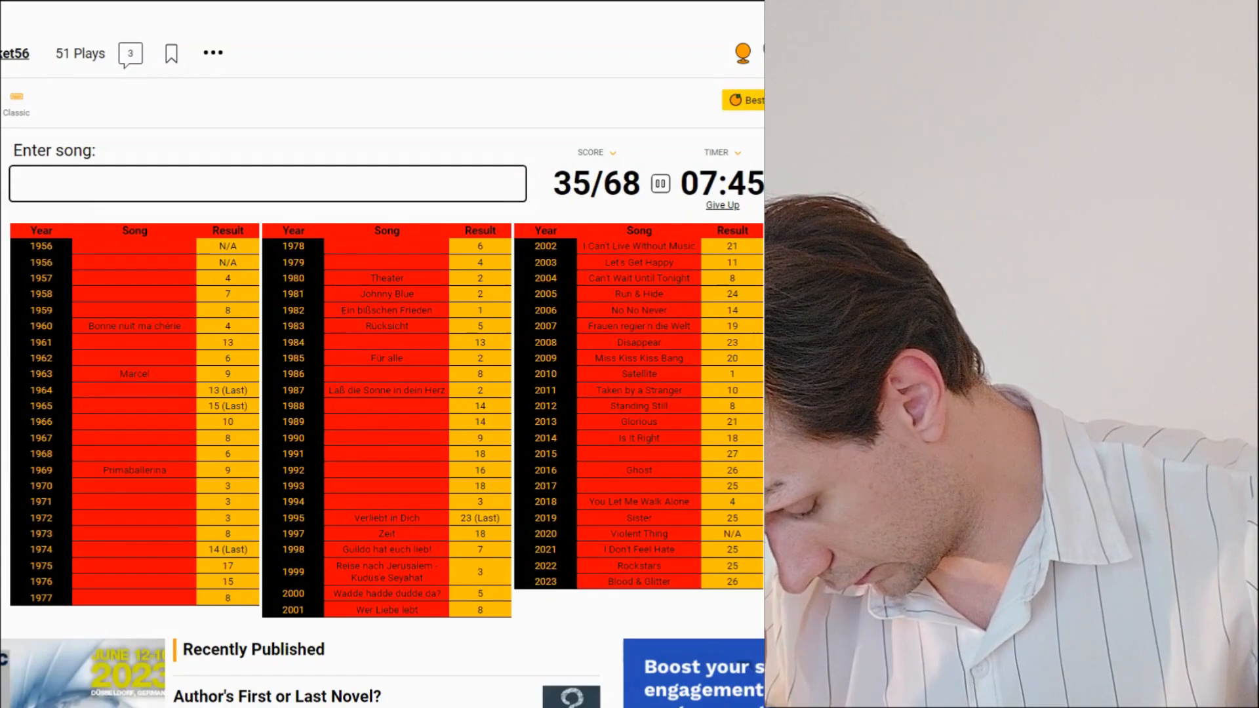
{"action": "type", "text": "wie"}
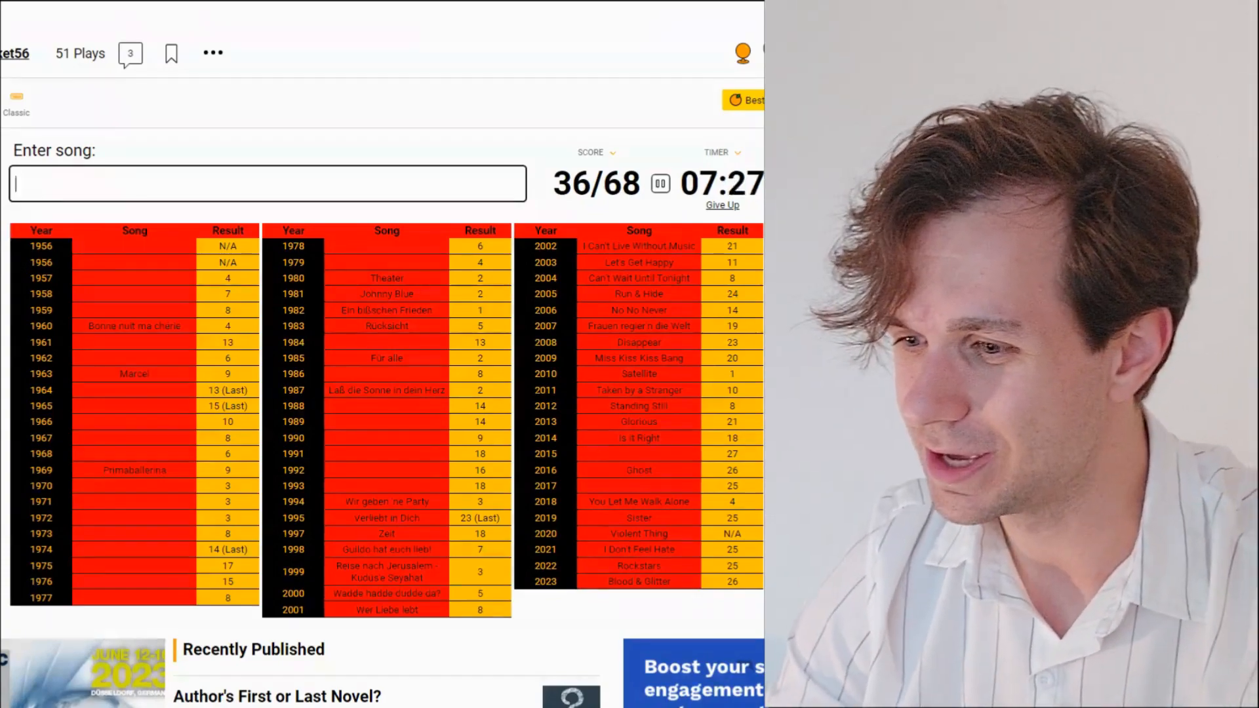
Step: Enter Viel zu weit for 1993, reaching 37/68
{"action": "type", "text": "vil"}
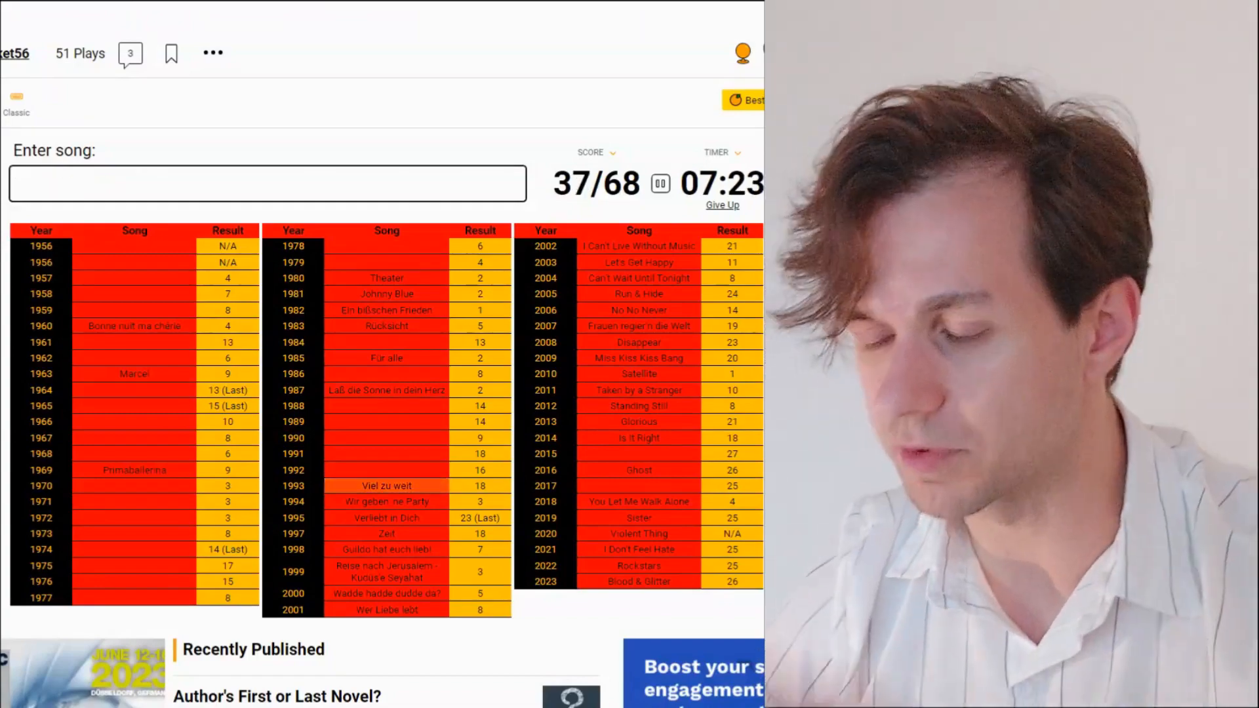
{"action": "left_click", "coordinate": [266, 183]}
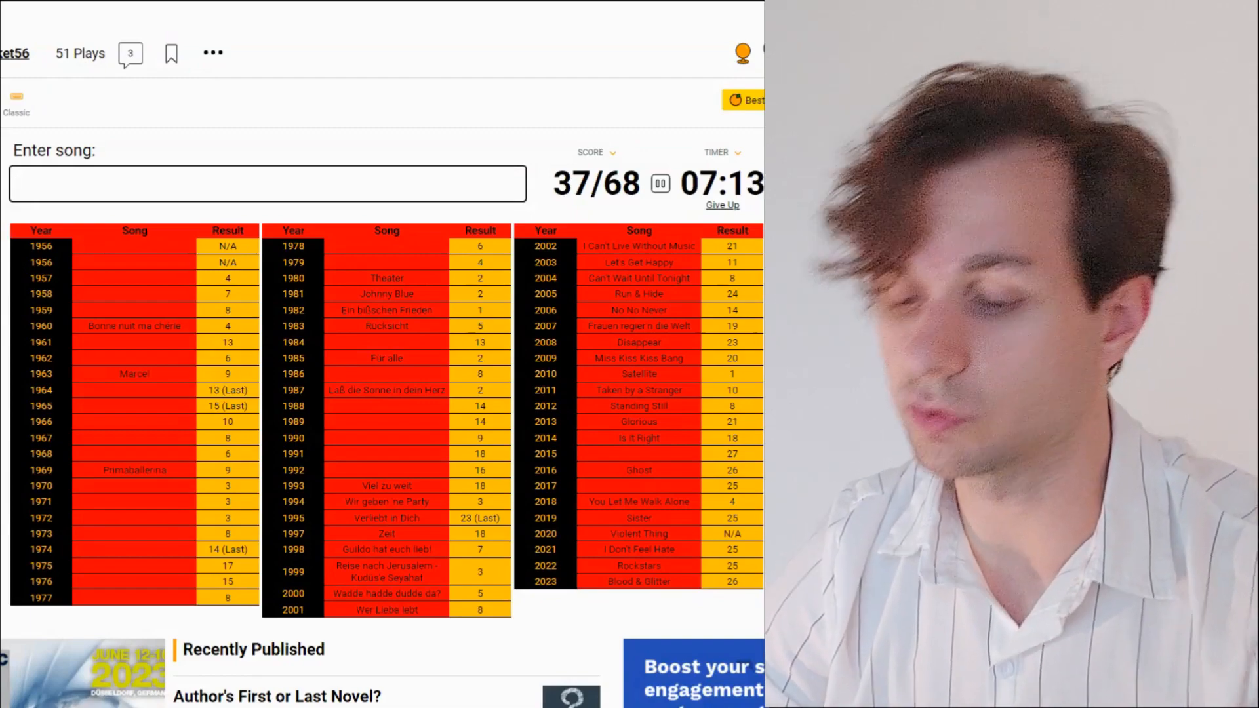
{"action": "type", "text": "traumen sind fur alle"}
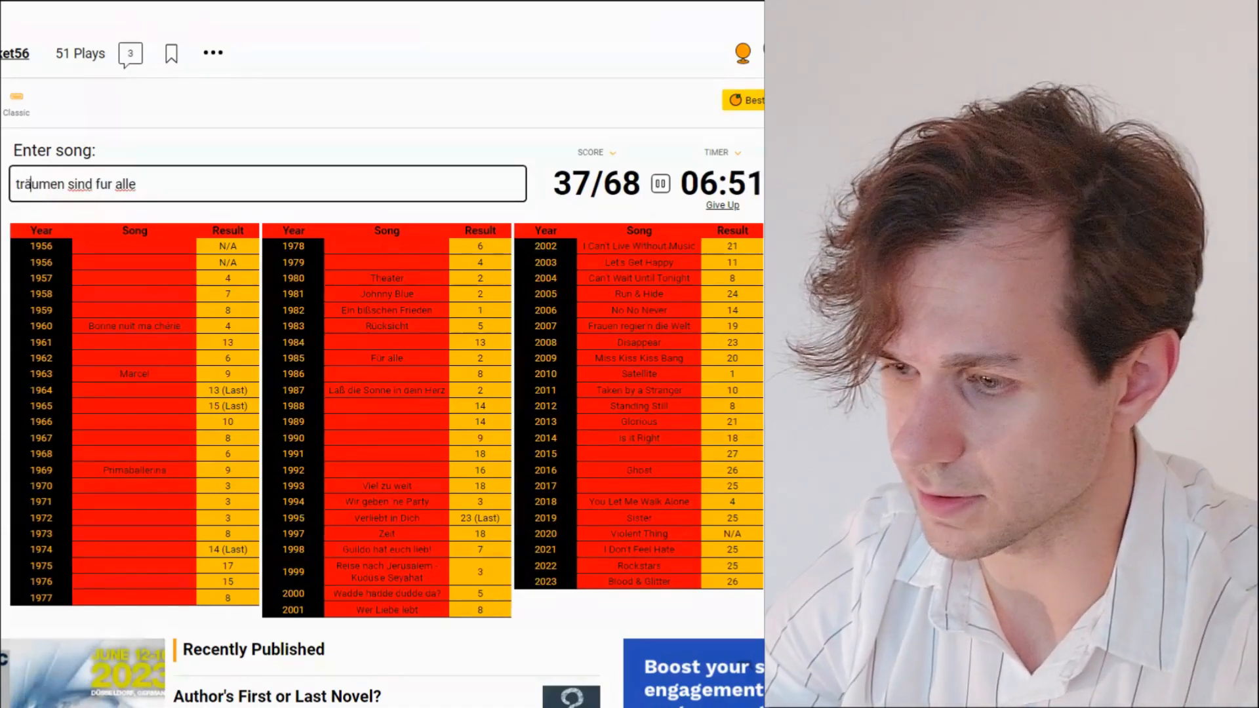
{"action": "key", "text": "backspace"}
{"action": "type", "text": "ü"}
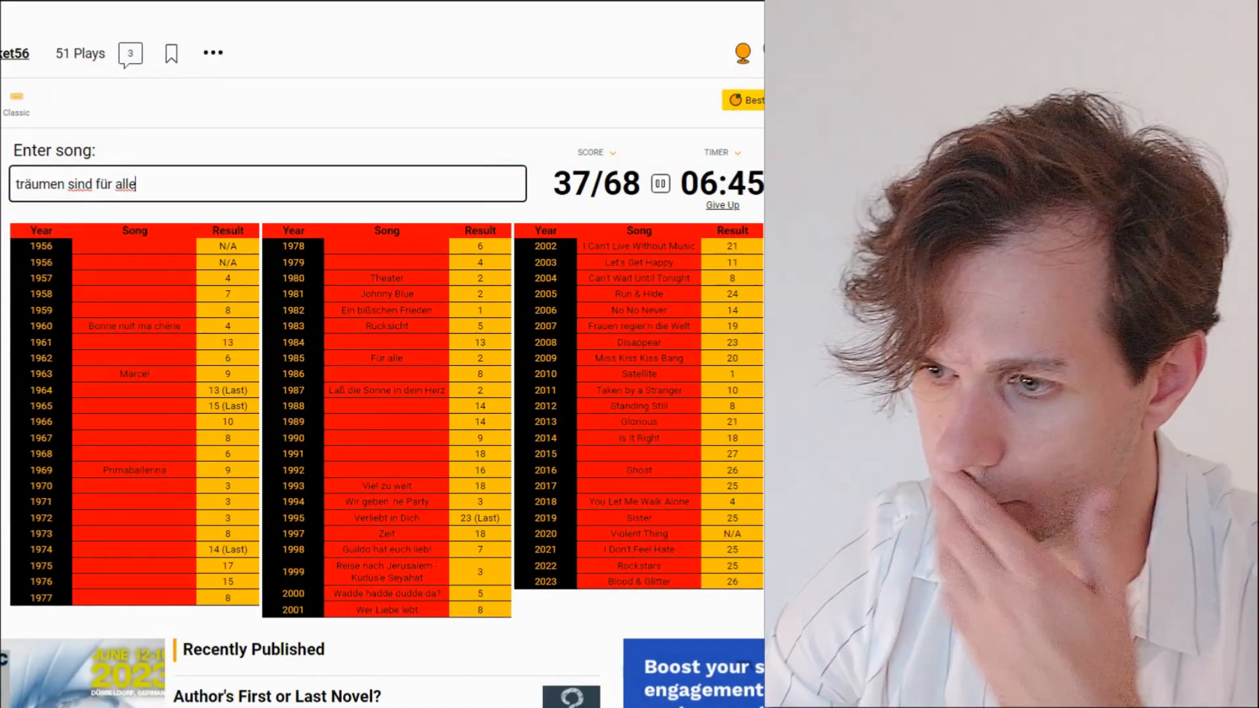
{"action": "key", "text": "Backspace"}
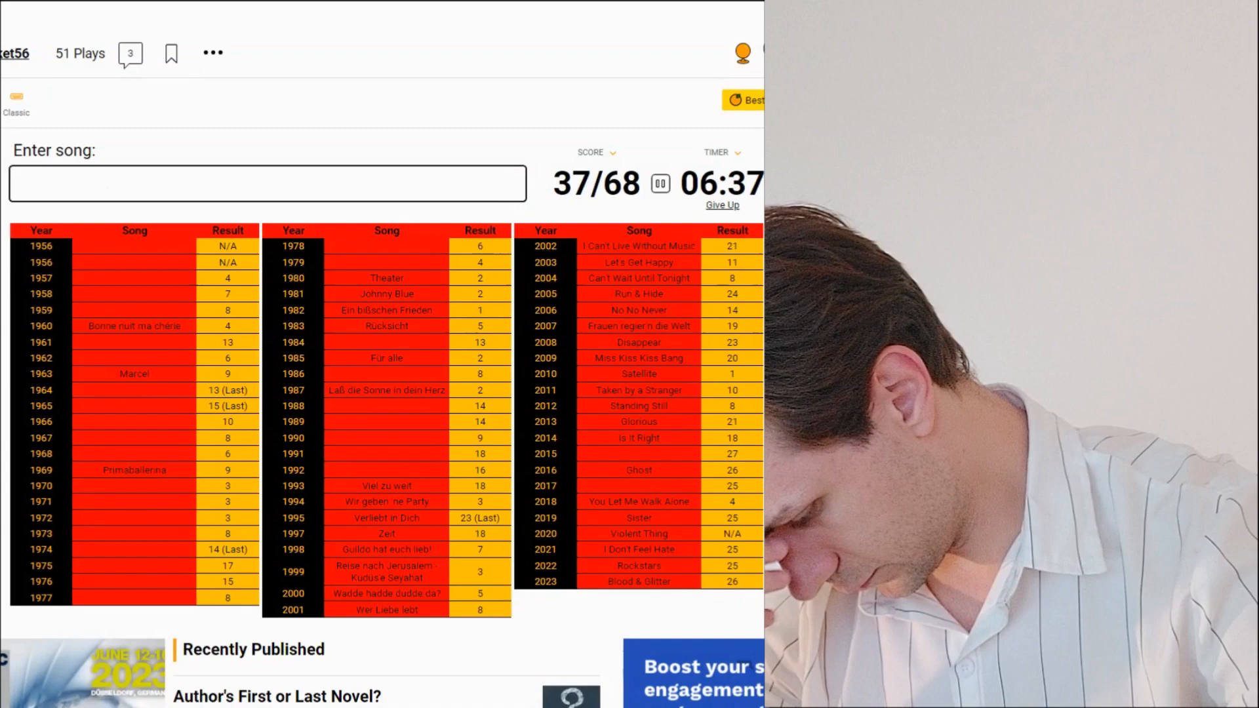
{"action": "type", "text": "diese t"}
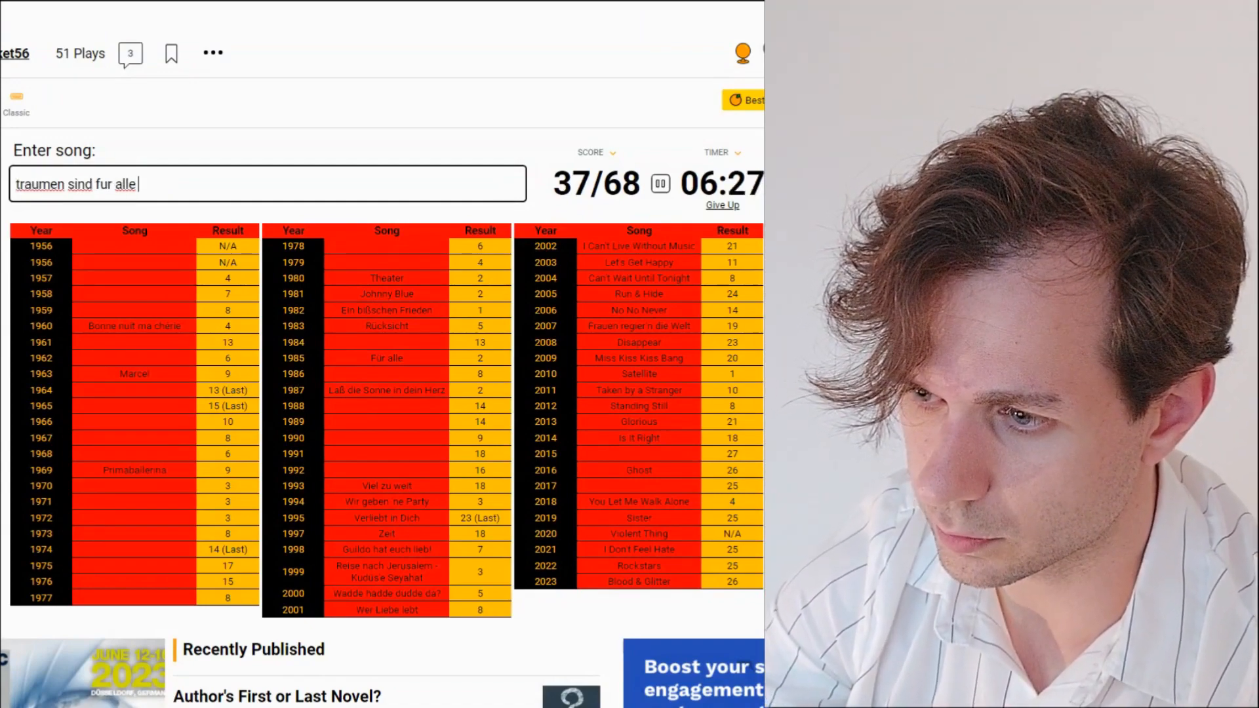
{"action": "type", "text": "d"}
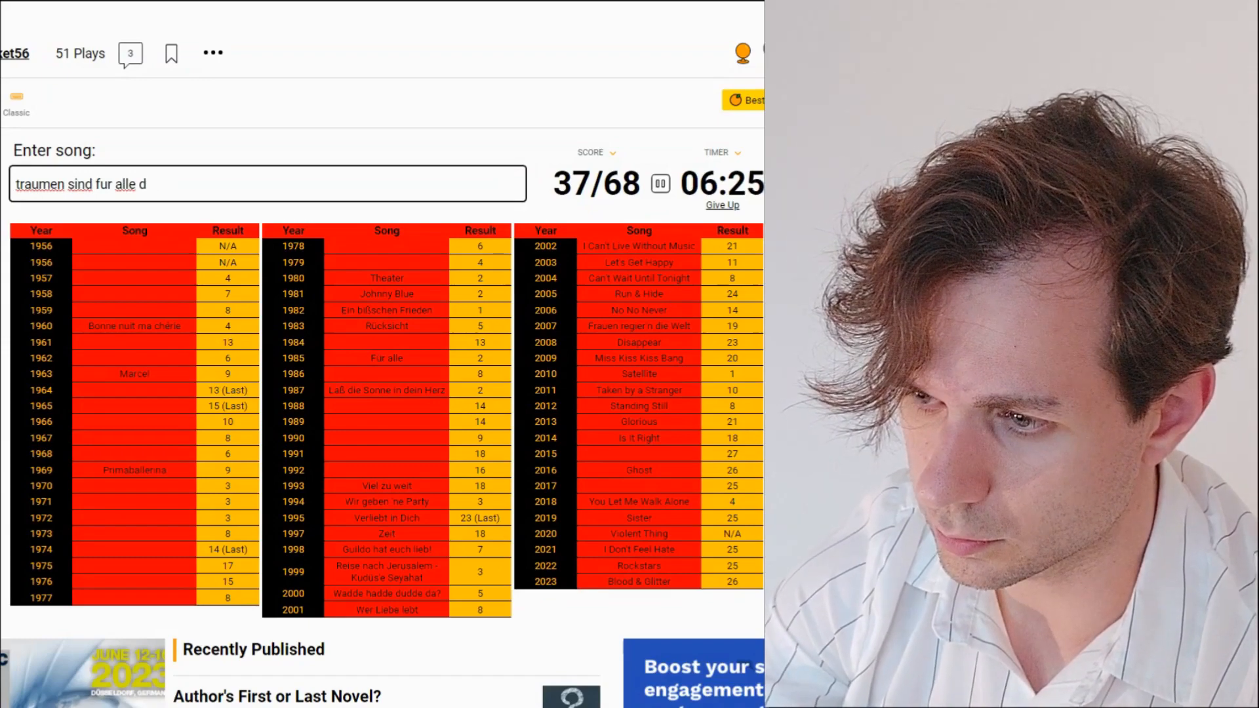
{"action": "key", "text": "Backspace"}
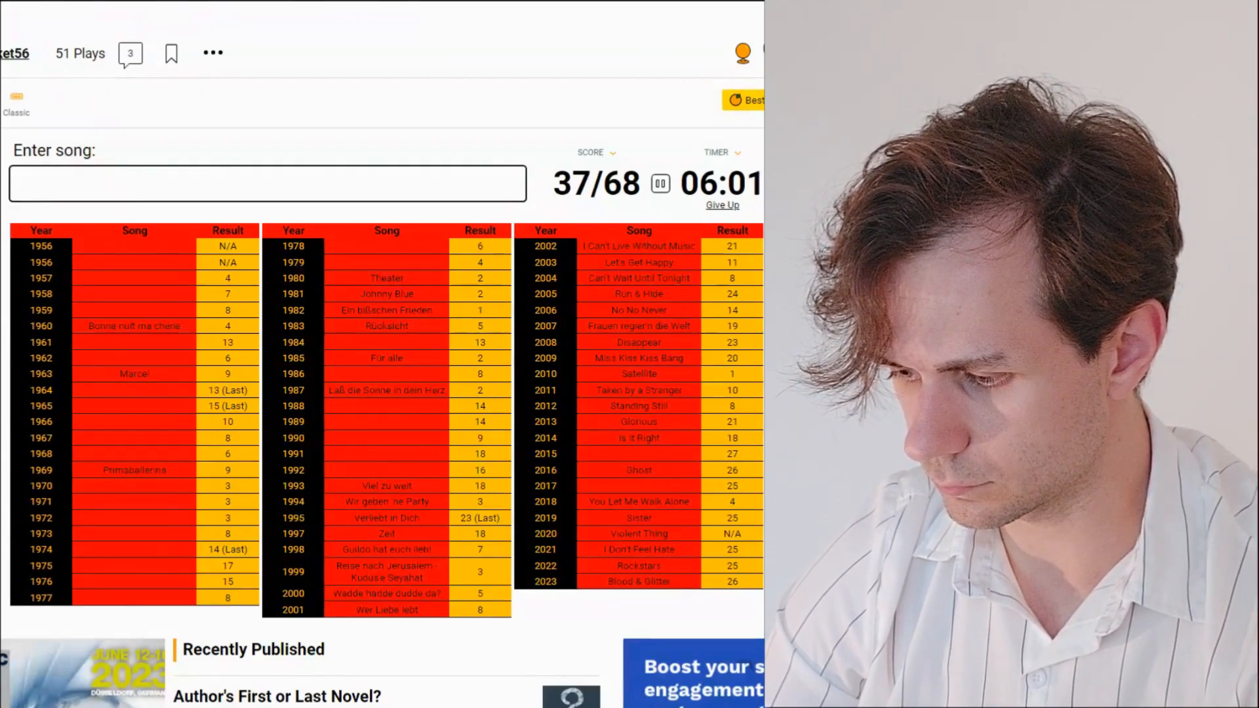
{"action": "type", "text": "lied fur"}
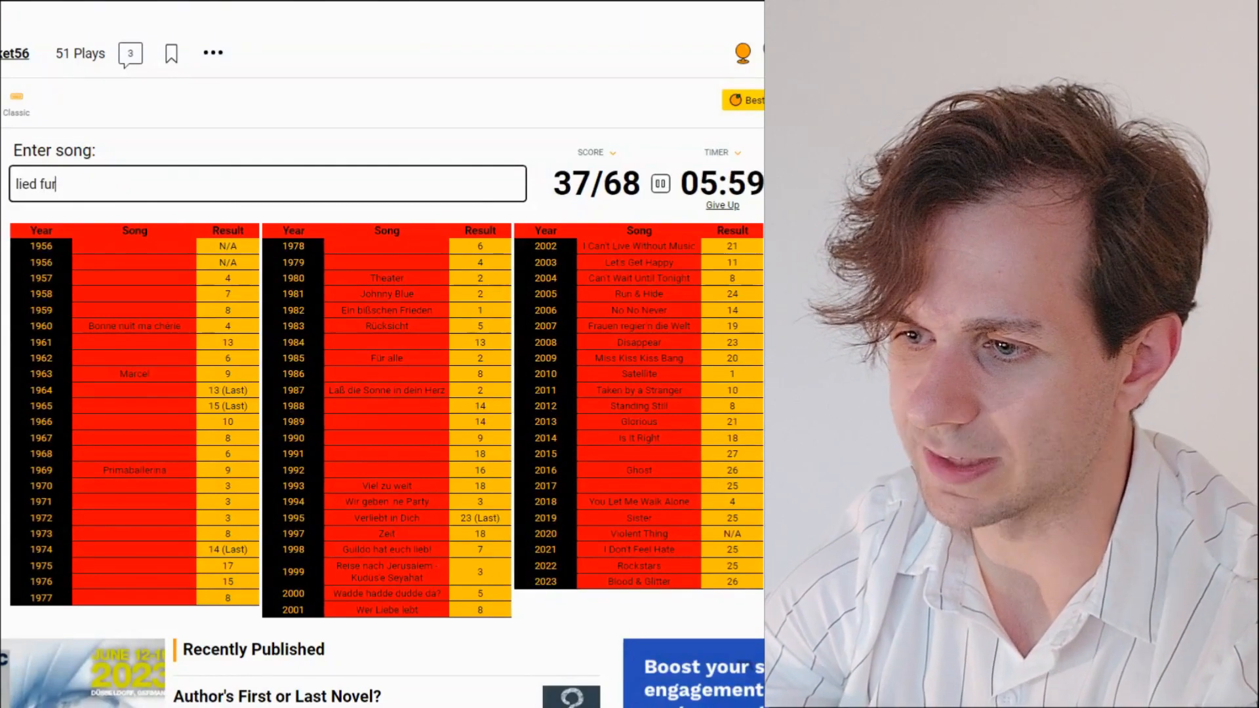
{"action": "type", "text": "ein freudn"}
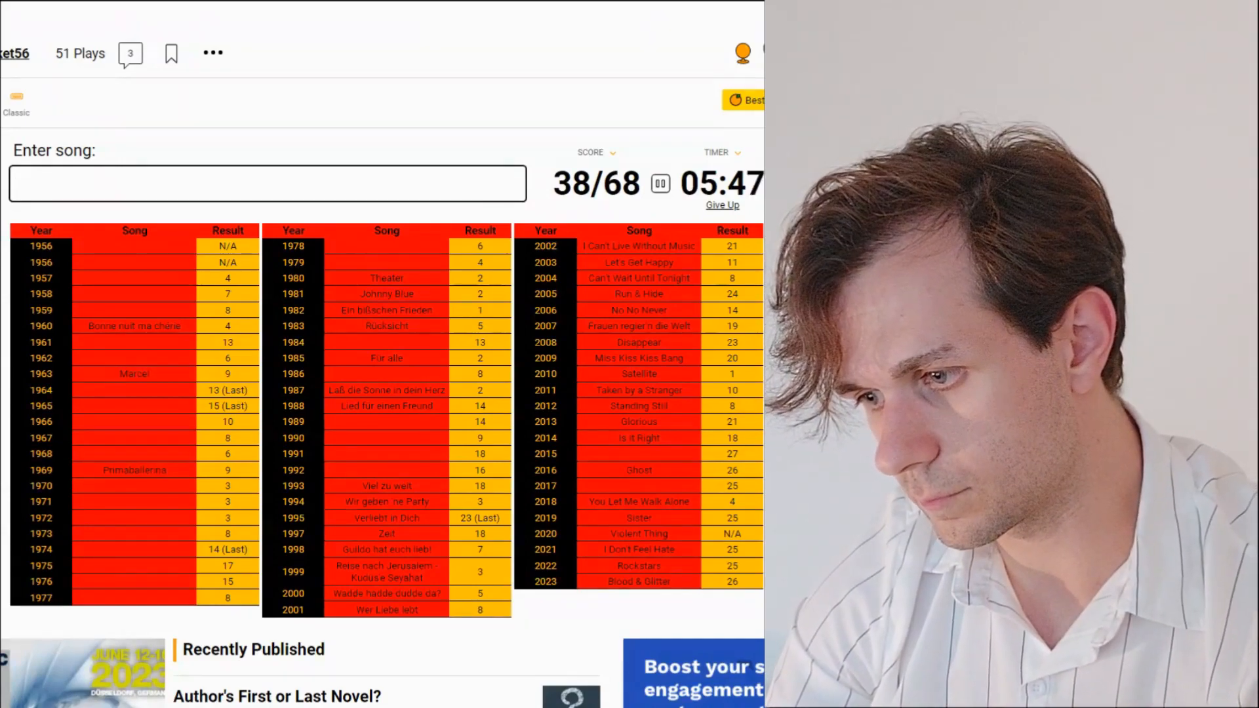
{"action": "type", "text": "der we"}
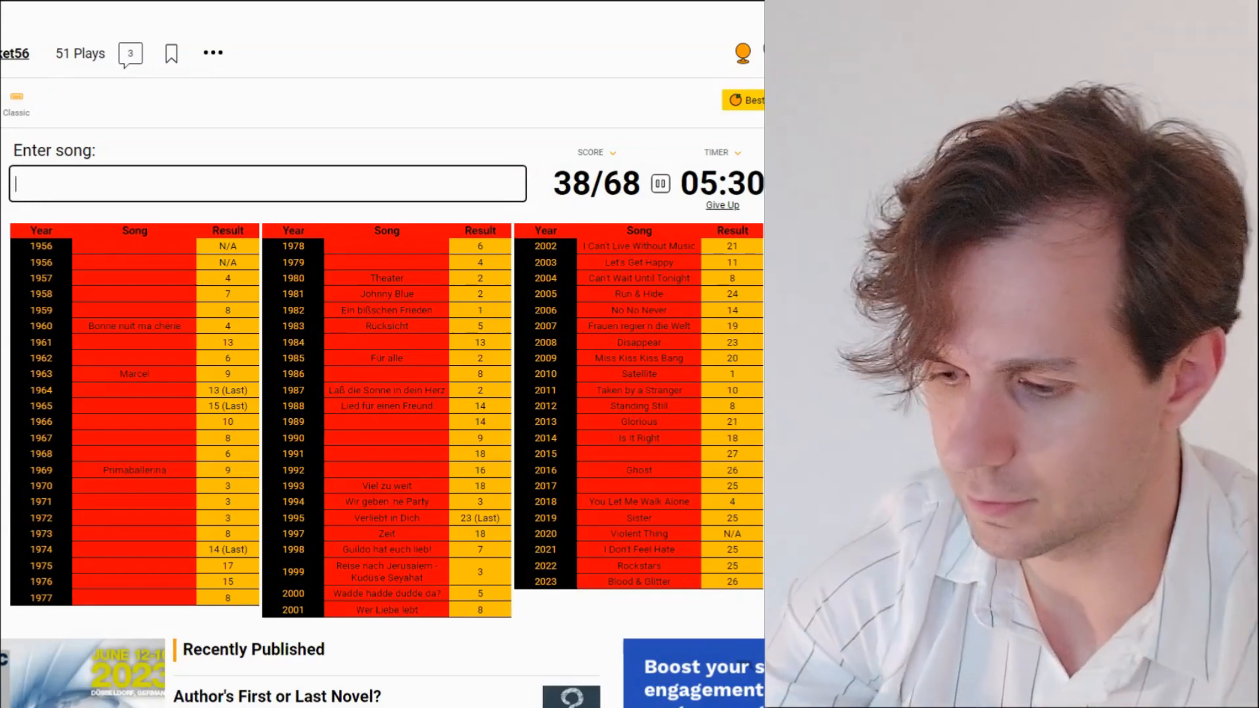
{"action": "type", "text": "tanzen"}
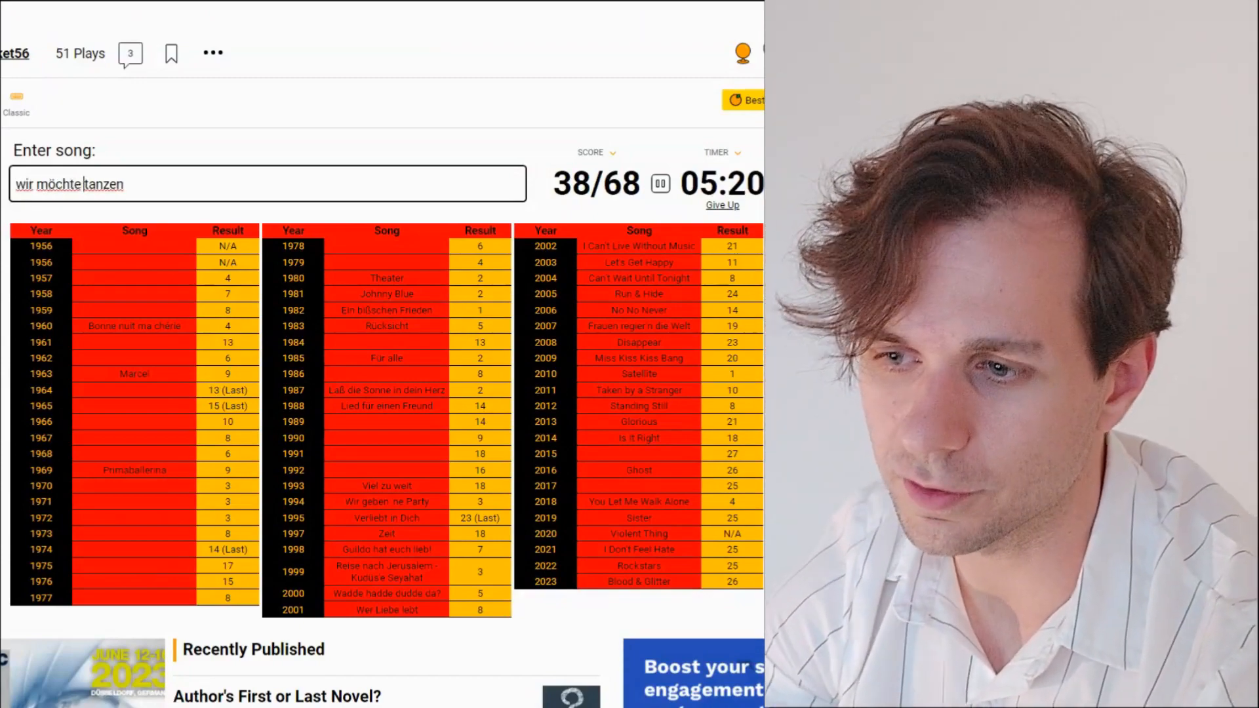
{"action": "key", "text": "Backspace"}
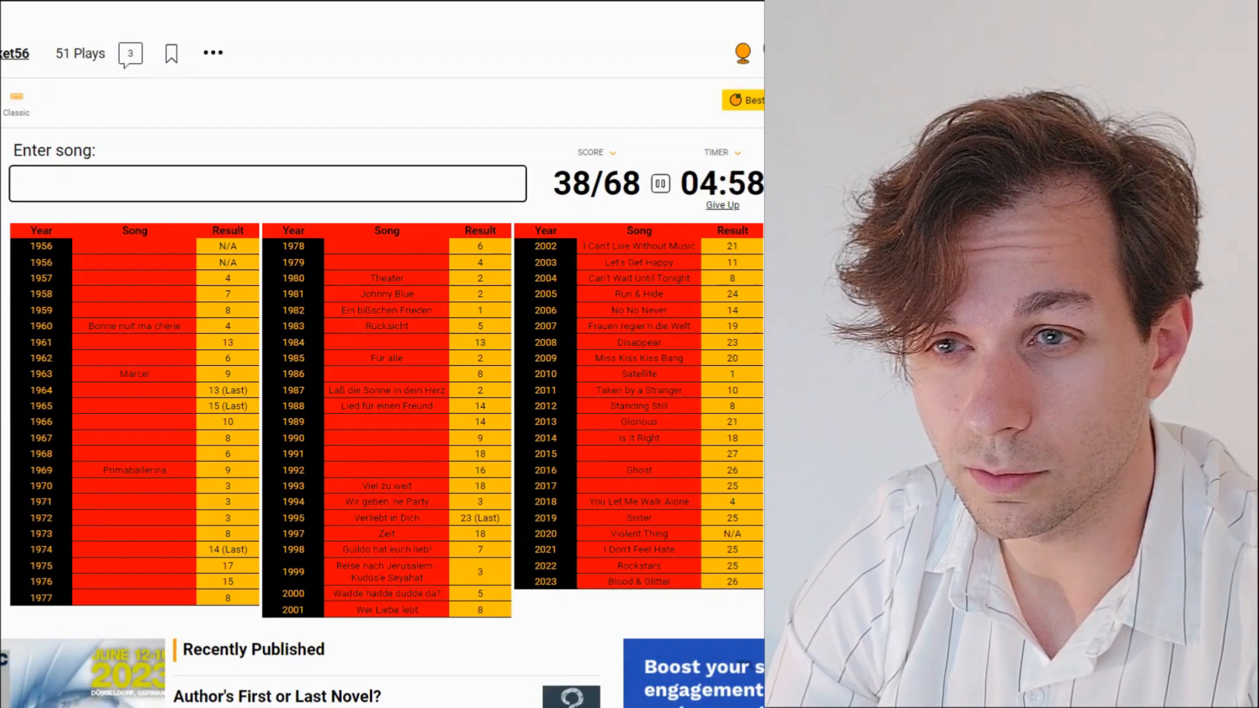
{"action": "left_click", "coordinate": [266, 183]}
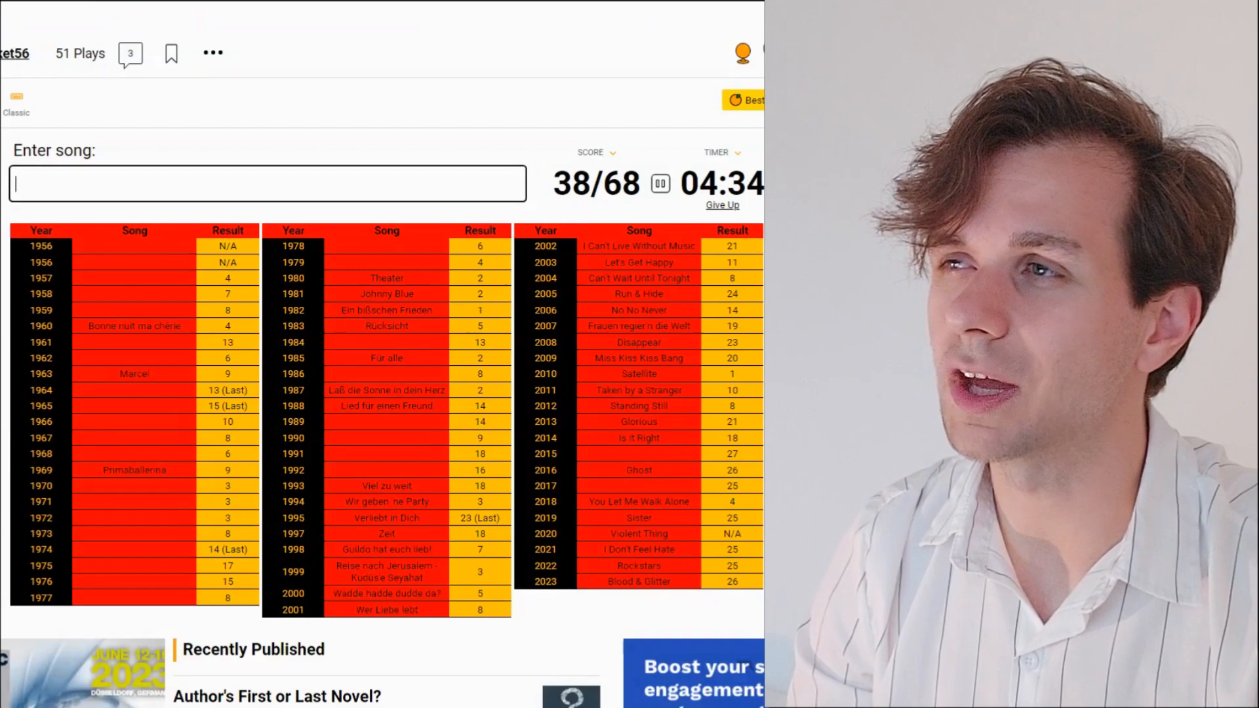
{"action": "type", "text": "da d"}
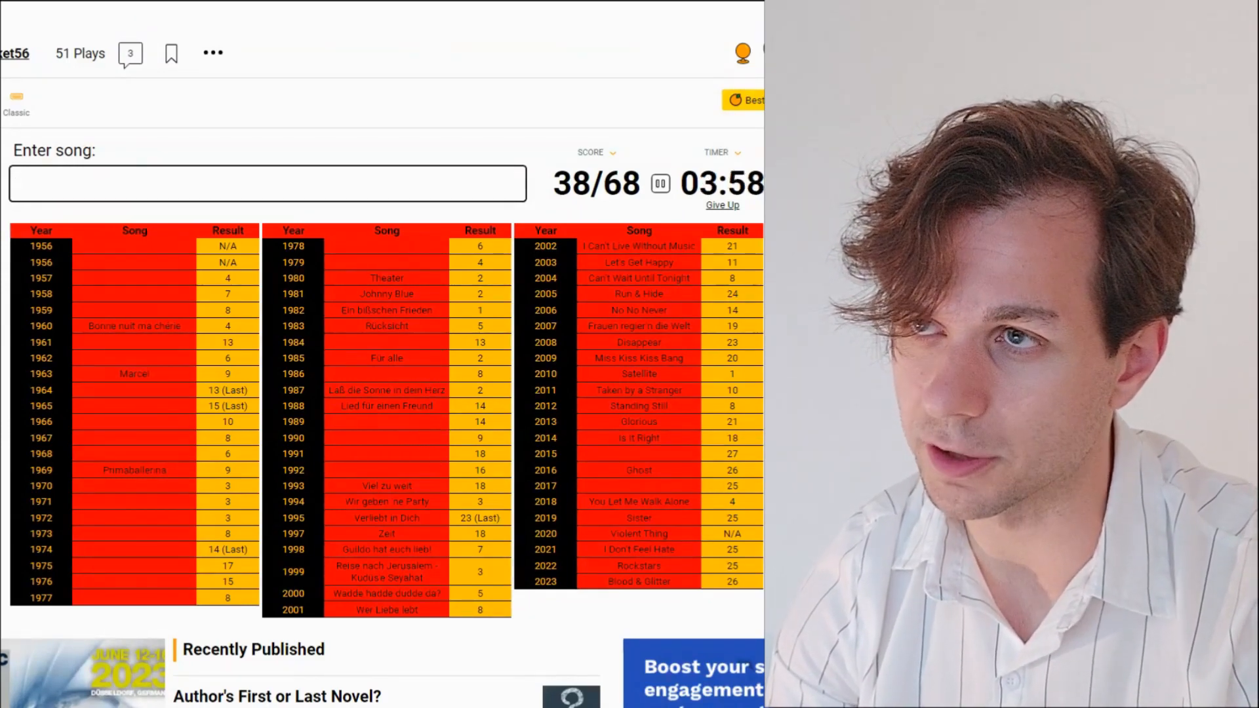
{"action": "mouse_move", "coordinate": [382, 477]}
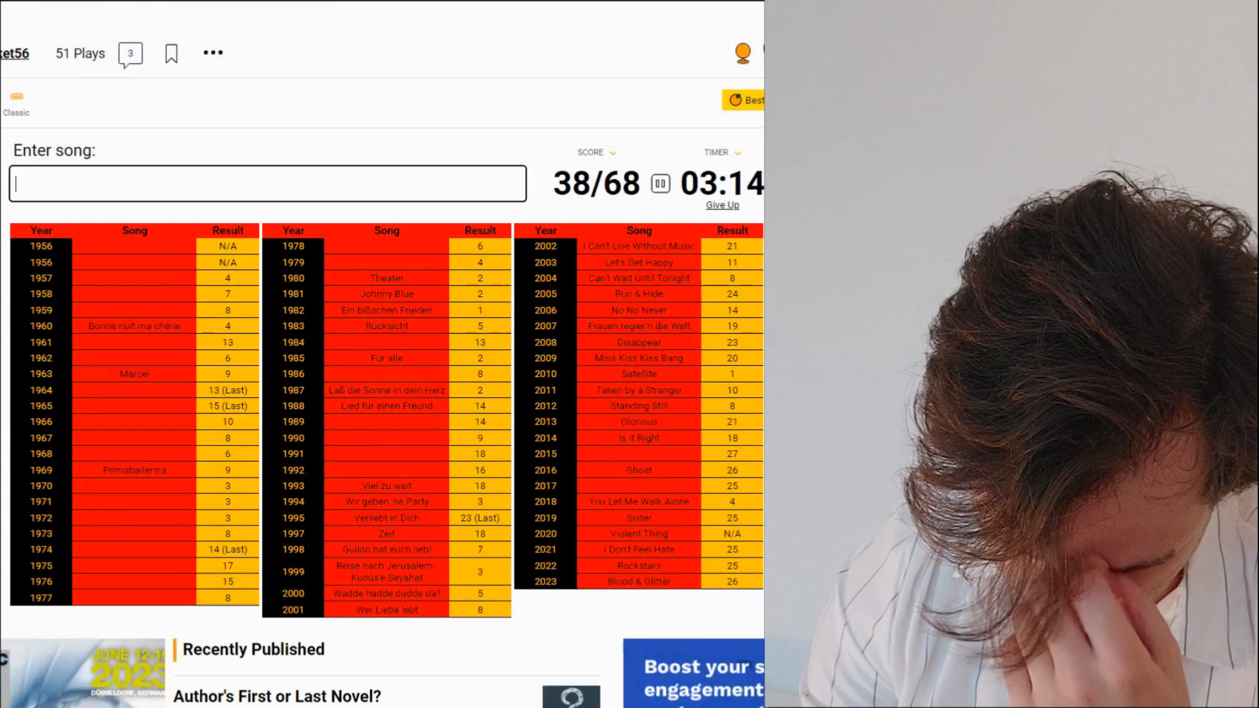
Step: Enter Black Smoke (2015) and Perfect Life (2017), reaching 40/68, then try 'die welt'
{"action": "type", "text": "black s"}
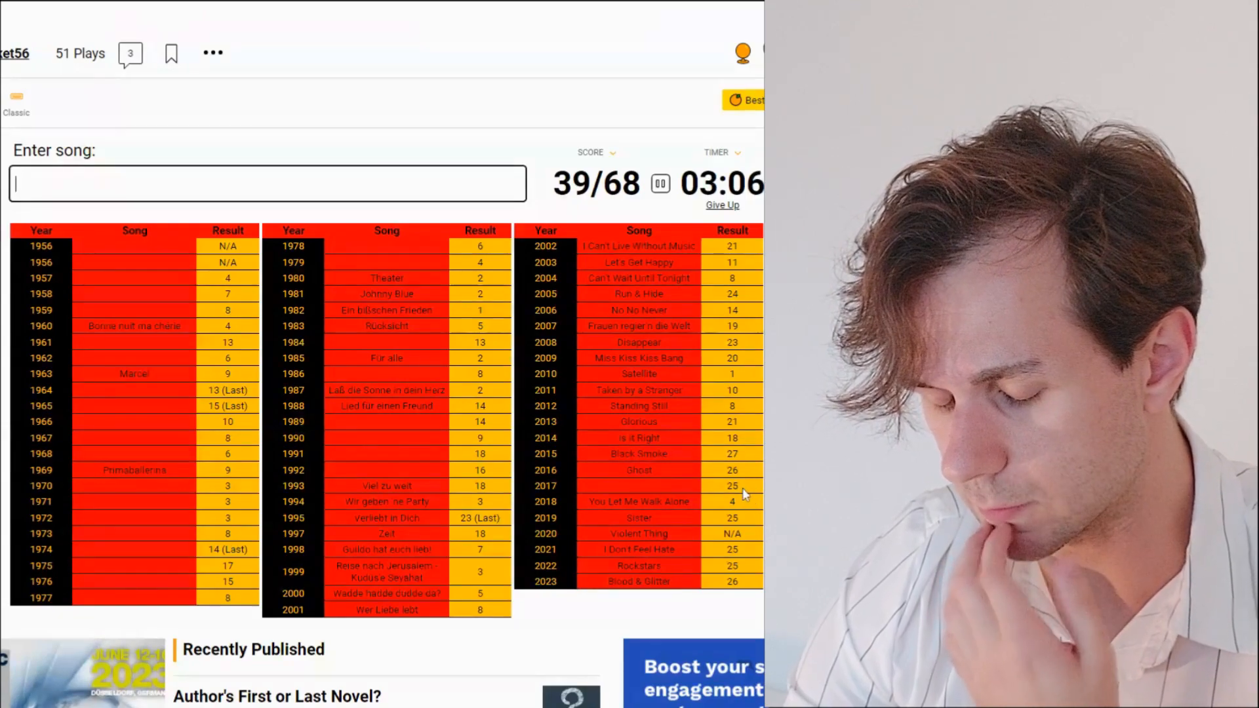
{"action": "type", "text": "perfe"}
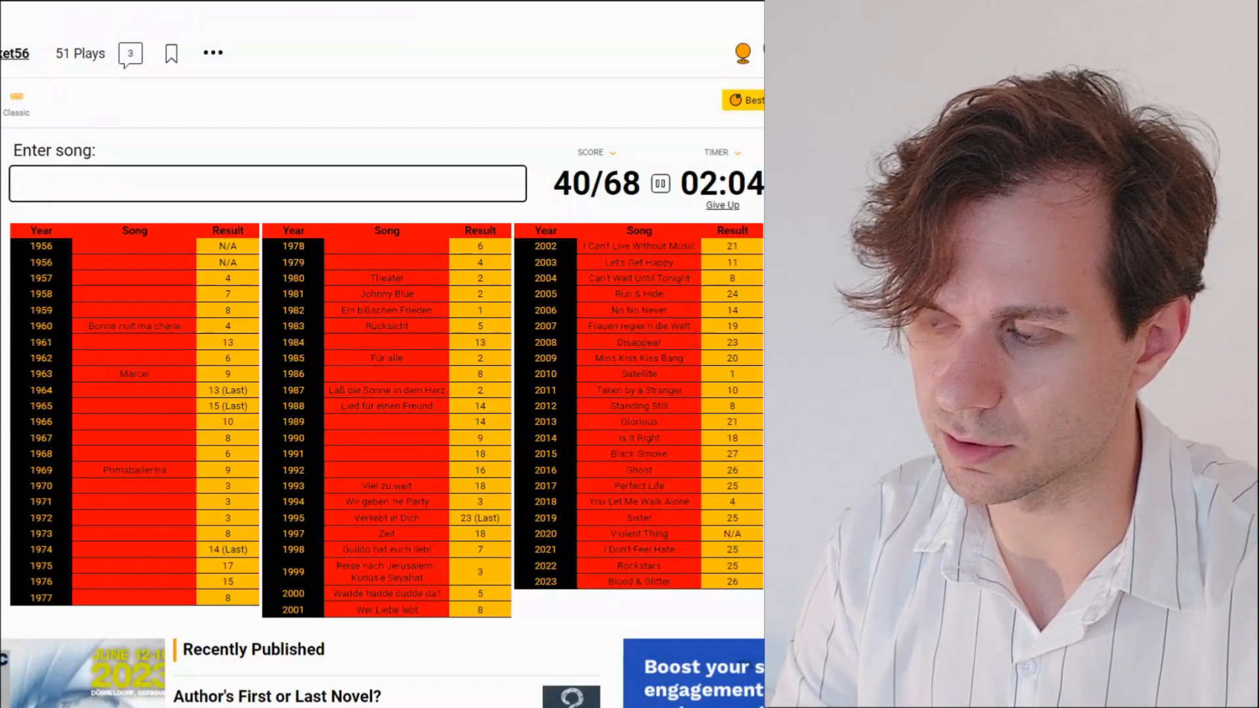
{"action": "type", "text": "die welt"}
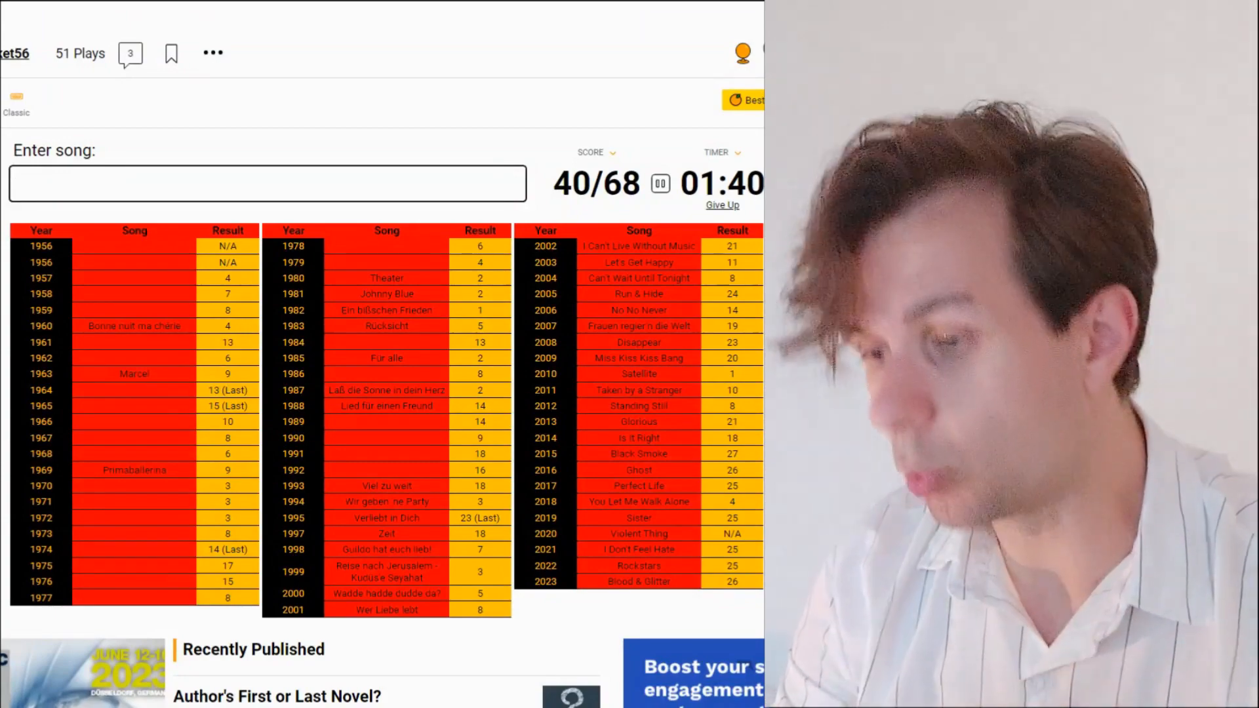
Step: Enter Flieger for 1989, reaching 41/68
{"action": "type", "text": "Flieger"}
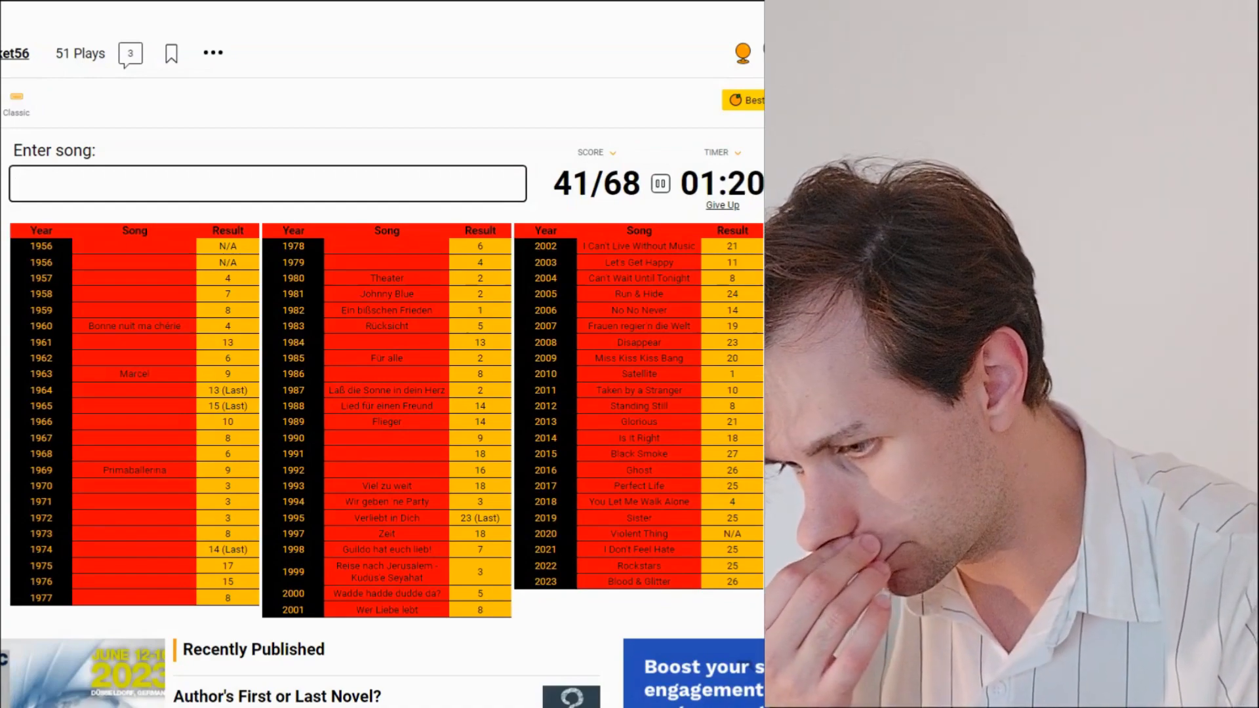
{"action": "type", "text": "weil"}
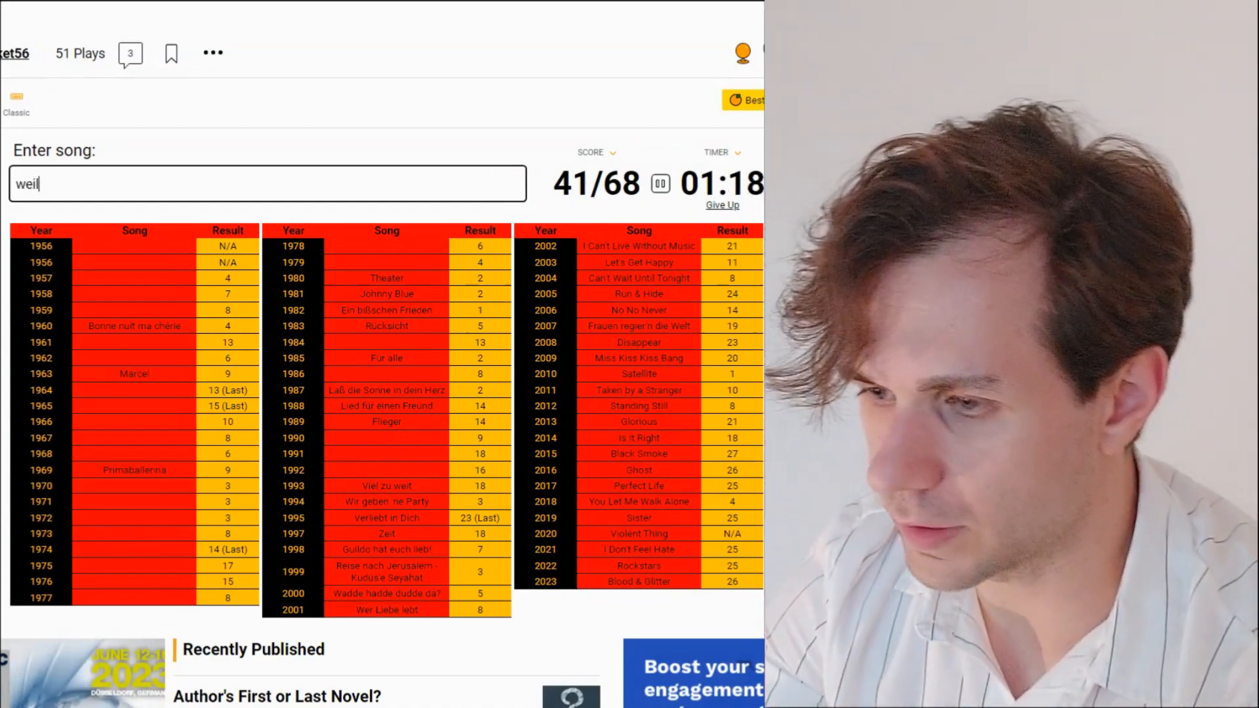
{"action": "type", "text": "die brucke"}
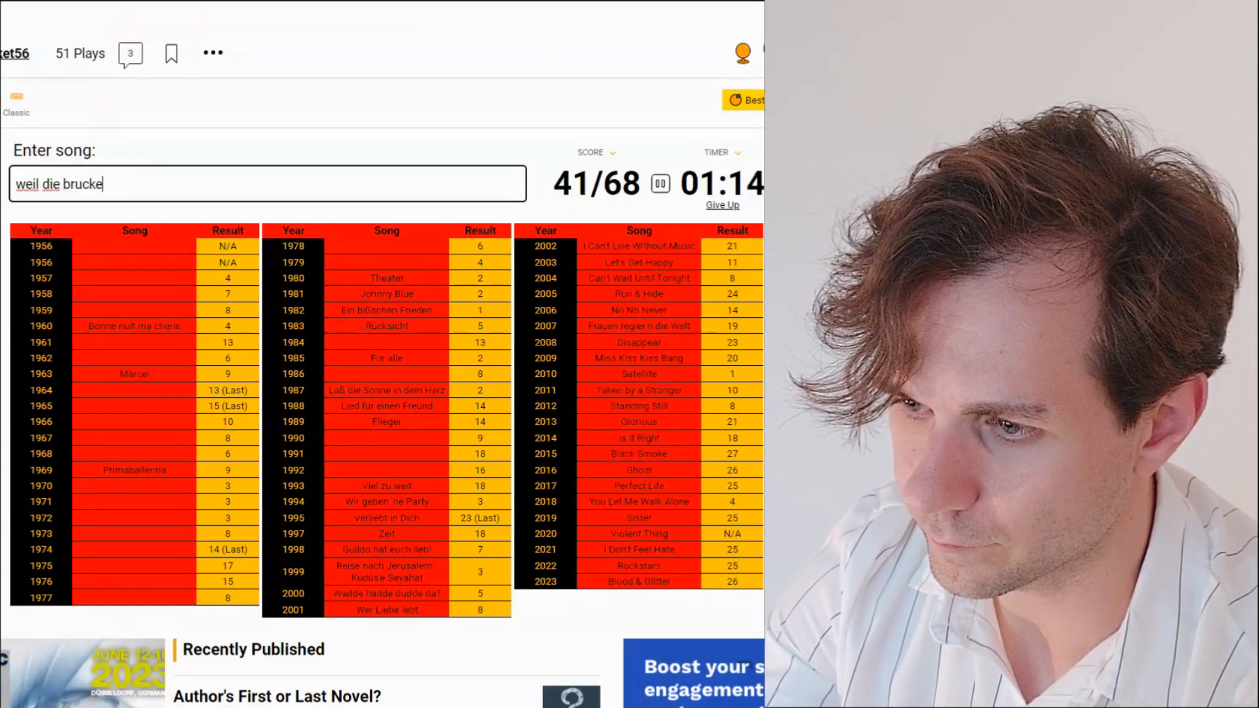
{"action": "key", "text": "backspace"}
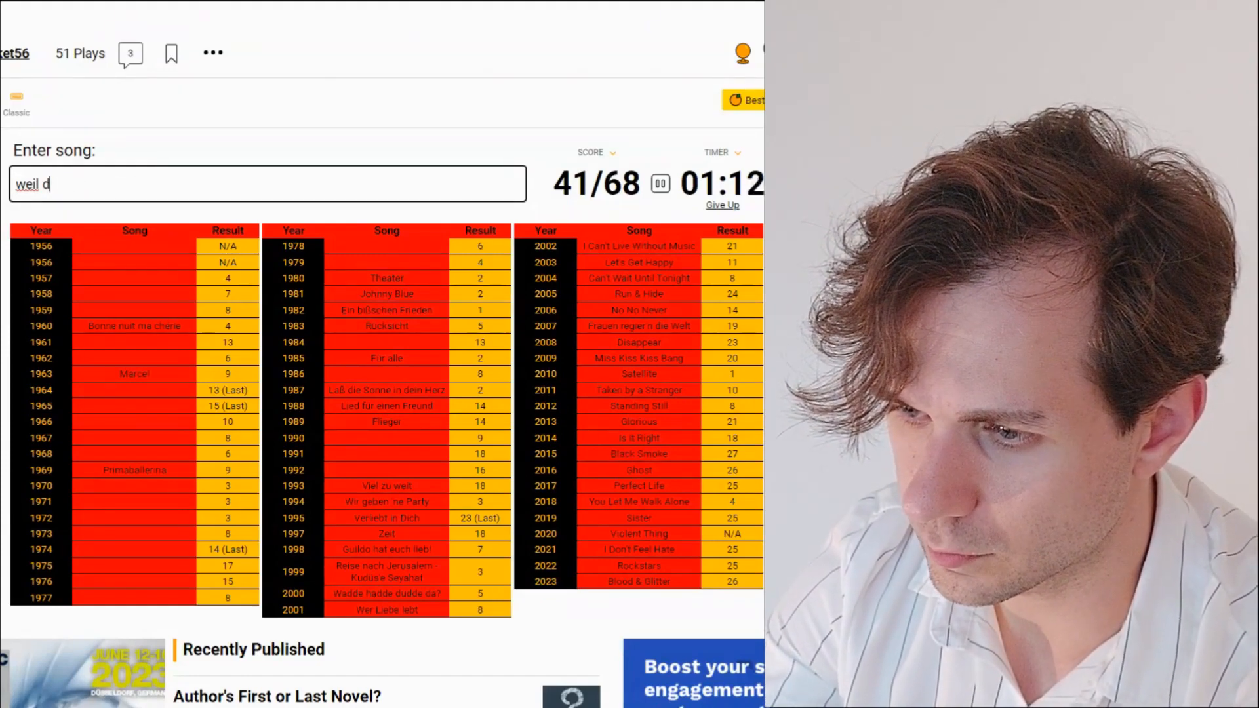
{"action": "type", "text": "wann die b"}
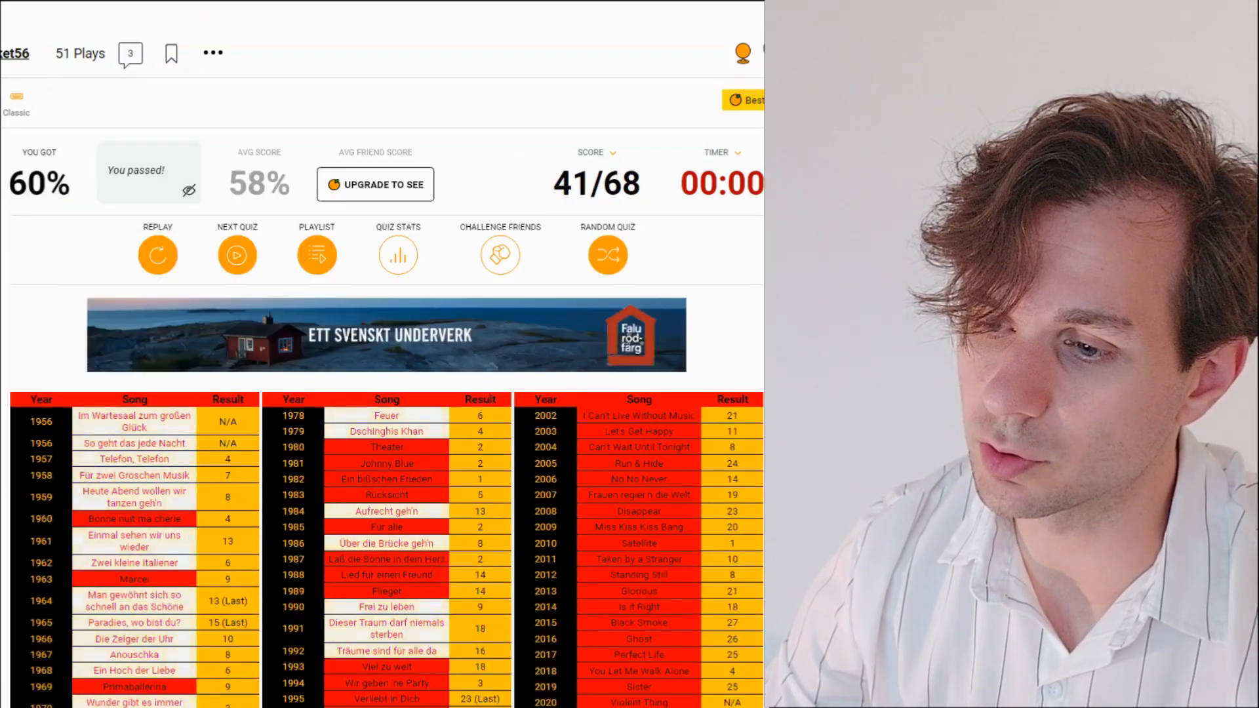
Step: Scroll down the revealed answer grid to review missed titles after the 41/68 result
{"action": "scroll", "scroll_direction": "down", "scroll_amount": 3}
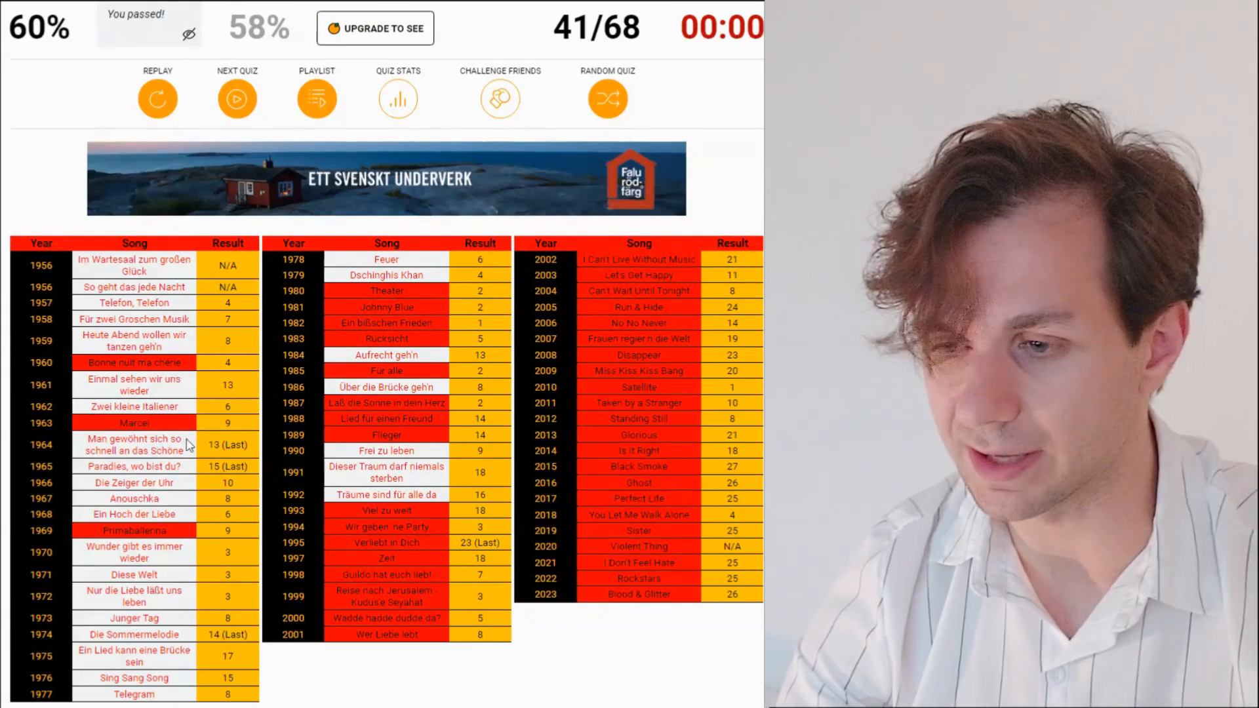
{"action": "mouse_move", "coordinate": [163, 567]}
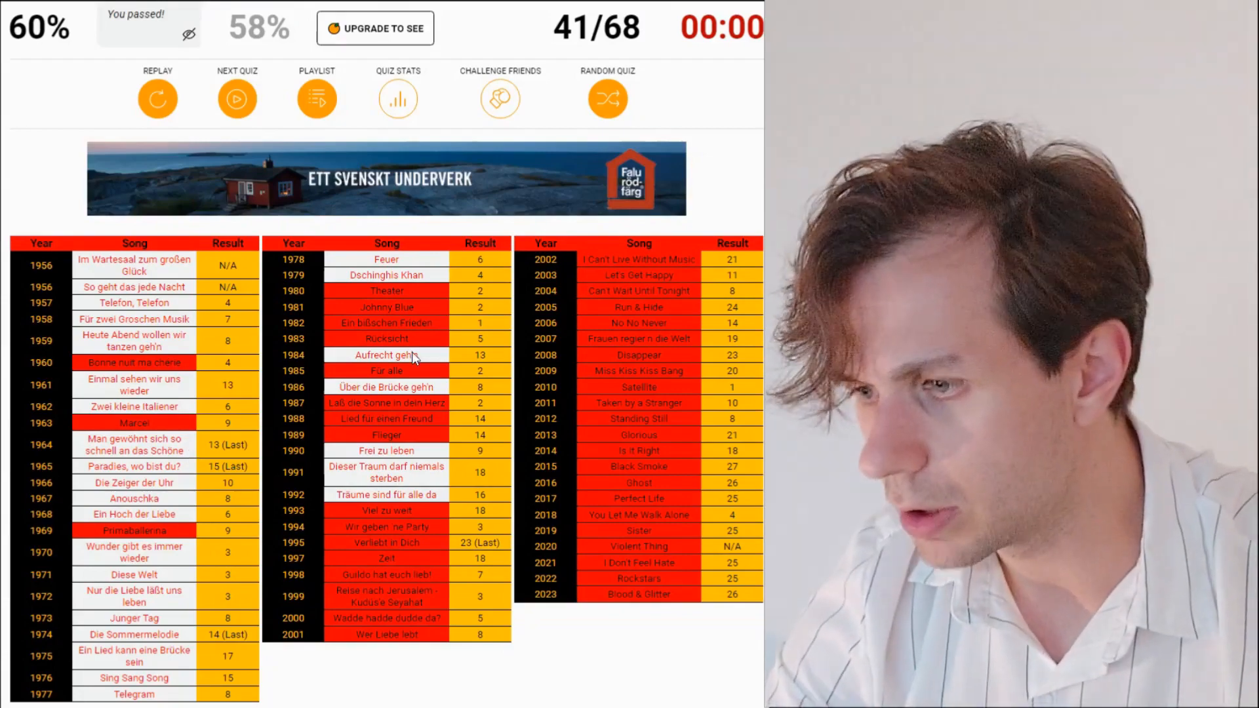
{"action": "mouse_move", "coordinate": [430, 284]}
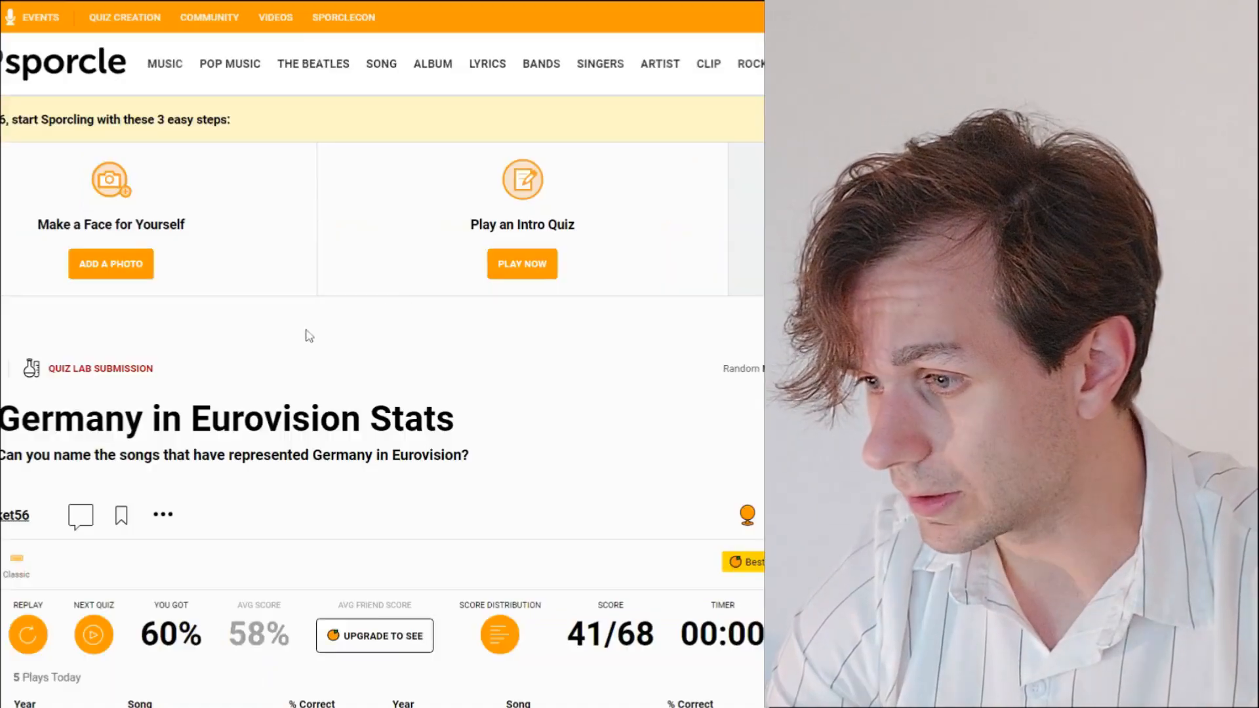
{"action": "scroll", "scroll_direction": "down", "scroll_amount": 3}
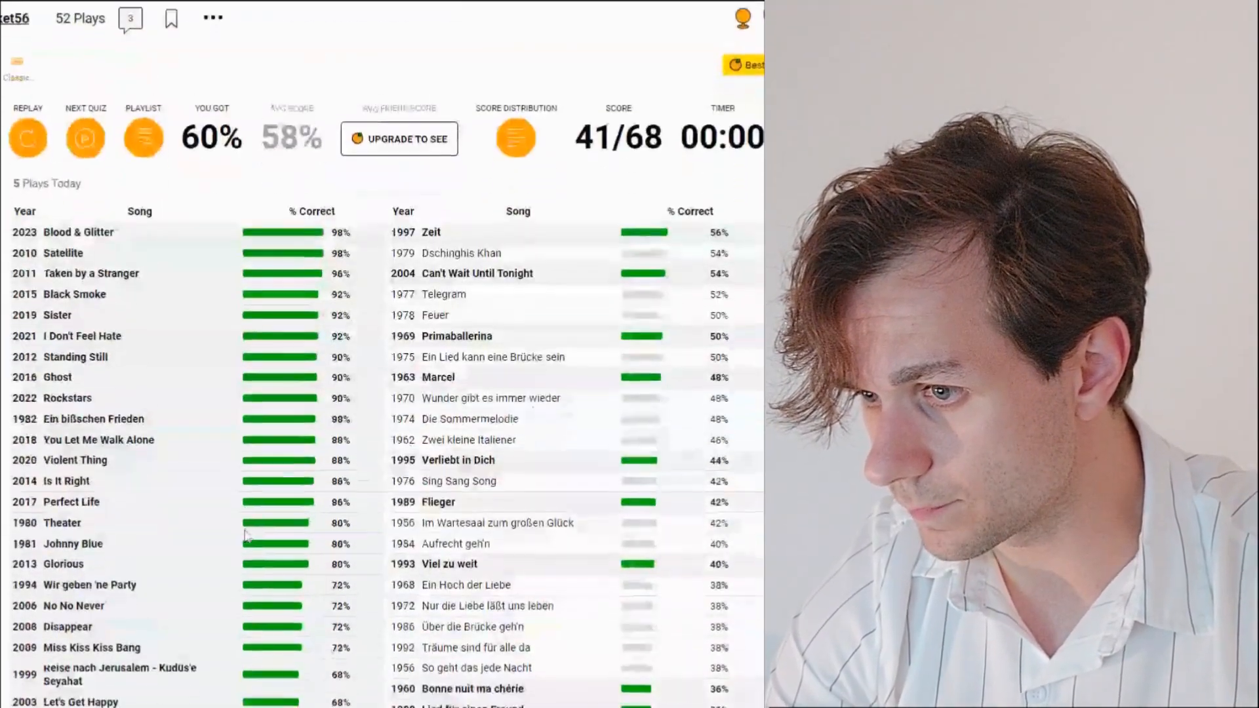
{"action": "scroll", "scroll_direction": "down", "scroll_amount": 3}
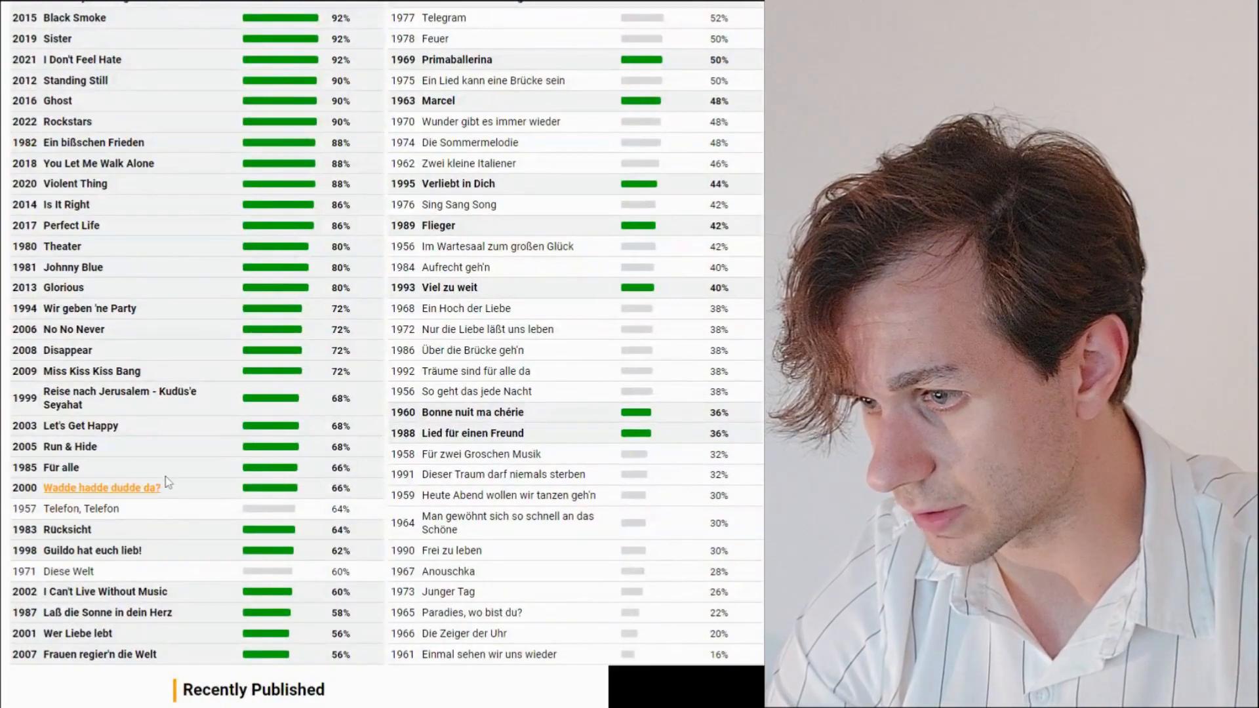
{"action": "scroll", "scroll_direction": "down", "scroll_amount": 3}
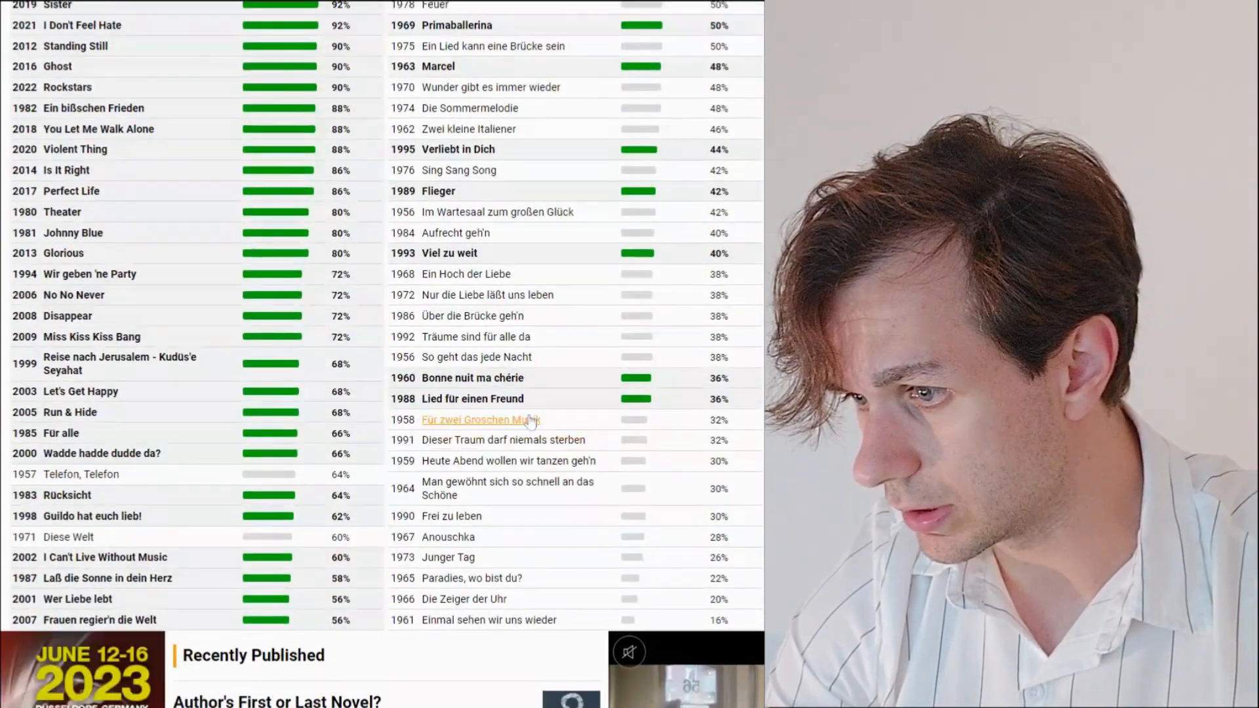
{"action": "mouse_move", "coordinate": [575, 395]}
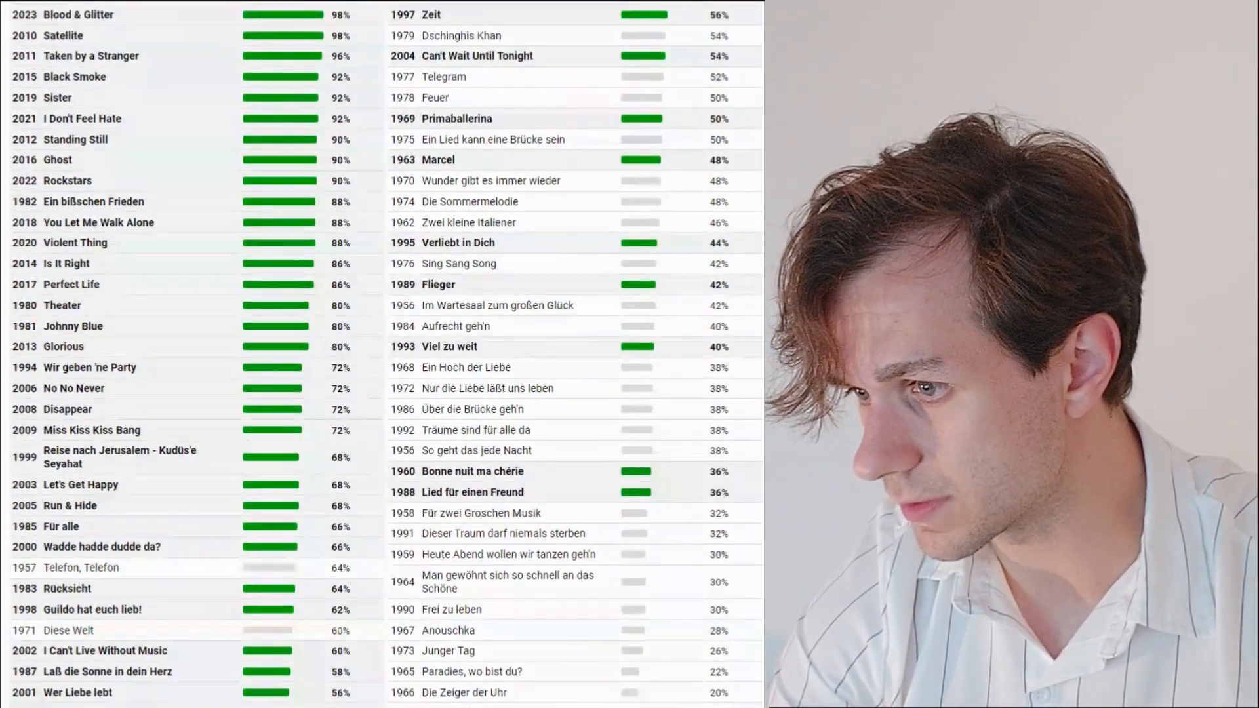
{"action": "scroll", "scroll_direction": "down", "scroll_amount": 3}
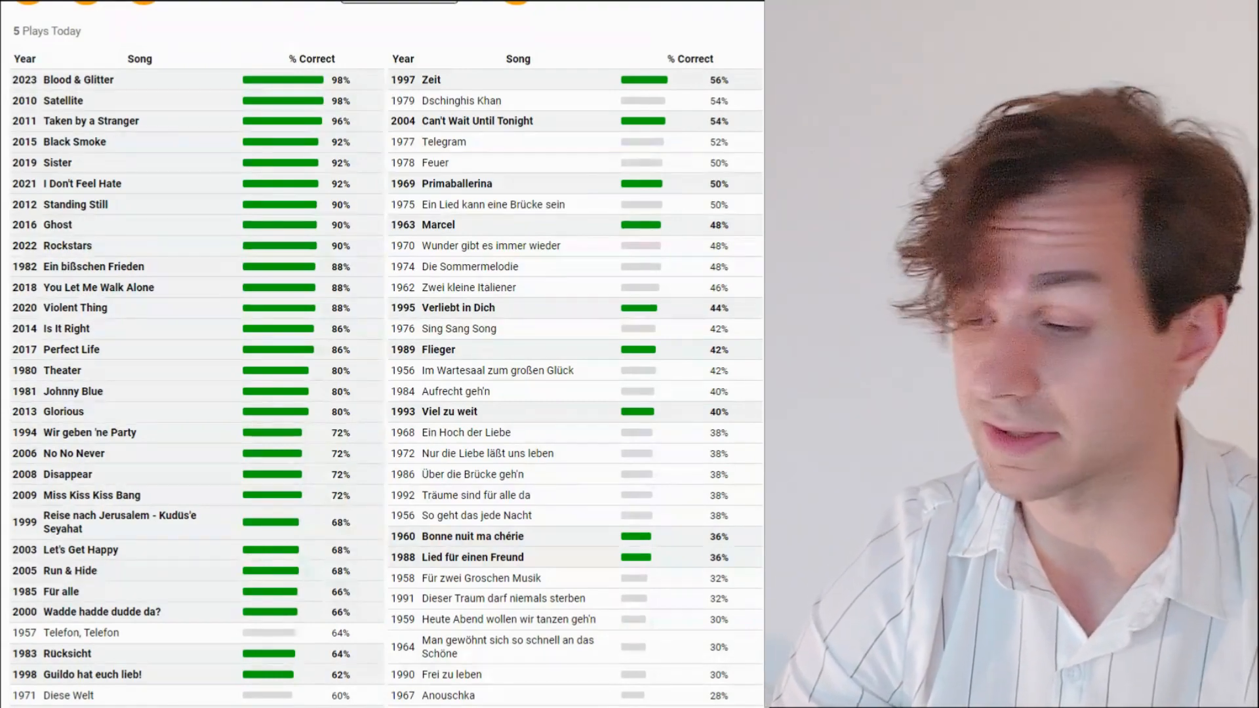
{"action": "scroll", "scroll_direction": "down", "scroll_amount": 3}
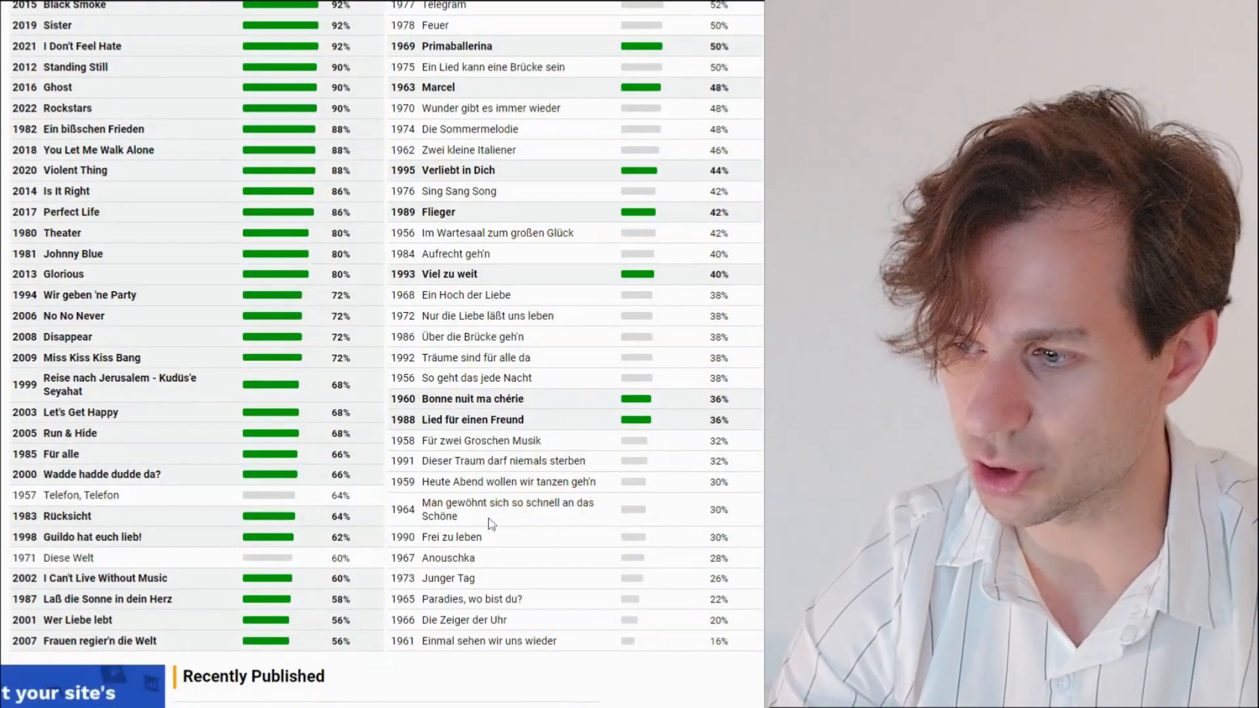
{"action": "mouse_move", "coordinate": [523, 530]}
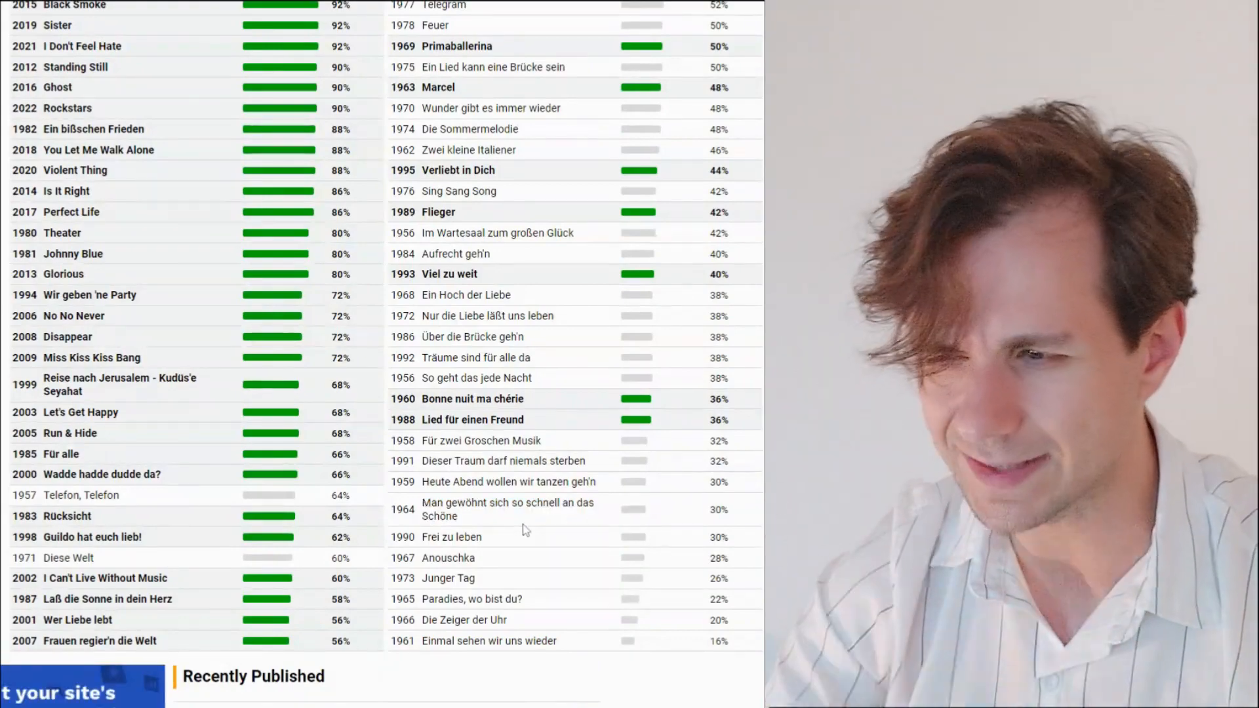
{"action": "mouse_move", "coordinate": [496, 523]}
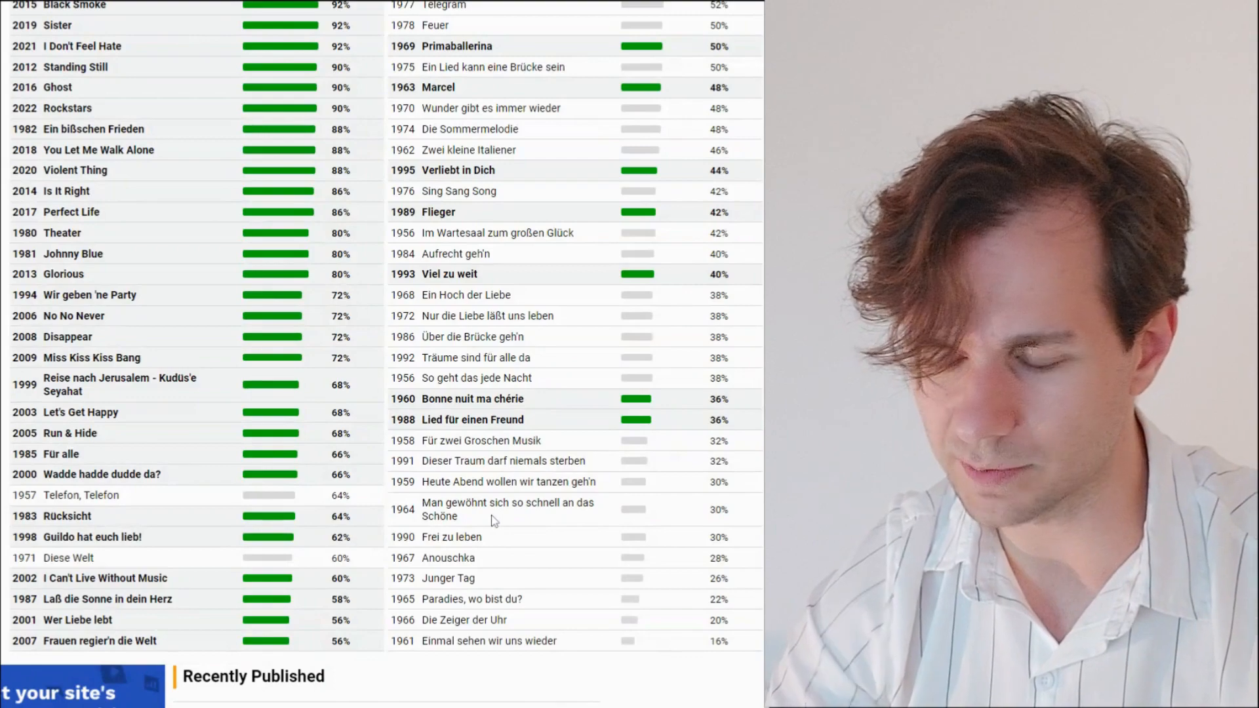